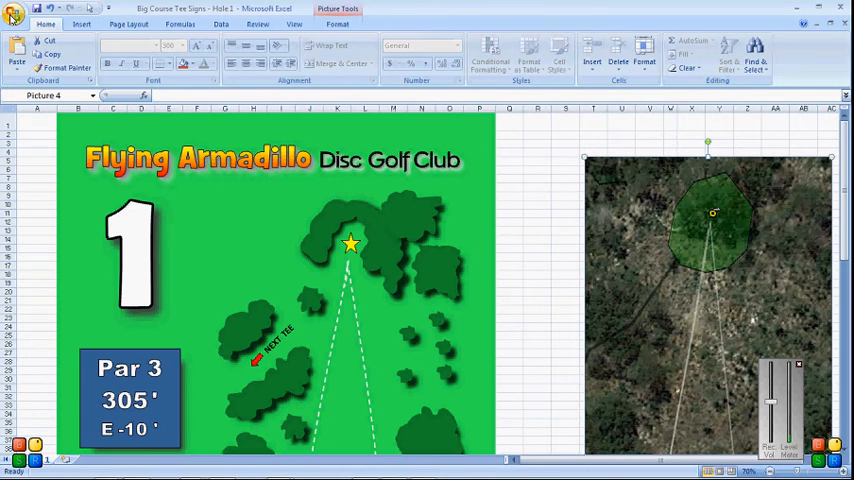
Step: Start a new workbook from the Office button menu
{"action": "left_click", "coordinate": [15, 11]}
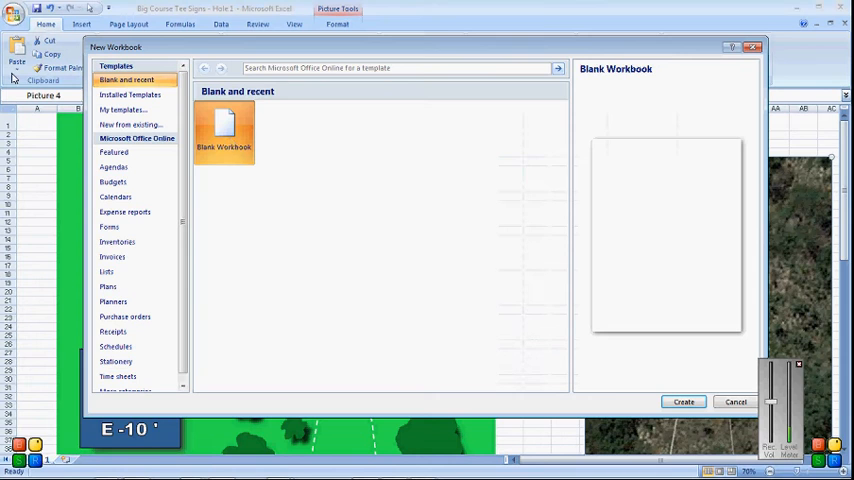
Step: Create a blank workbook, enter x in A1, and reach Print Preview
{"action": "left_click", "coordinate": [683, 401]}
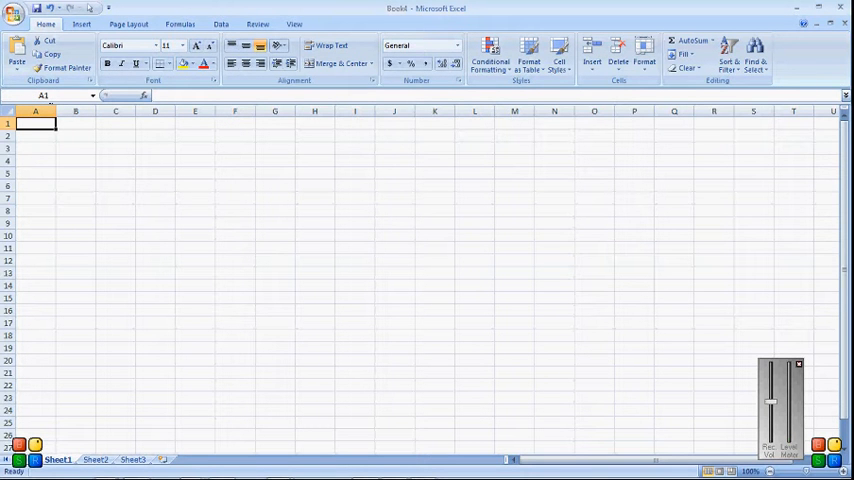
{"action": "left_click", "coordinate": [15, 12]}
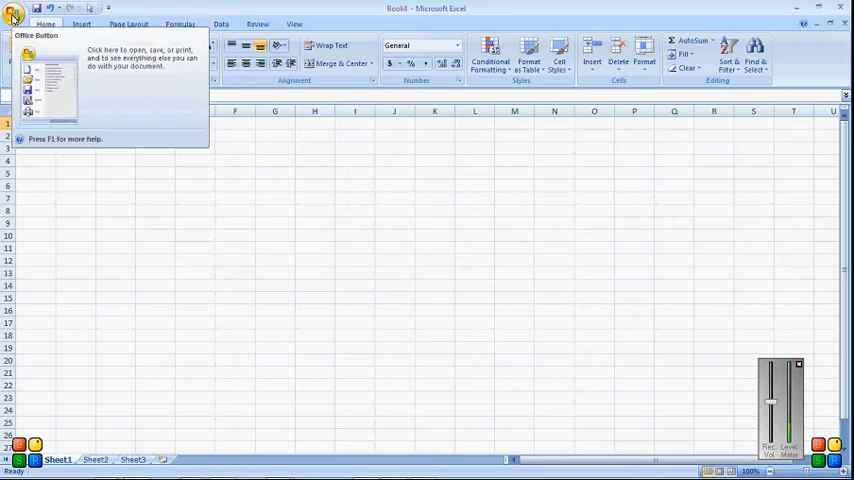
{"action": "type", "text": "x"}
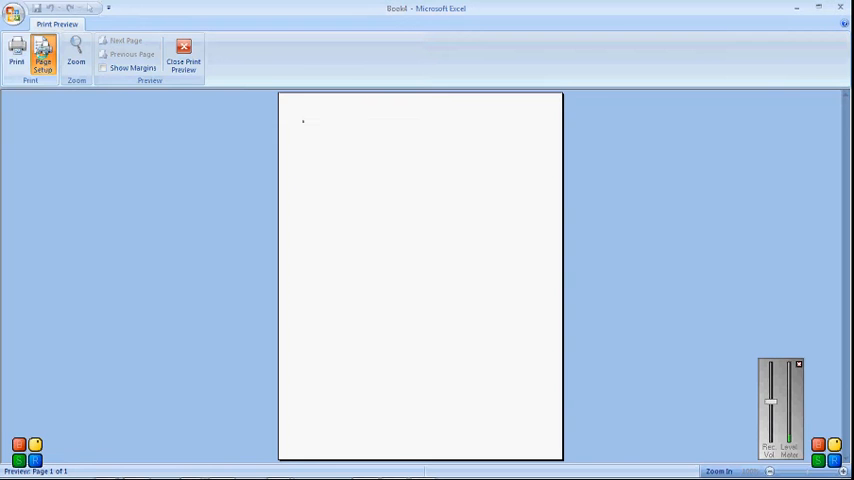
Step: Set the paper size to 11 x 17 in and close Print Preview
{"action": "left_click", "coordinate": [43, 58]}
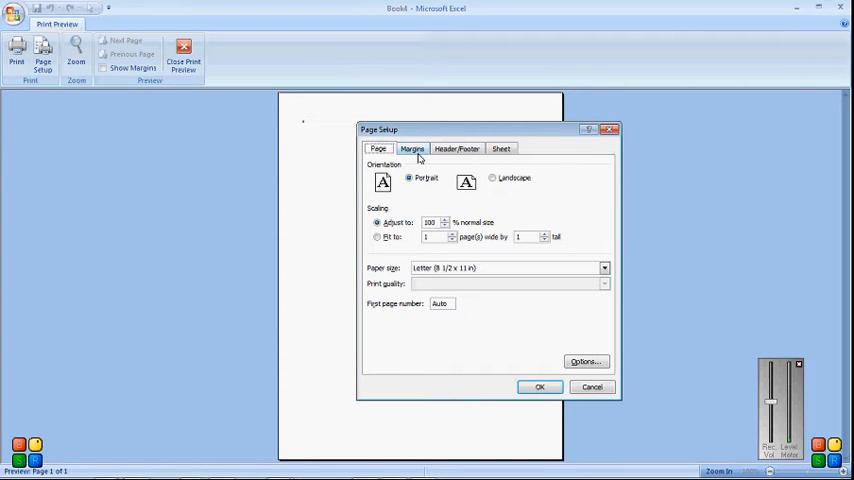
{"action": "left_click", "coordinate": [604, 267]}
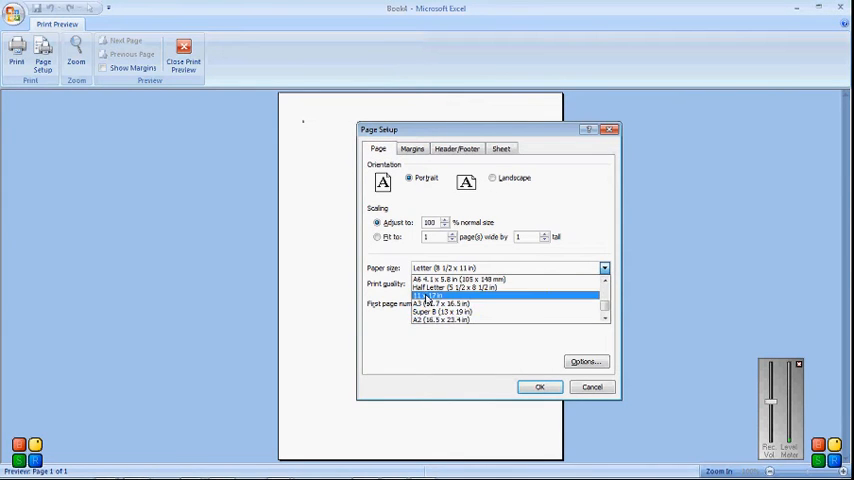
{"action": "left_click", "coordinate": [435, 295]}
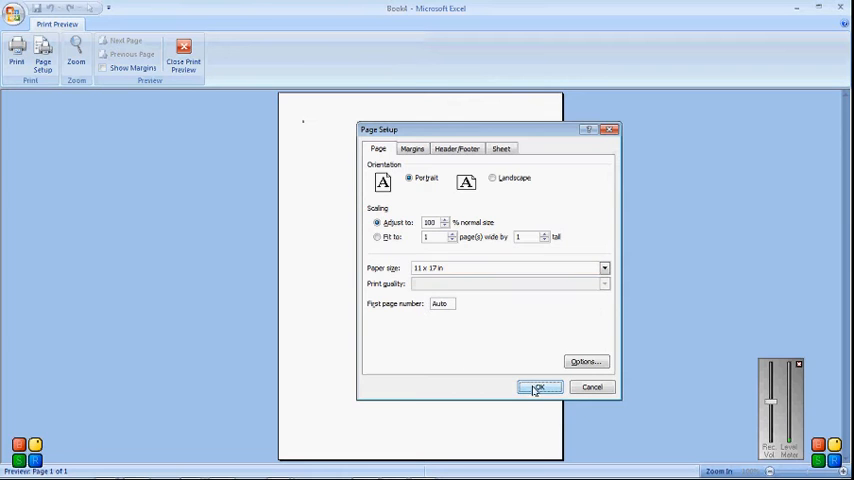
{"action": "left_click", "coordinate": [539, 388]}
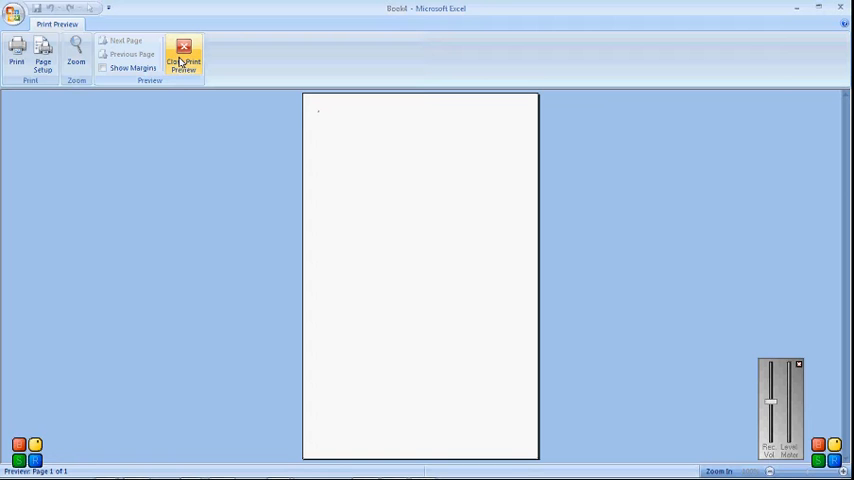
{"action": "mouse_move", "coordinate": [183, 52]}
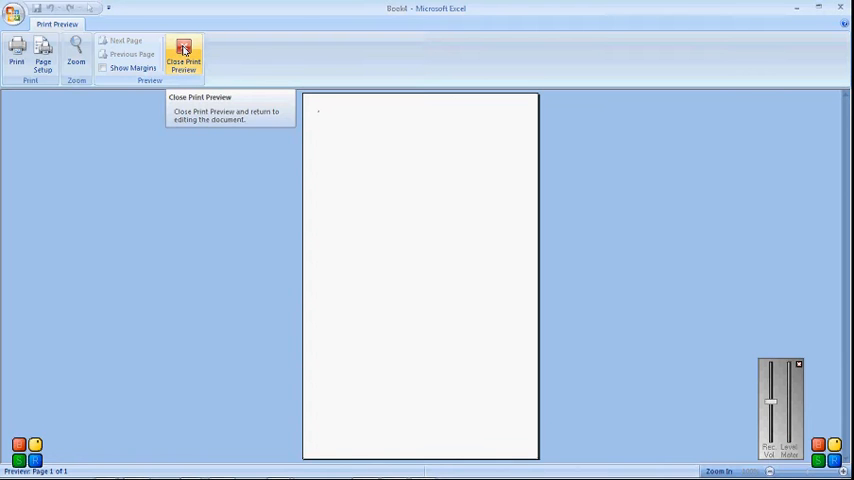
{"action": "left_click", "coordinate": [183, 56]}
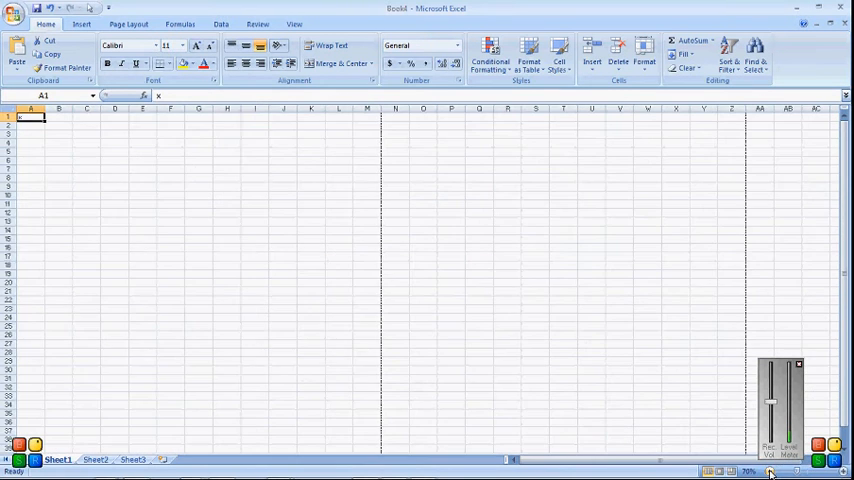
Step: Zoom the sheet out to about 30% to see whole page outlines
{"action": "left_click", "coordinate": [768, 472]}
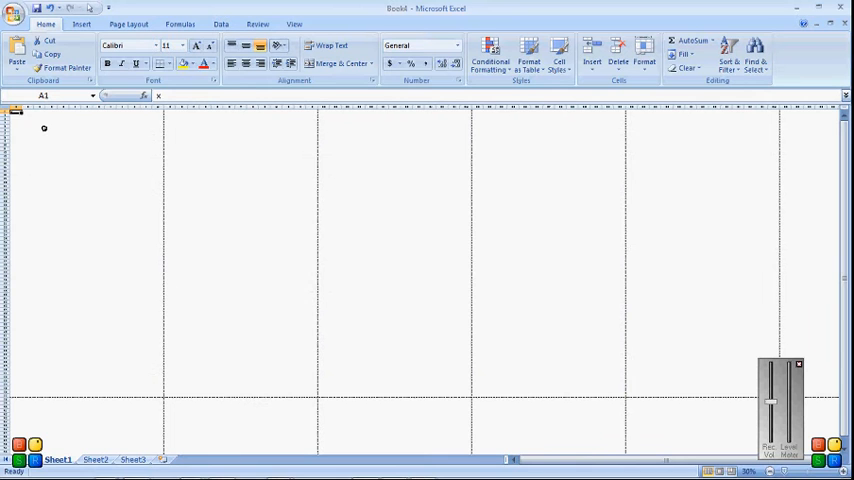
{"action": "mouse_move", "coordinate": [71, 156]}
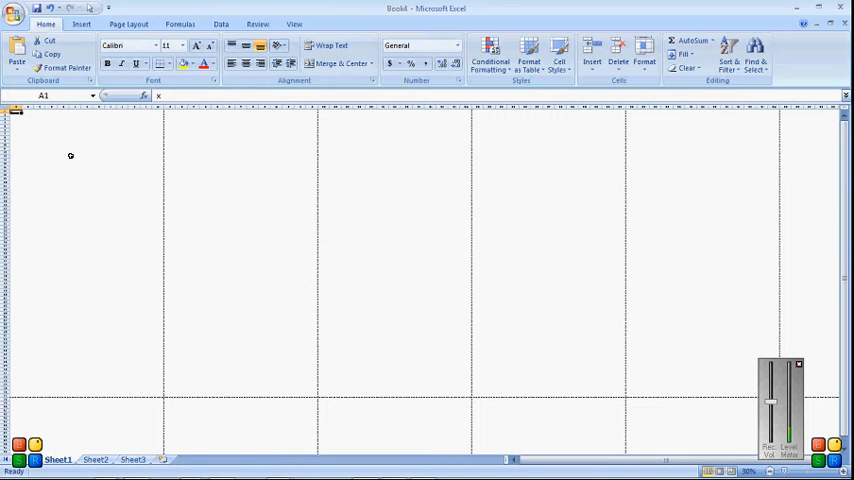
{"action": "mouse_move", "coordinate": [111, 292]}
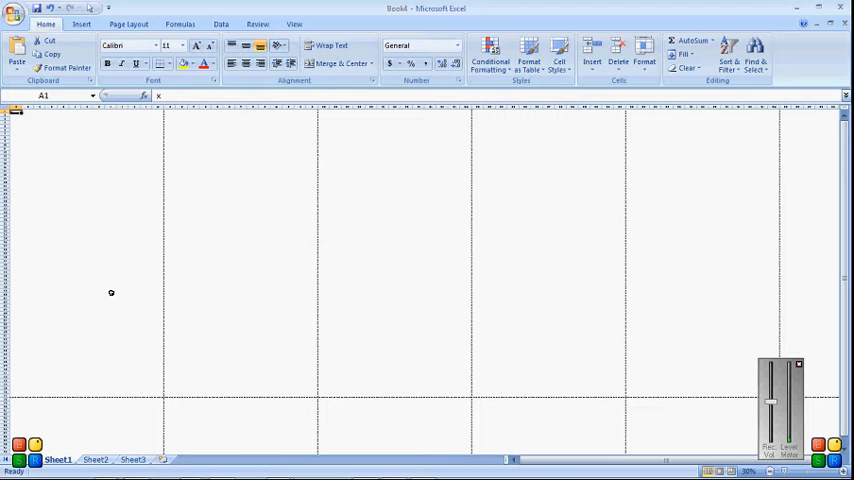
{"action": "mouse_move", "coordinate": [83, 109]}
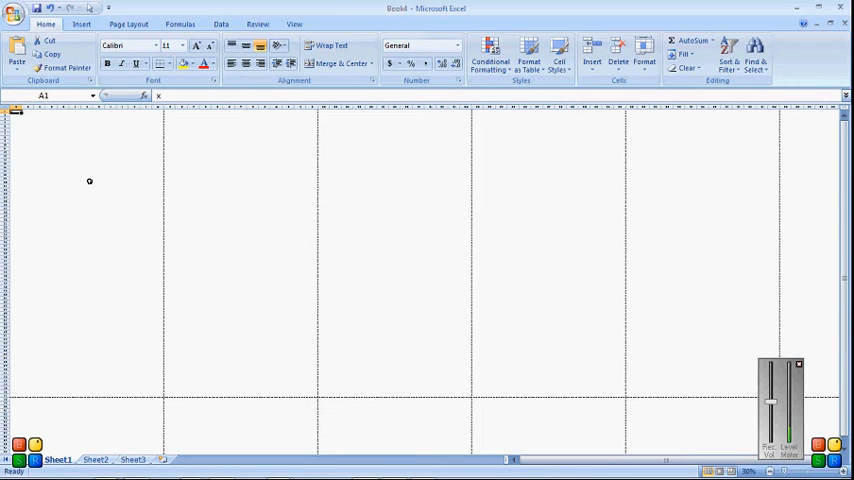
{"action": "mouse_move", "coordinate": [138, 327]}
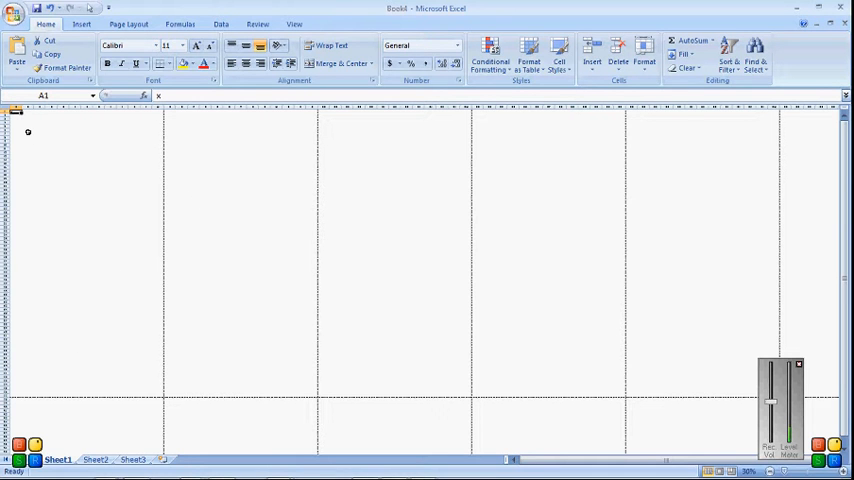
{"action": "left_click", "coordinate": [51, 141]}
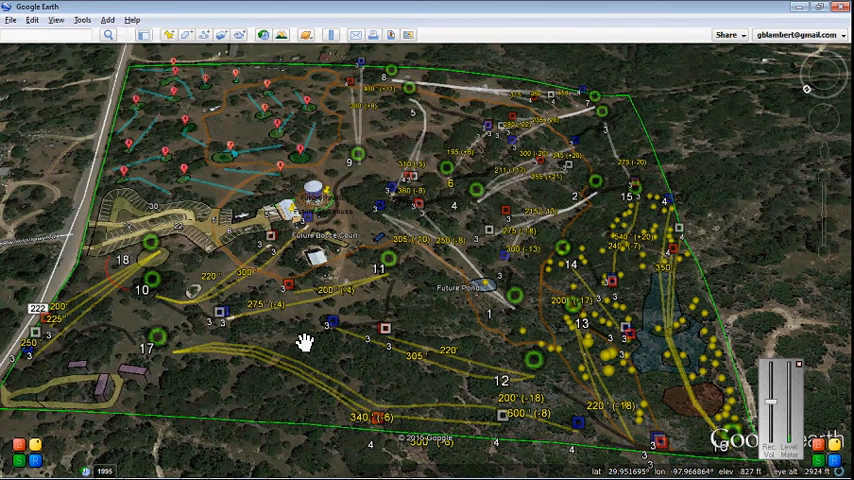
{"action": "mouse_move", "coordinate": [290, 335]}
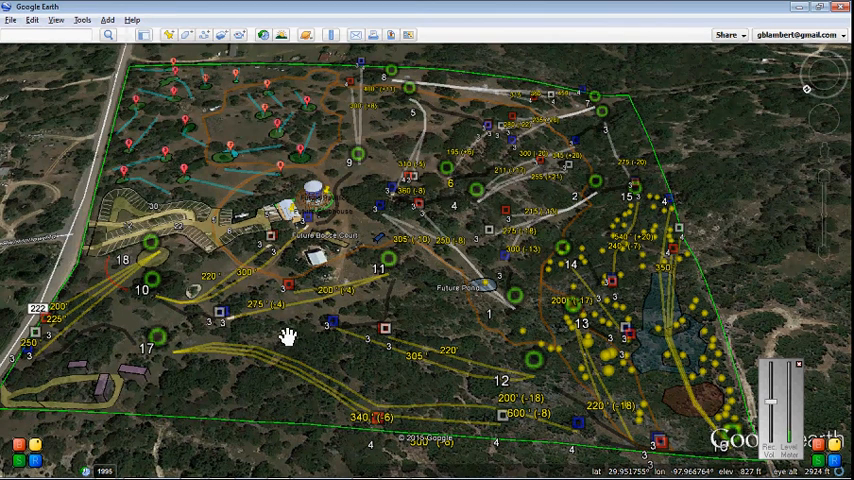
{"action": "mouse_move", "coordinate": [143, 347]}
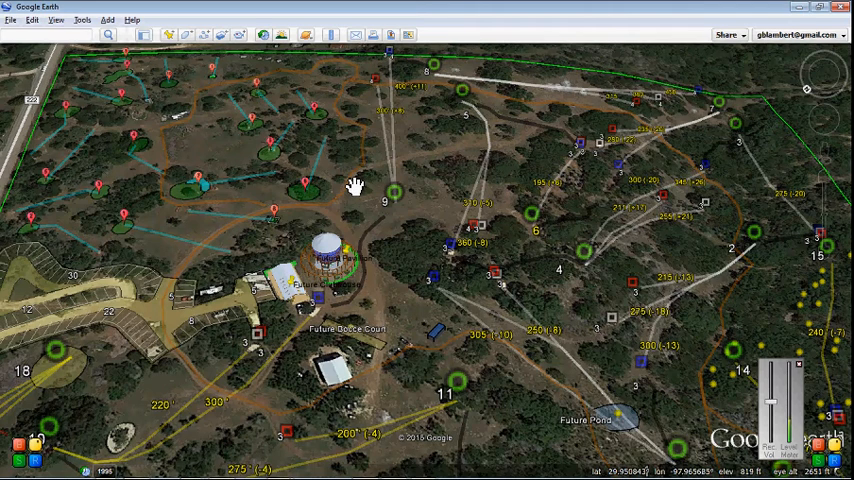
{"action": "mouse_move", "coordinate": [323, 185]}
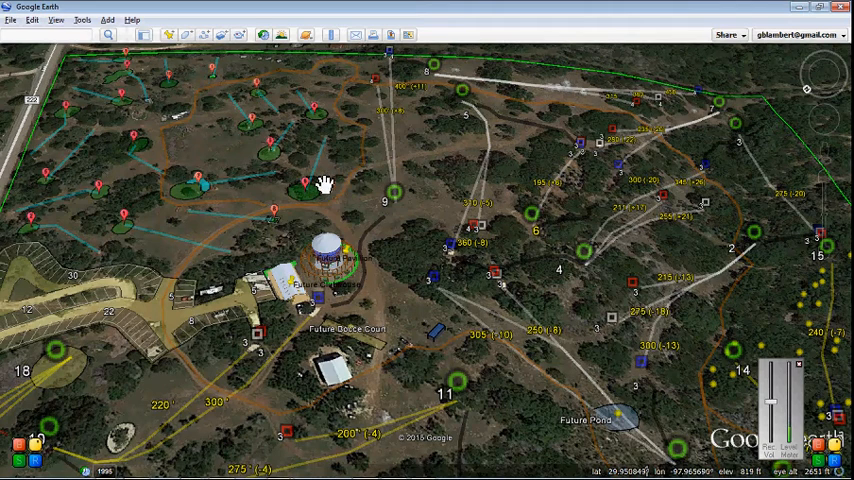
Step: Pan the Google Earth course map in close on hole 9's tee and fairways
{"action": "left_click_drag", "start_coordinate": [325, 185], "coordinate": [405, 150]}
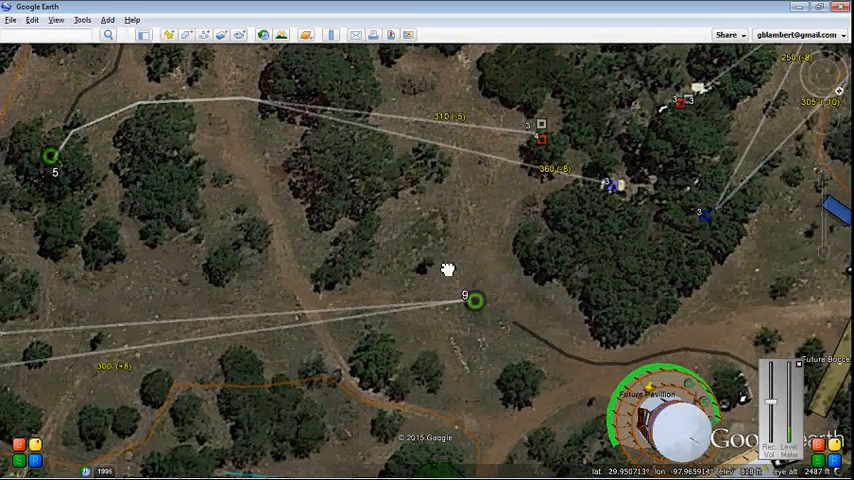
{"action": "left_click_drag", "start_coordinate": [448, 270], "coordinate": [440, 244]}
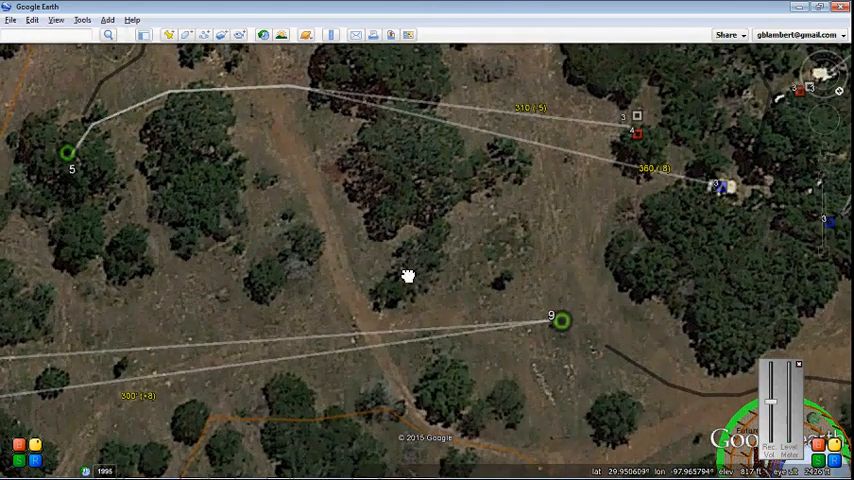
{"action": "mouse_move", "coordinate": [358, 287]}
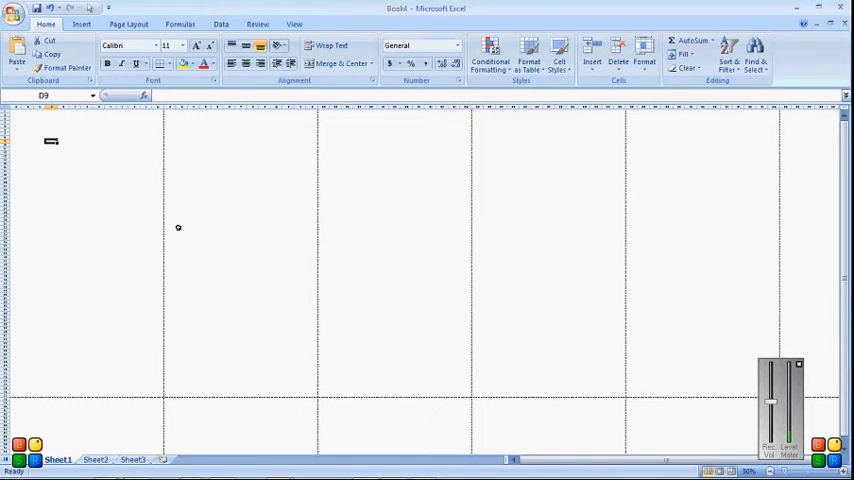
Step: Paste the hole 9 aerial screenshot onto the sheet and drag it into position
{"action": "right_click", "coordinate": [130, 200]}
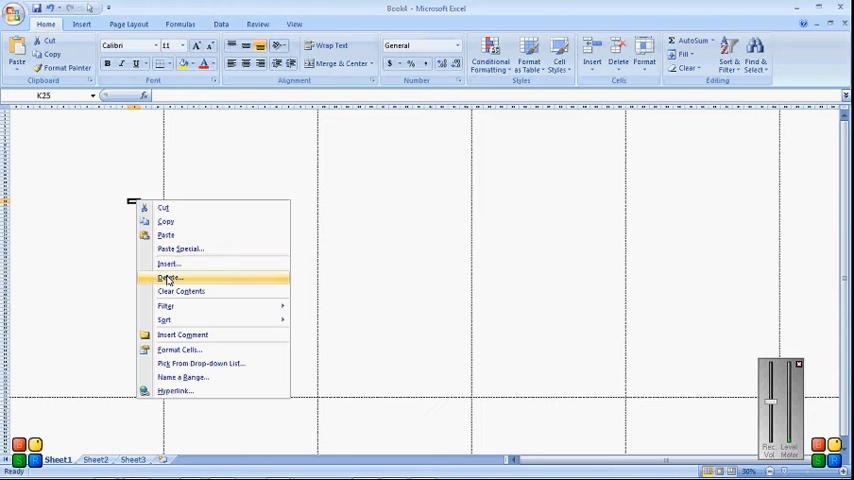
{"action": "mouse_move", "coordinate": [166, 235]}
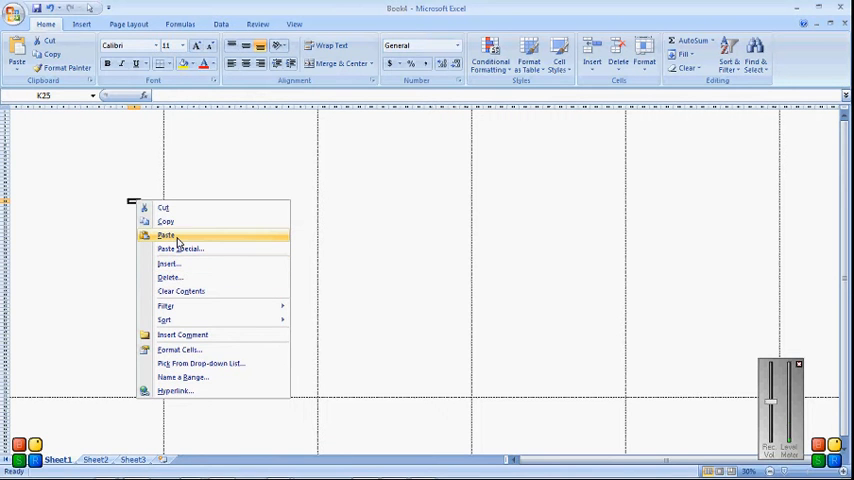
{"action": "left_click", "coordinate": [166, 235]}
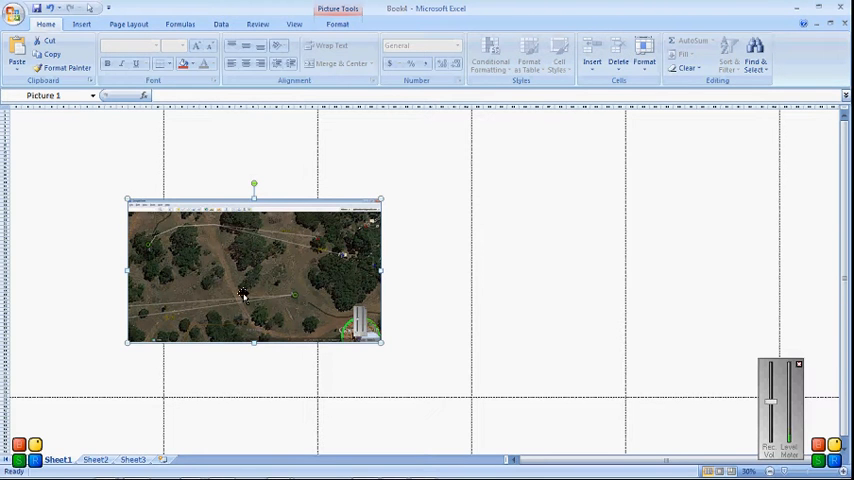
{"action": "left_click_drag", "start_coordinate": [243, 293], "coordinate": [224, 297]}
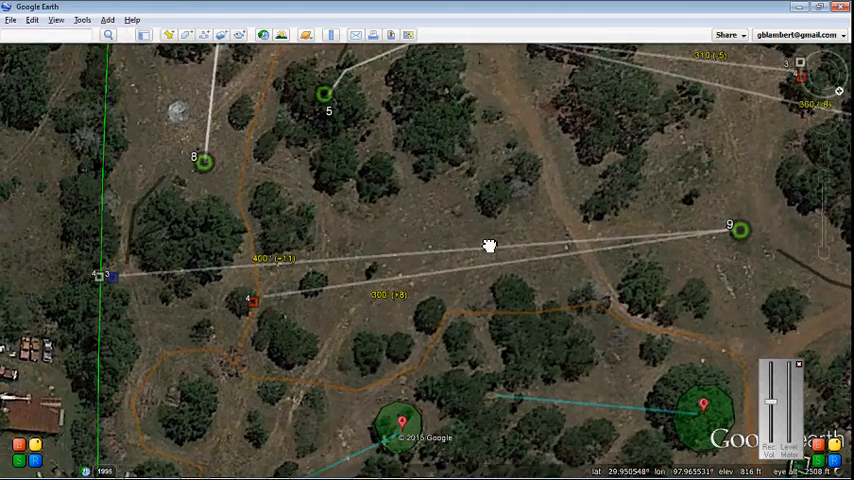
Step: Pan the Google Earth map to frame hole 9's fairway with hole 5 at left
{"action": "left_click_drag", "start_coordinate": [489, 246], "coordinate": [436, 311]}
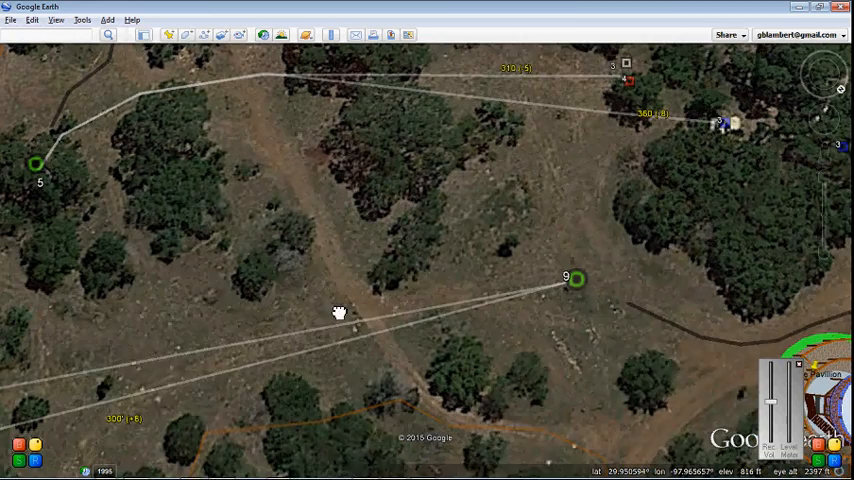
{"action": "left_click_drag", "start_coordinate": [339, 313], "coordinate": [349, 100]}
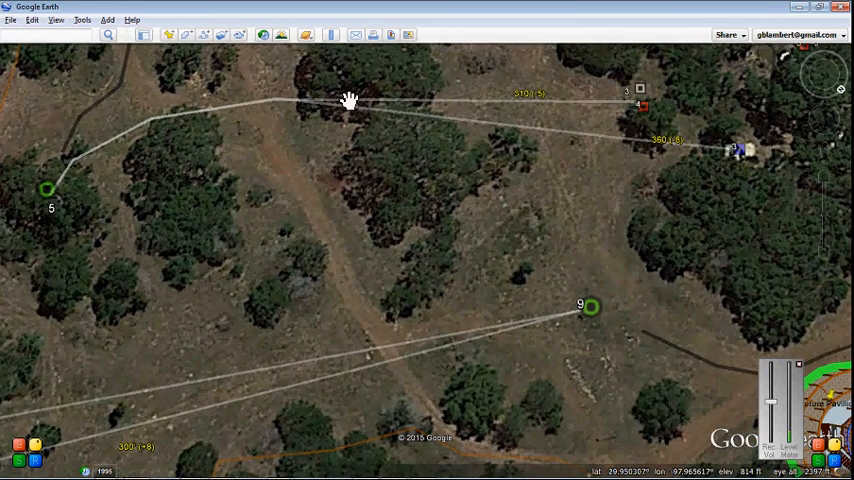
{"action": "mouse_move", "coordinate": [87, 84]}
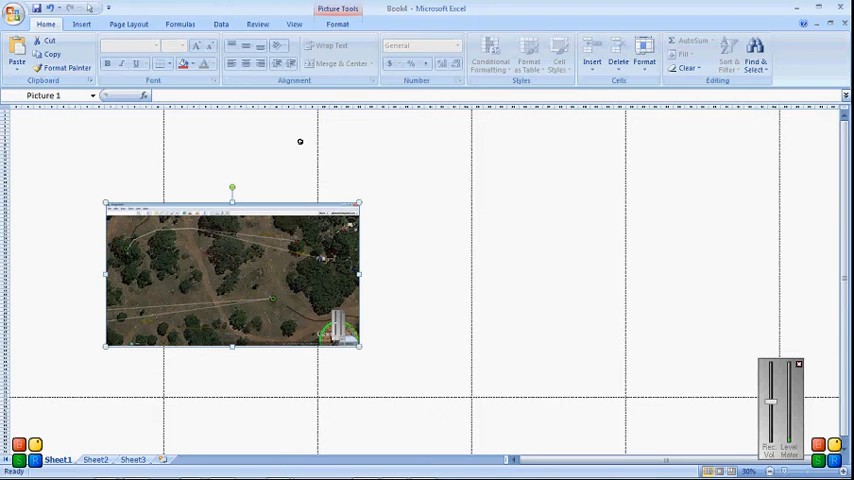
{"action": "mouse_move", "coordinate": [278, 259]}
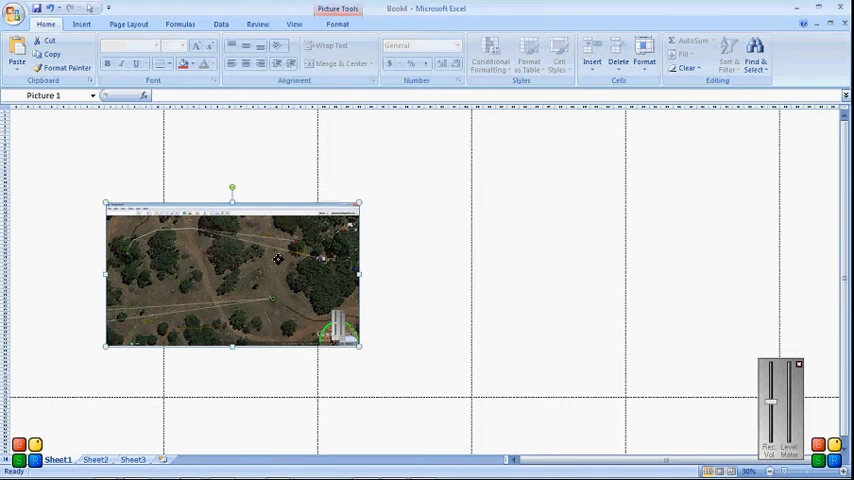
Step: Replace the old picture with the new reframed fairway screenshot via Paste
{"action": "right_click", "coordinate": [278, 260]}
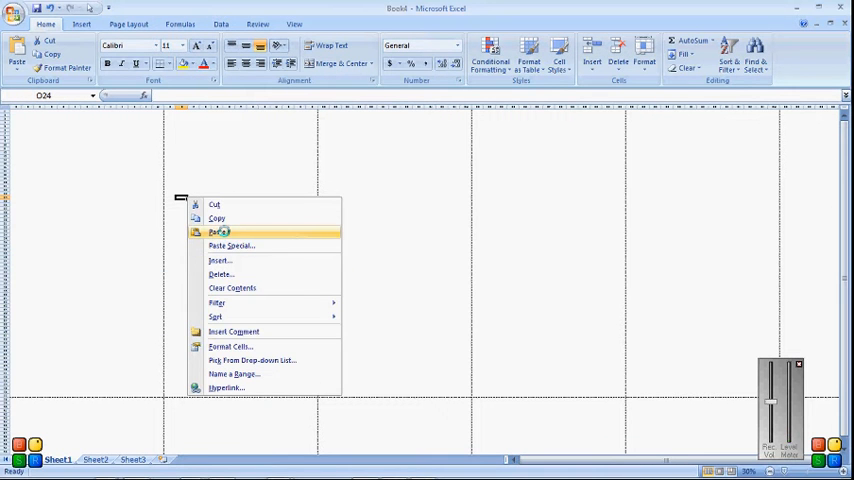
{"action": "left_click", "coordinate": [218, 231]}
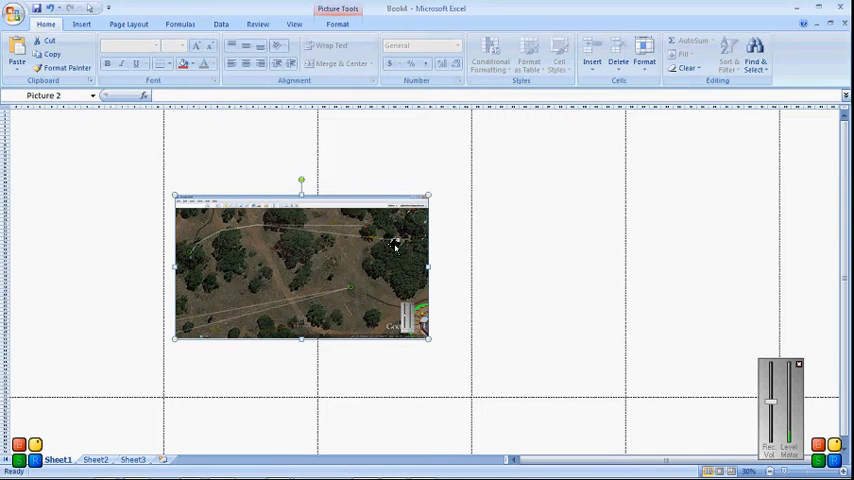
{"action": "mouse_move", "coordinate": [190, 258]}
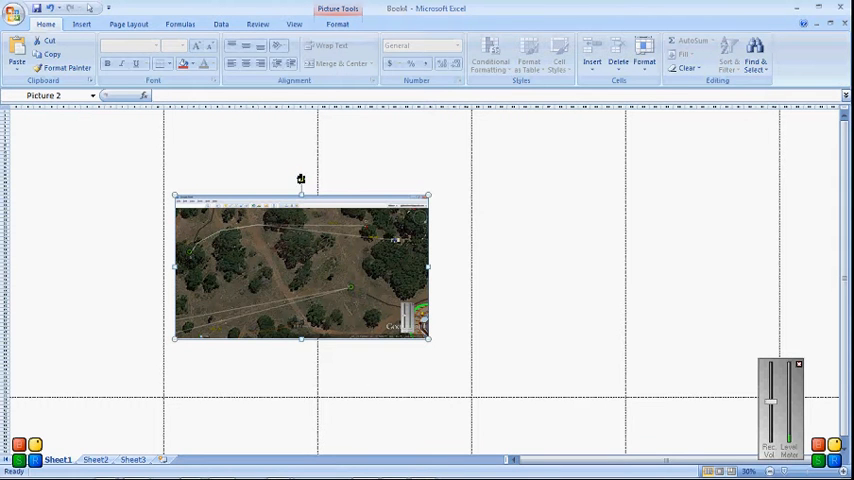
{"action": "mouse_move", "coordinate": [439, 264]}
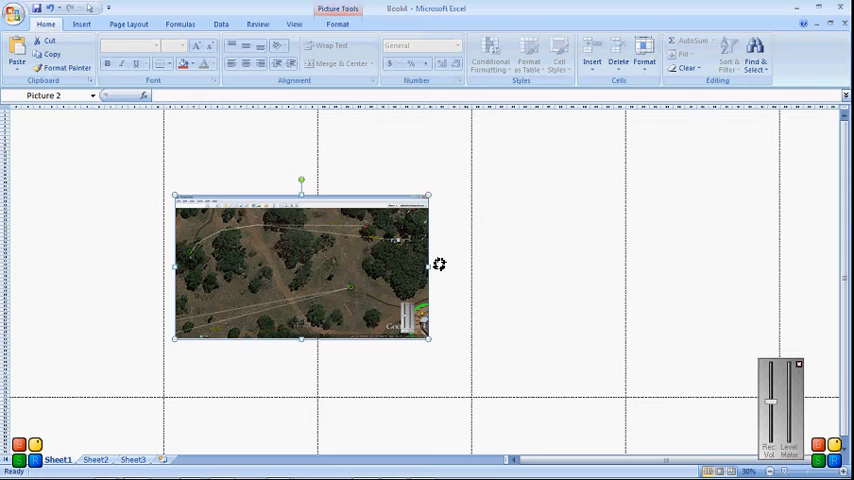
{"action": "mouse_move", "coordinate": [437, 270]}
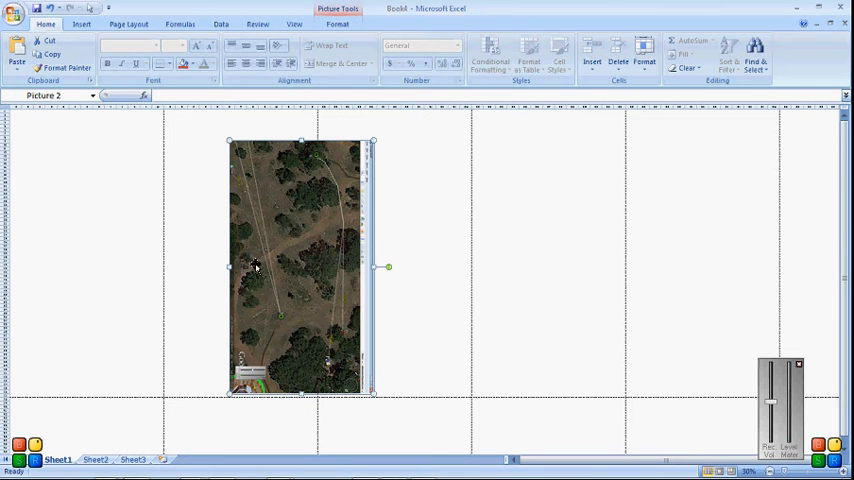
{"action": "mouse_move", "coordinate": [348, 266]}
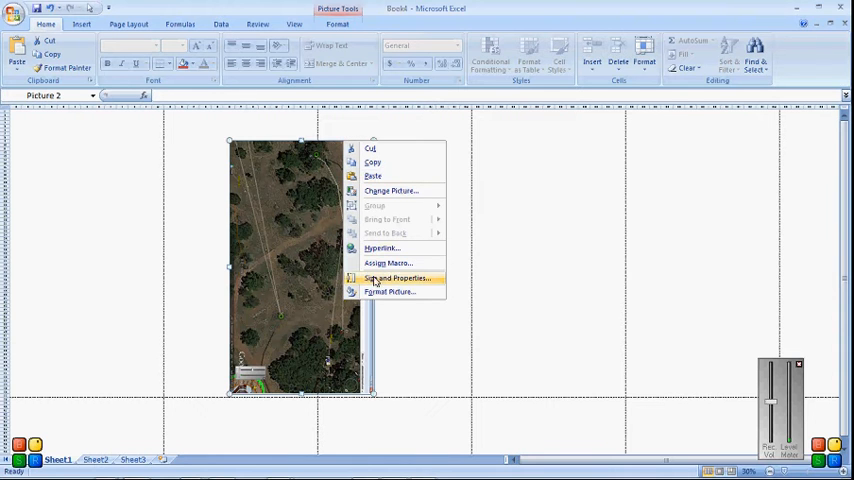
Step: Open Size and Properties for the rotated aerial picture
{"action": "left_click", "coordinate": [395, 278]}
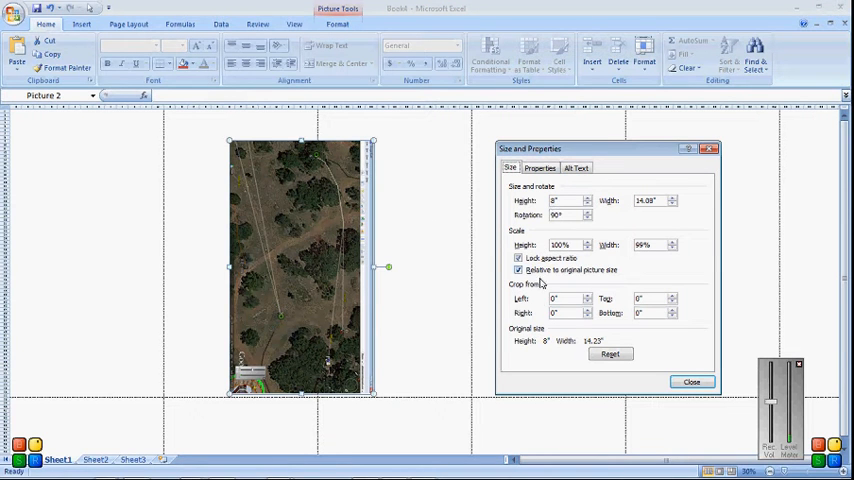
{"action": "mouse_move", "coordinate": [594, 309]}
{"action": "type", "text": ".8"}
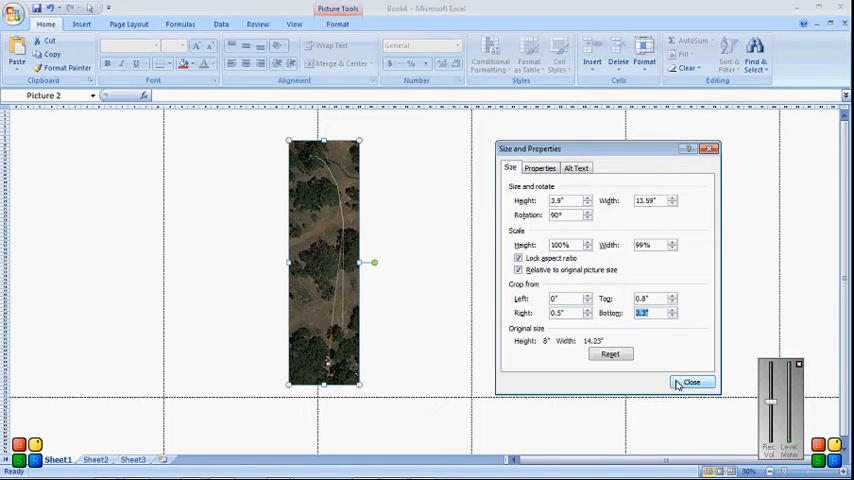
Step: Crop the picture's top, right and bottom into a narrow strip and close the dialog
{"action": "left_click", "coordinate": [691, 382]}
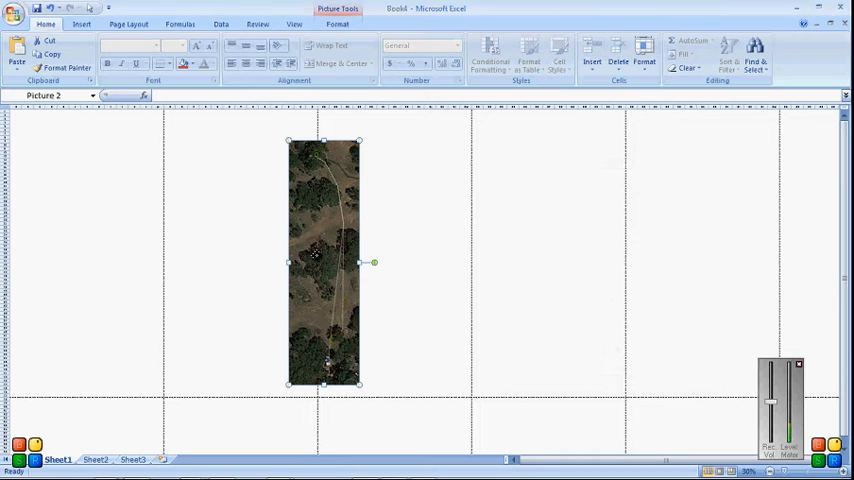
{"action": "mouse_move", "coordinate": [110, 249]}
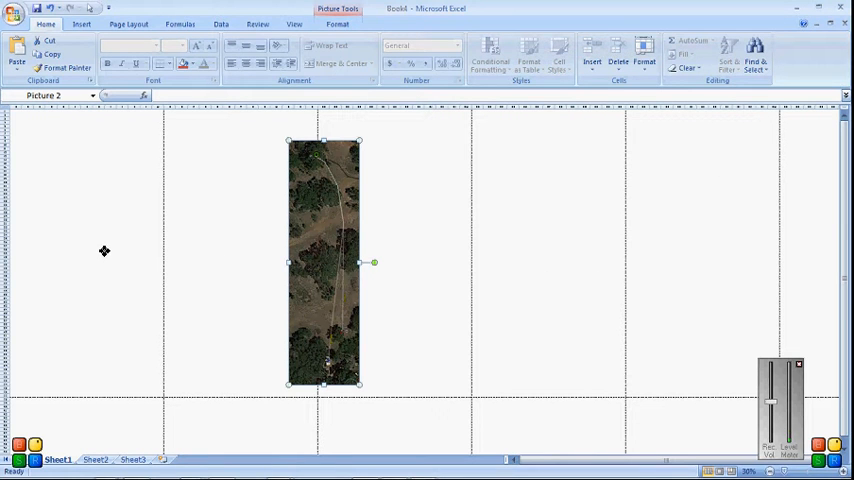
Step: Move the cropped hole 9 aerial strip to the page's left edge
{"action": "left_click_drag", "start_coordinate": [323, 262], "coordinate": [105, 250]}
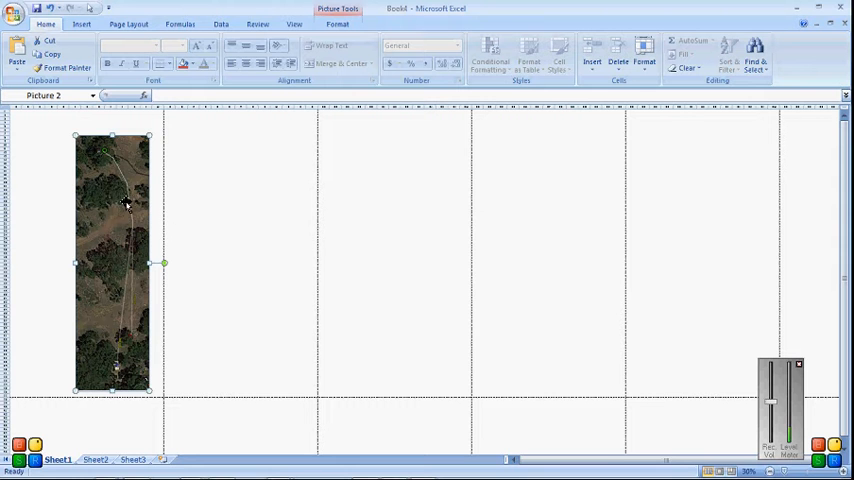
{"action": "mouse_move", "coordinate": [750, 448]}
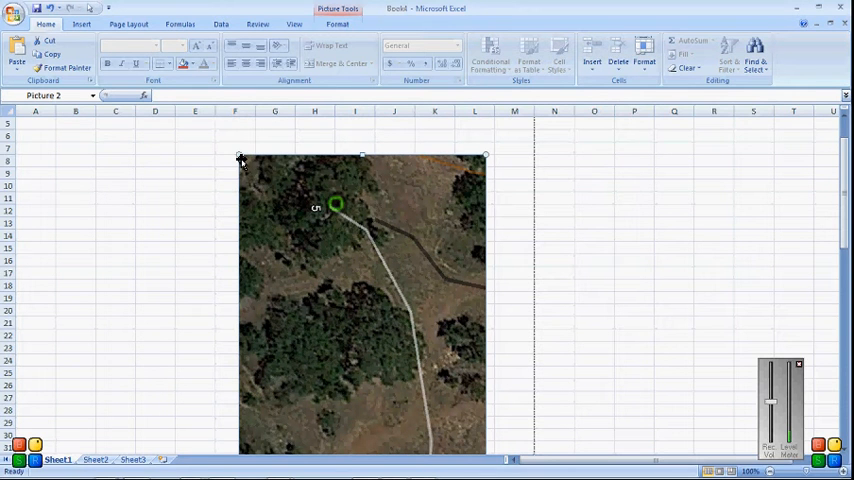
{"action": "mouse_move", "coordinate": [276, 262]}
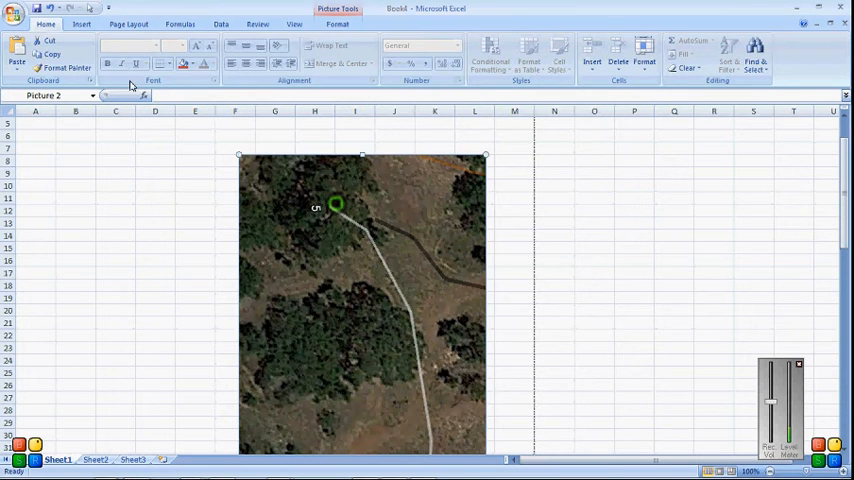
Step: Insert a star shape over the tee on the aerial map
{"action": "left_click", "coordinate": [81, 23]}
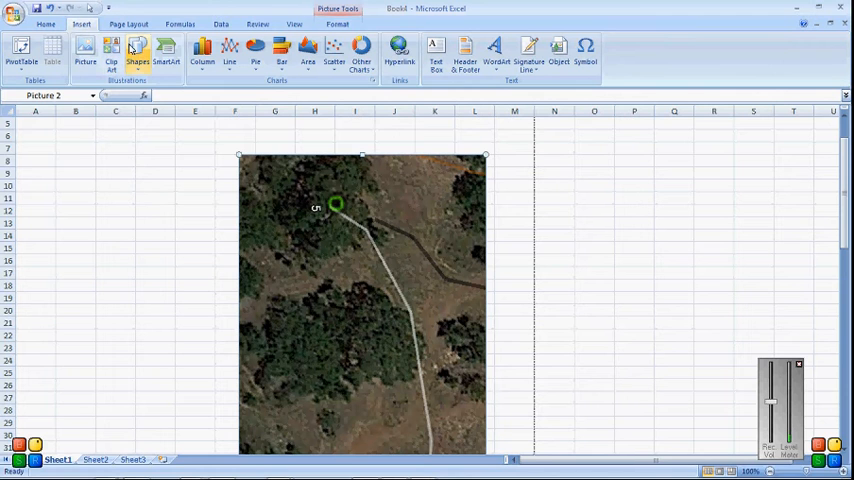
{"action": "left_click", "coordinate": [138, 50]}
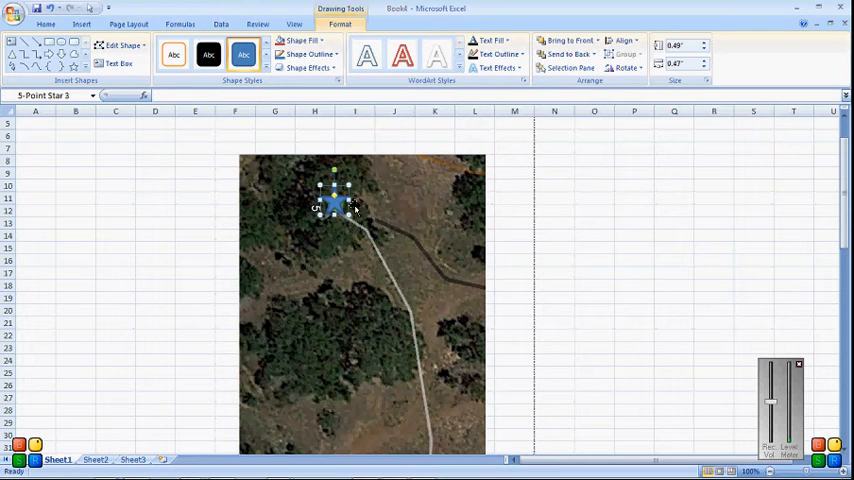
{"action": "right_click", "coordinate": [335, 207]}
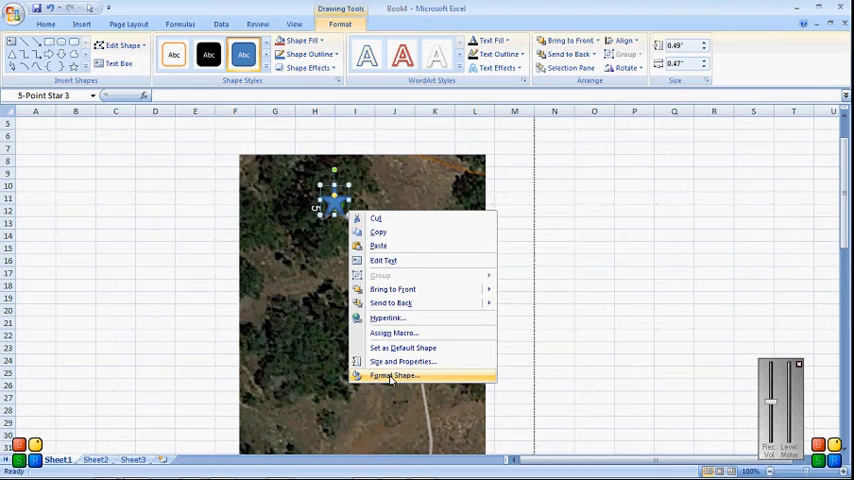
{"action": "left_click", "coordinate": [391, 375]}
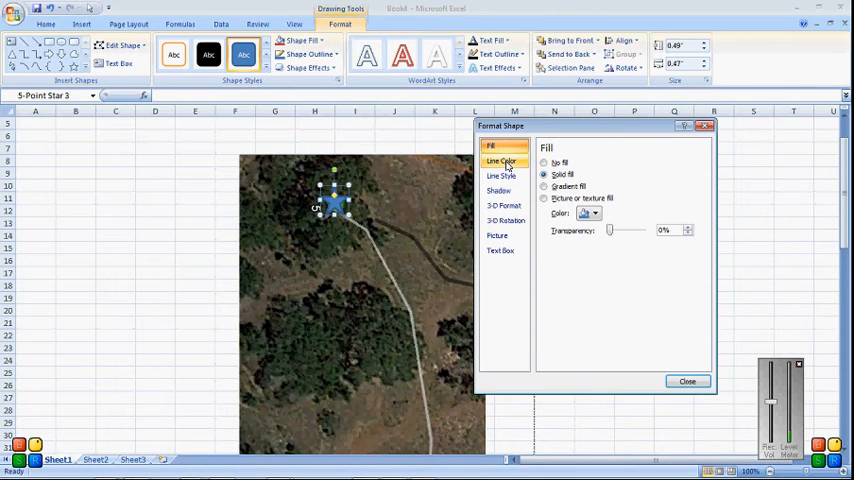
Step: Fill the star red and give it a solid coloured outline
{"action": "left_click", "coordinate": [596, 213]}
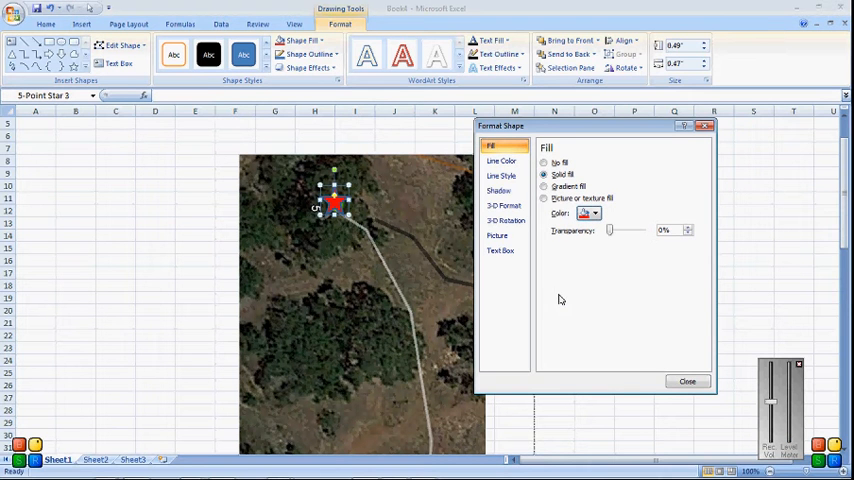
{"action": "left_click", "coordinate": [501, 161]}
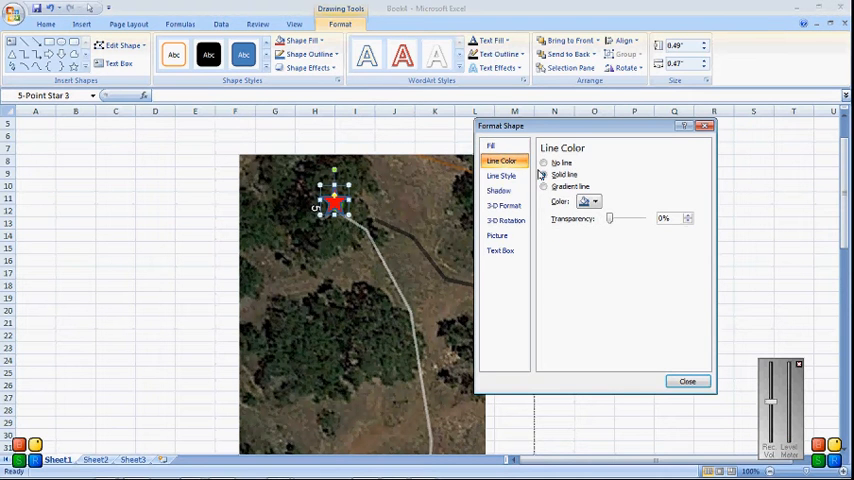
{"action": "left_click", "coordinate": [594, 202]}
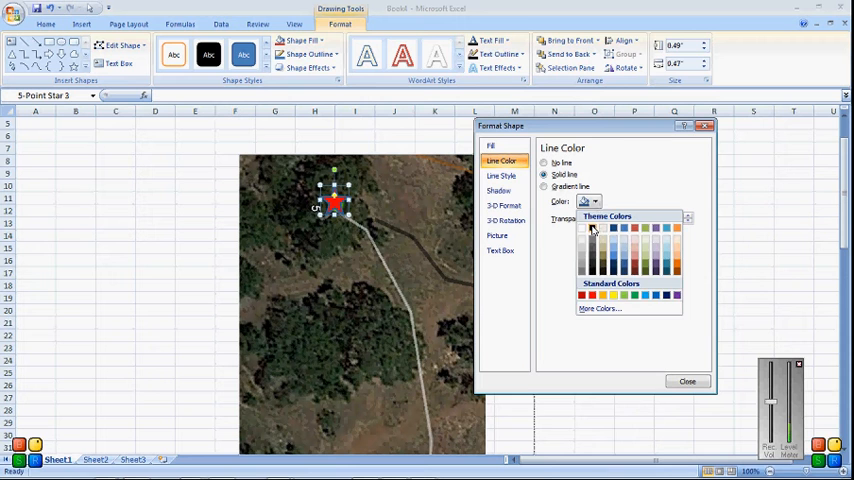
{"action": "left_click", "coordinate": [591, 228]}
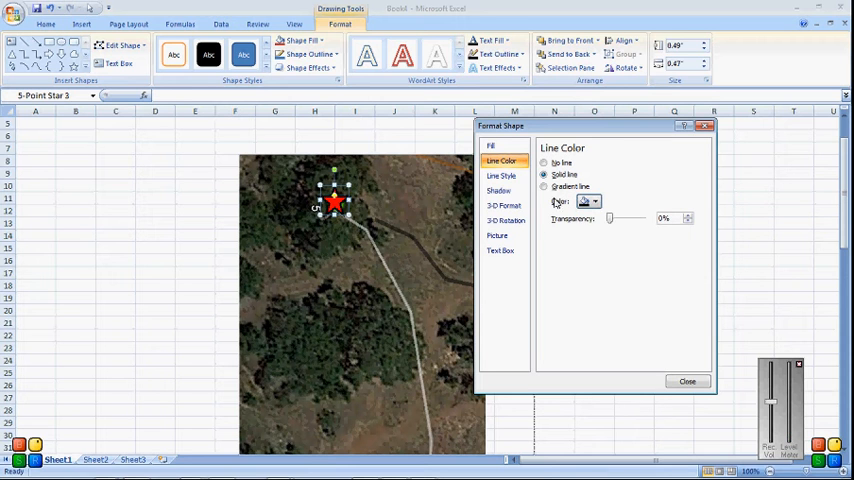
{"action": "left_click", "coordinate": [501, 176]}
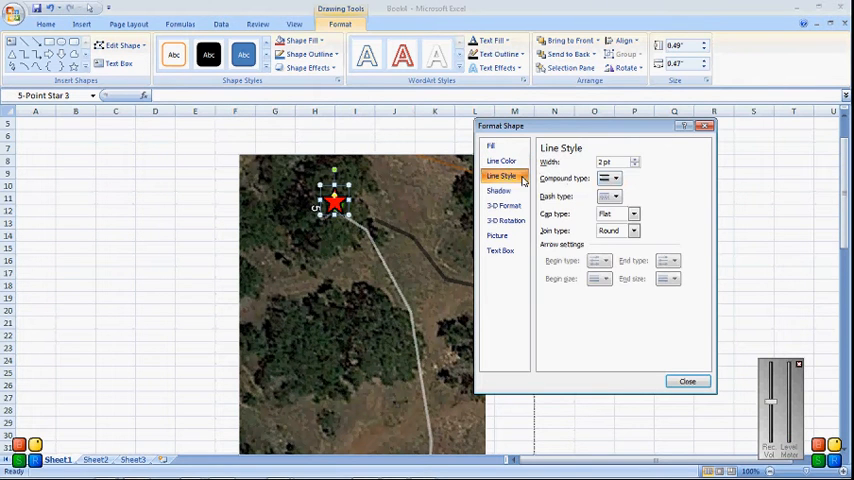
Step: Adjust the star's outline width and push its shadow out to 16 pt
{"action": "left_click", "coordinate": [634, 165]}
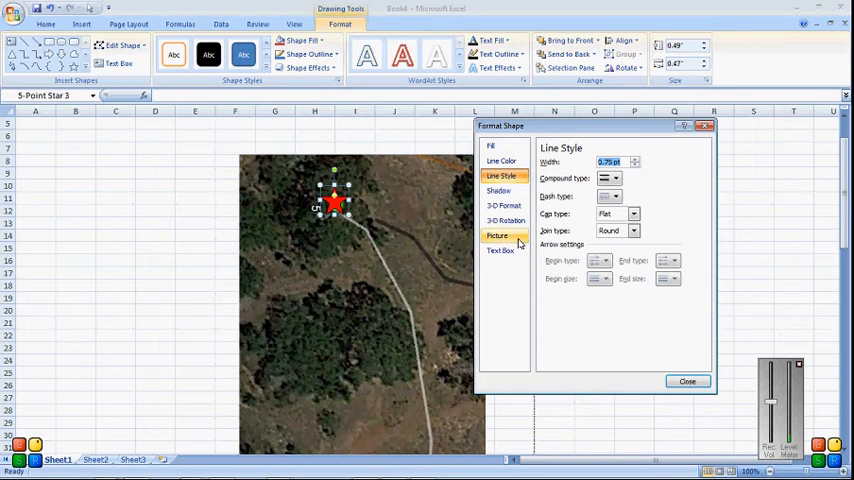
{"action": "left_click", "coordinate": [499, 191]}
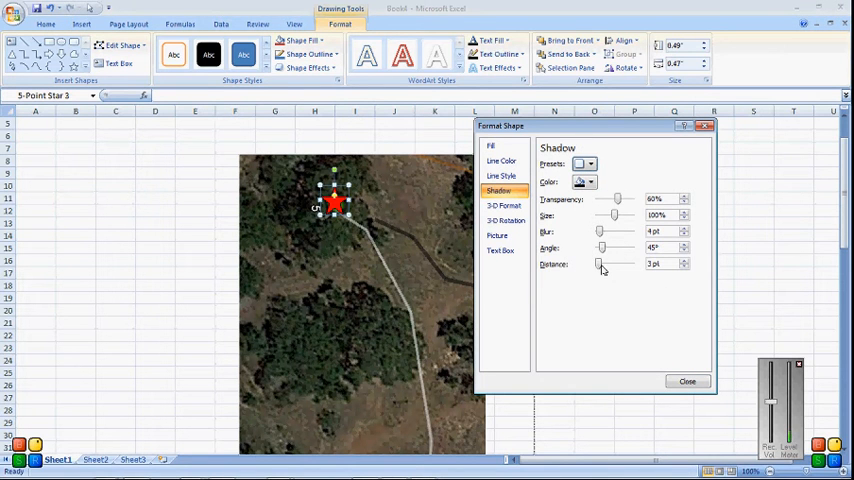
{"action": "left_click_drag", "start_coordinate": [601, 264], "coordinate": [625, 264]}
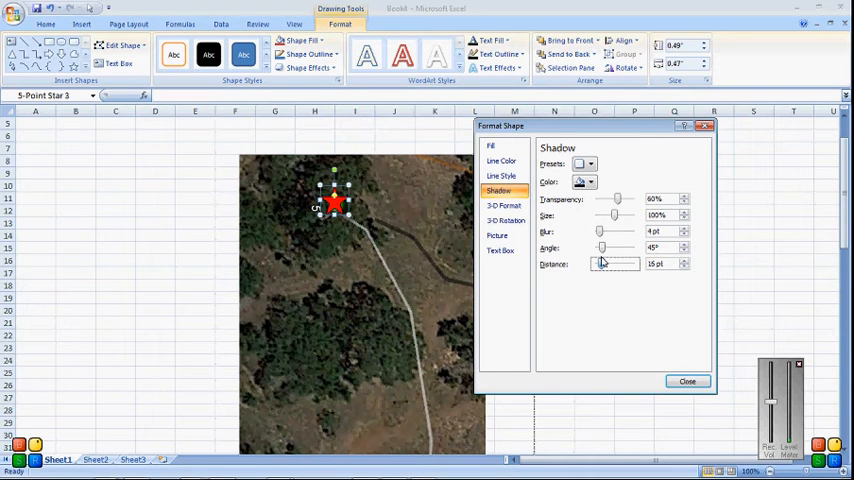
{"action": "left_click", "coordinate": [687, 381]}
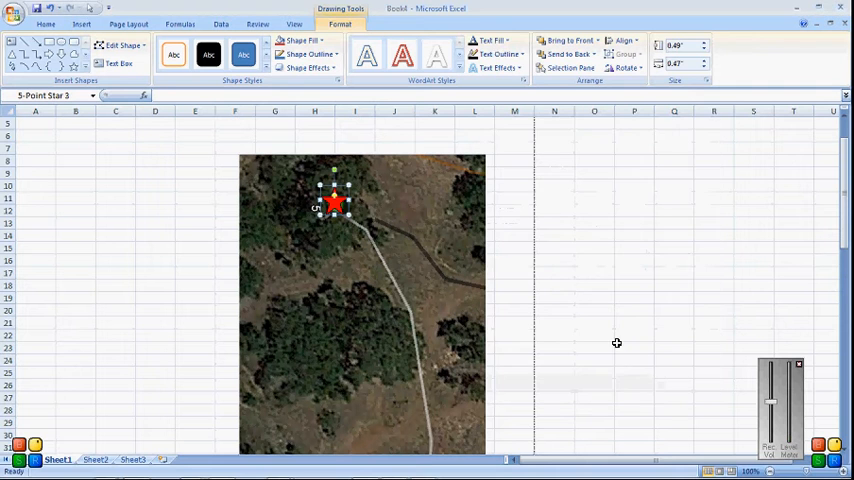
{"action": "mouse_move", "coordinate": [360, 310]}
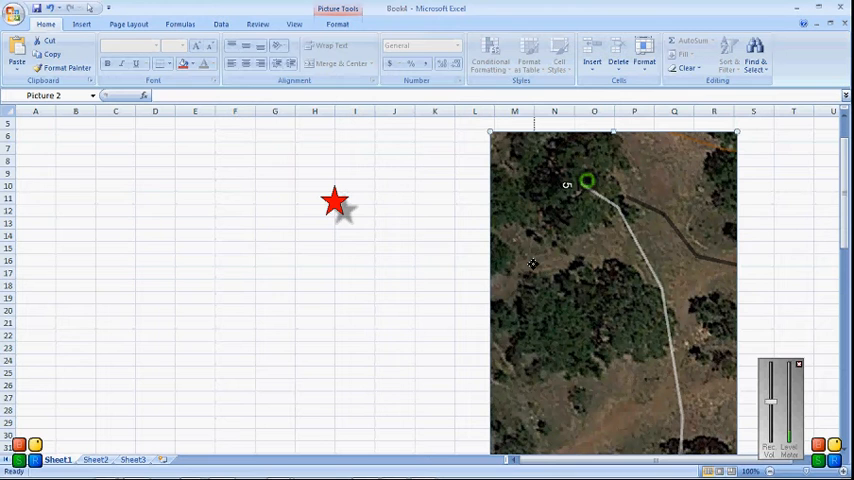
{"action": "mouse_move", "coordinate": [326, 274]}
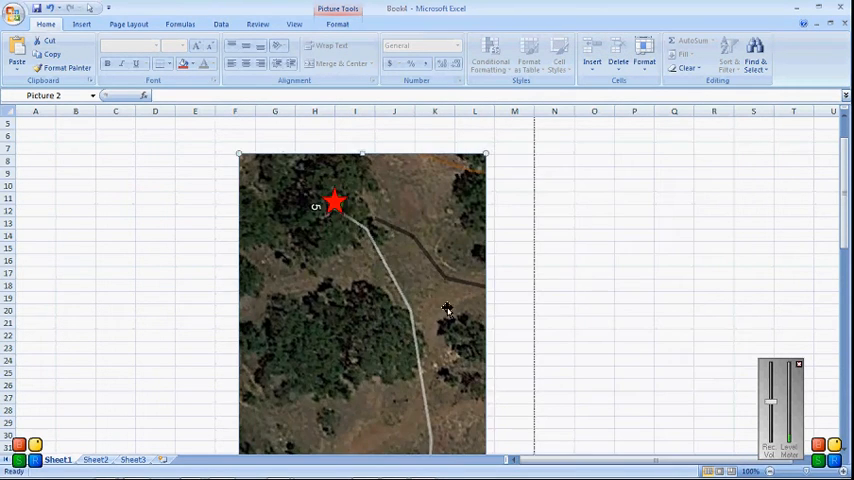
{"action": "scroll", "scroll_direction": "down", "scroll_amount": 3}
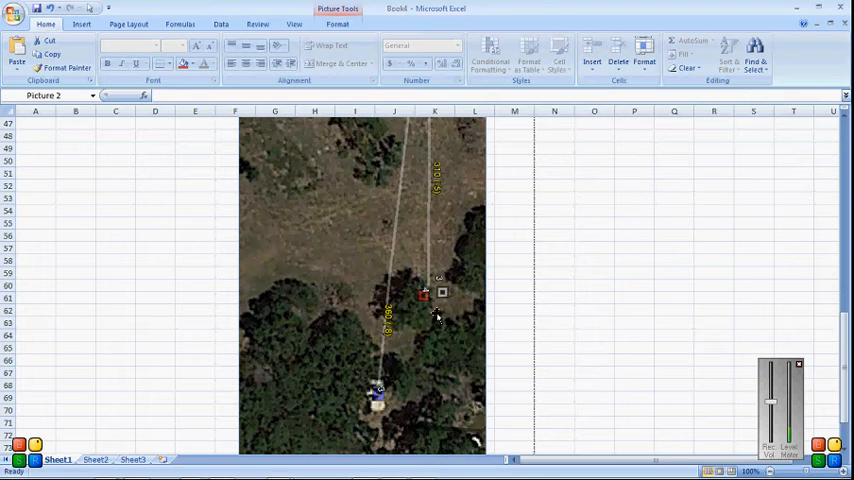
{"action": "mouse_move", "coordinate": [410, 325]}
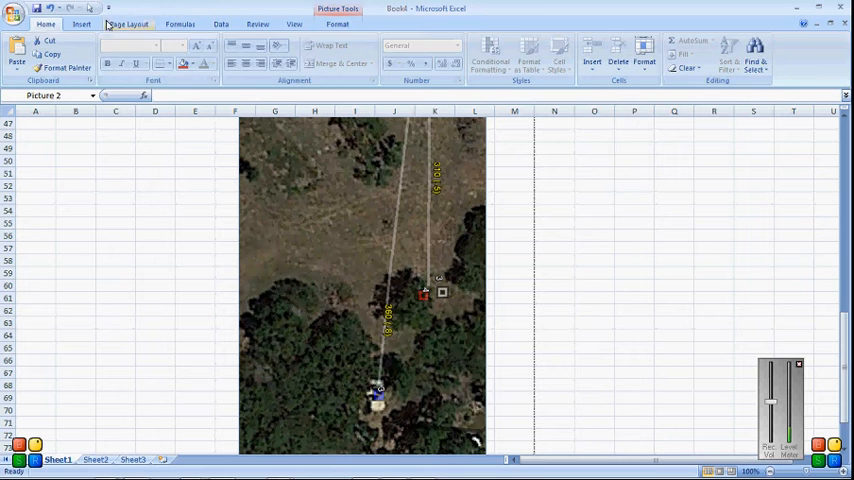
Step: Draw a small rectangle over the tee marker near the bottom of the map
{"action": "left_click", "coordinate": [81, 23]}
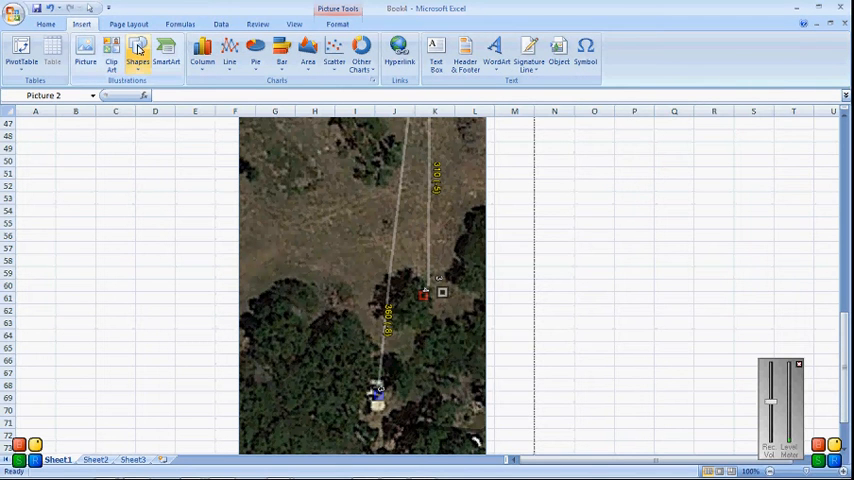
{"action": "left_click", "coordinate": [137, 50]}
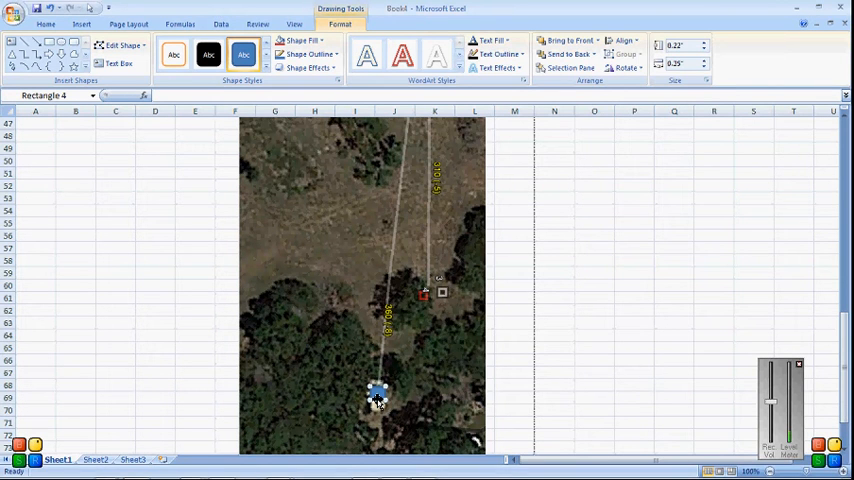
{"action": "right_click", "coordinate": [378, 395]}
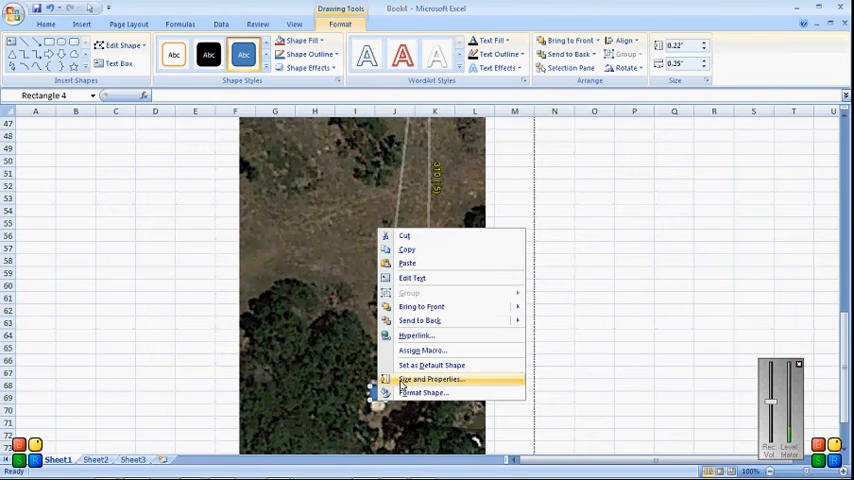
{"action": "mouse_move", "coordinate": [430, 392]}
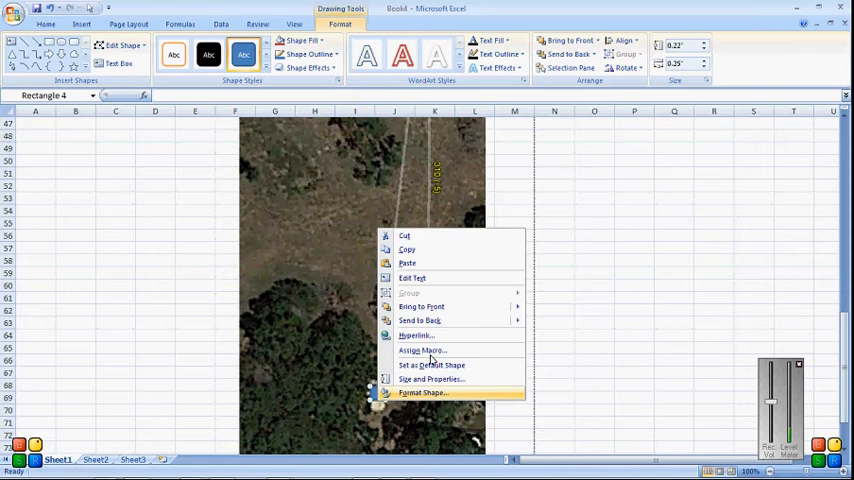
{"action": "left_click", "coordinate": [422, 392]}
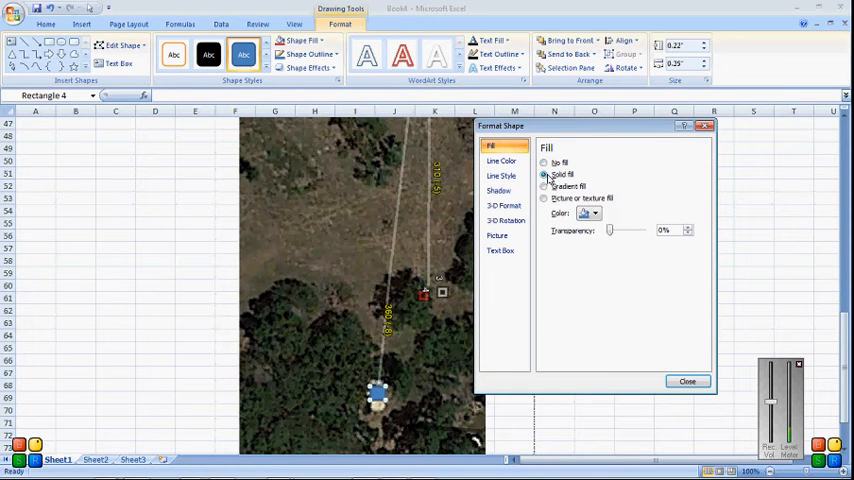
Step: Give the rectangle a solid blue fill and an outline colour
{"action": "left_click", "coordinate": [596, 213]}
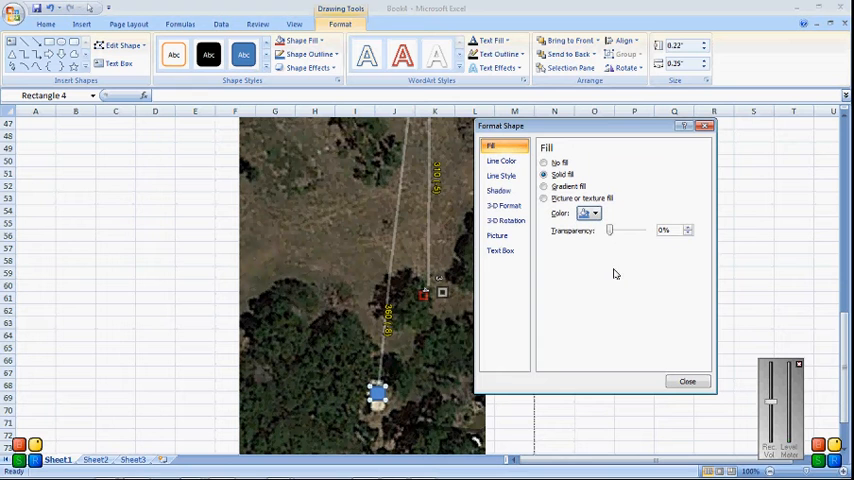
{"action": "left_click", "coordinate": [596, 214]}
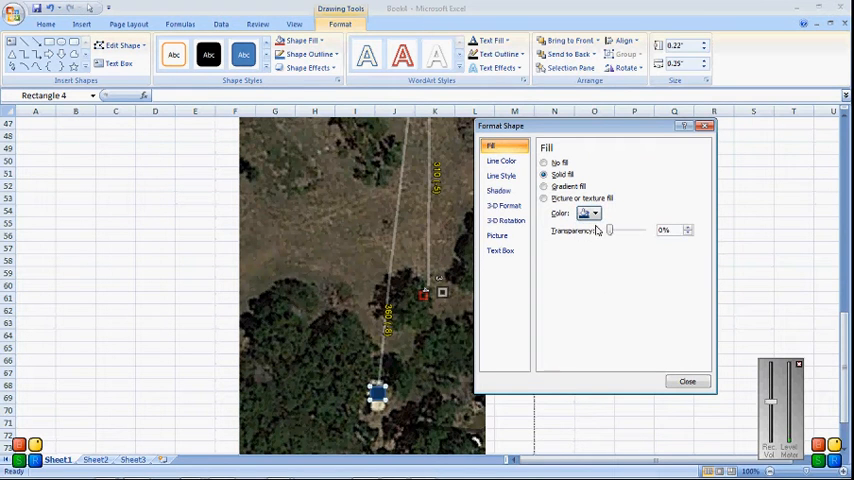
{"action": "left_click", "coordinate": [501, 161]}
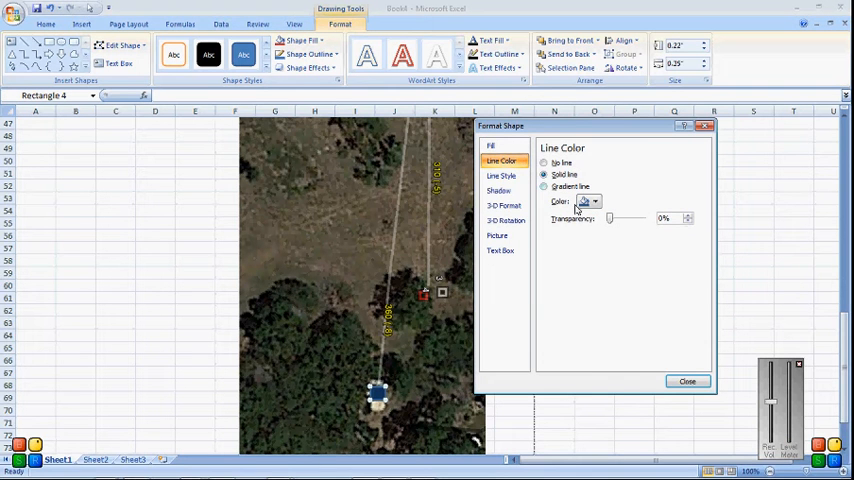
{"action": "left_click", "coordinate": [594, 201]}
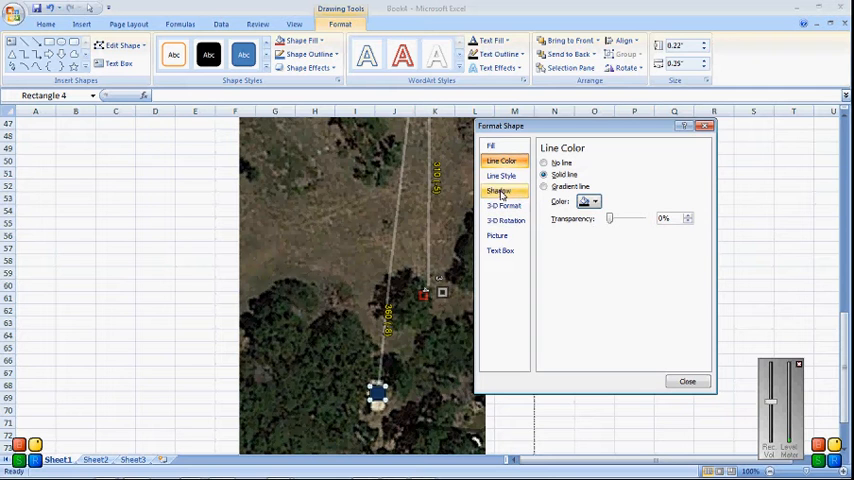
Step: Apply a preset drop shadow to the rectangle and adjust its distance
{"action": "left_click", "coordinate": [499, 191]}
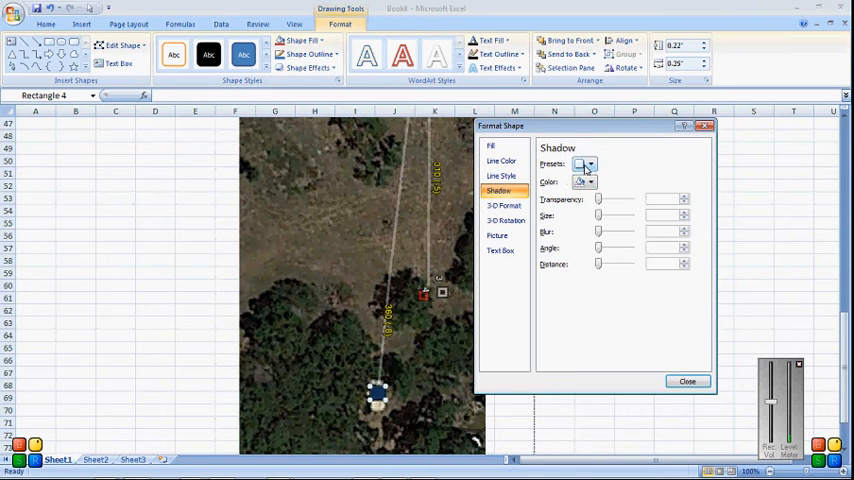
{"action": "left_click", "coordinate": [589, 164]}
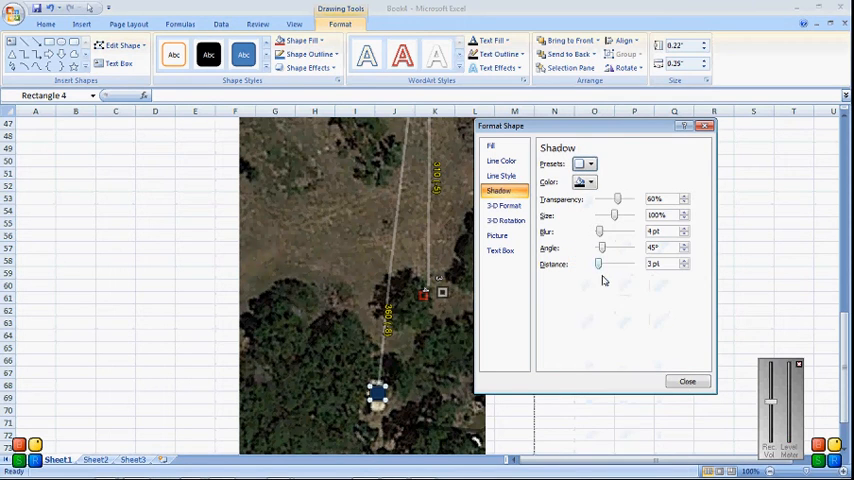
{"action": "left_click_drag", "start_coordinate": [620, 264], "coordinate": [600, 264]}
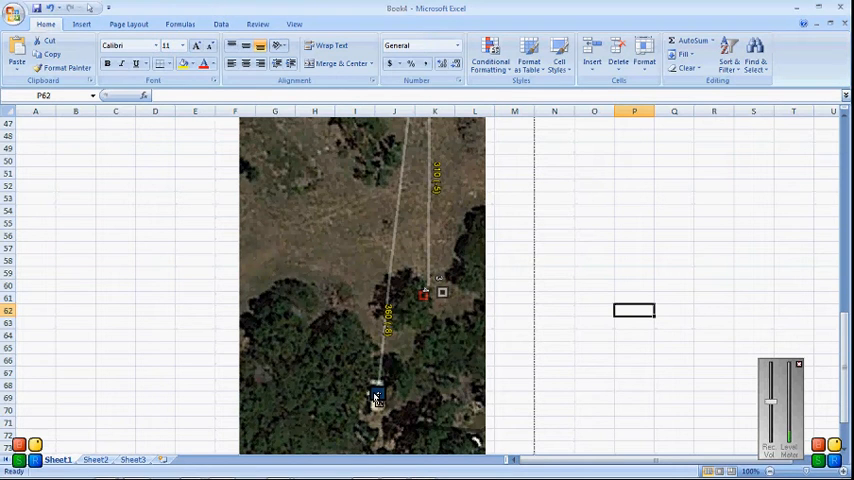
Step: Fill the second small square over the red marker with solid red
{"action": "left_click", "coordinate": [377, 393]}
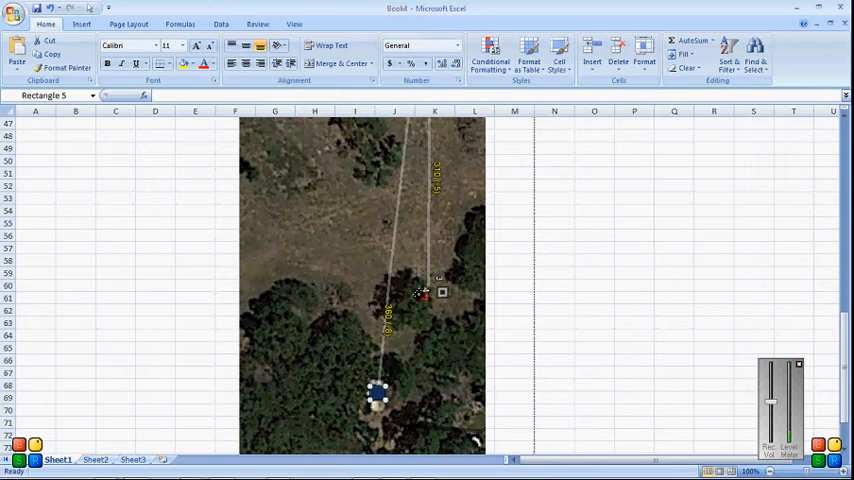
{"action": "right_click", "coordinate": [420, 293]}
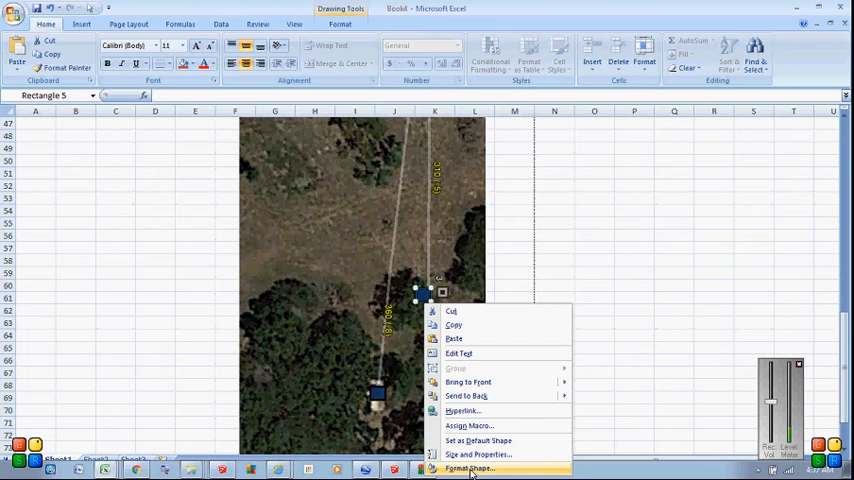
{"action": "left_click", "coordinate": [472, 468]}
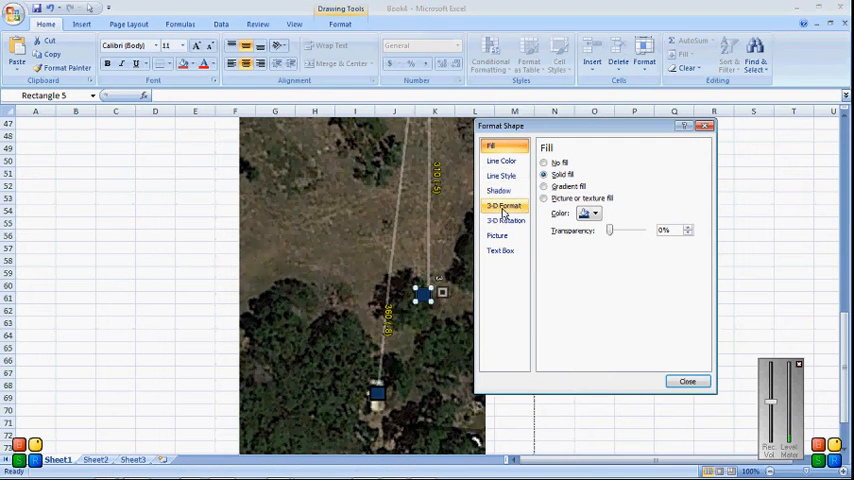
{"action": "left_click", "coordinate": [596, 213]}
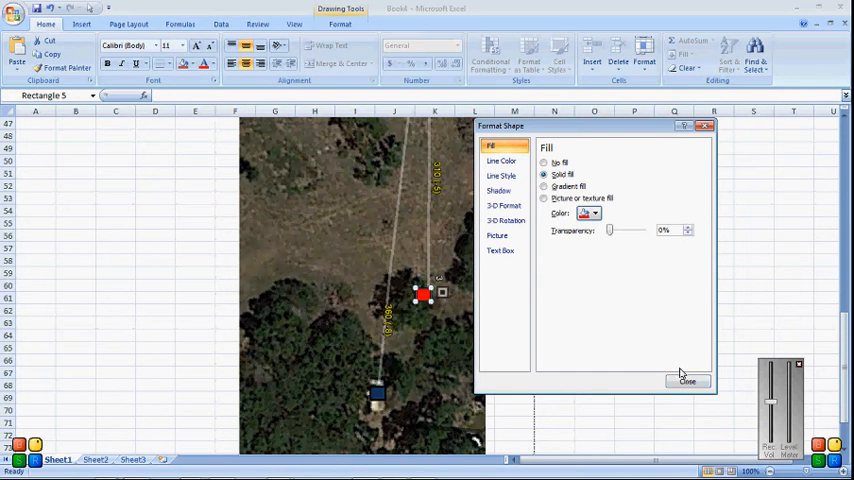
{"action": "left_click", "coordinate": [687, 381]}
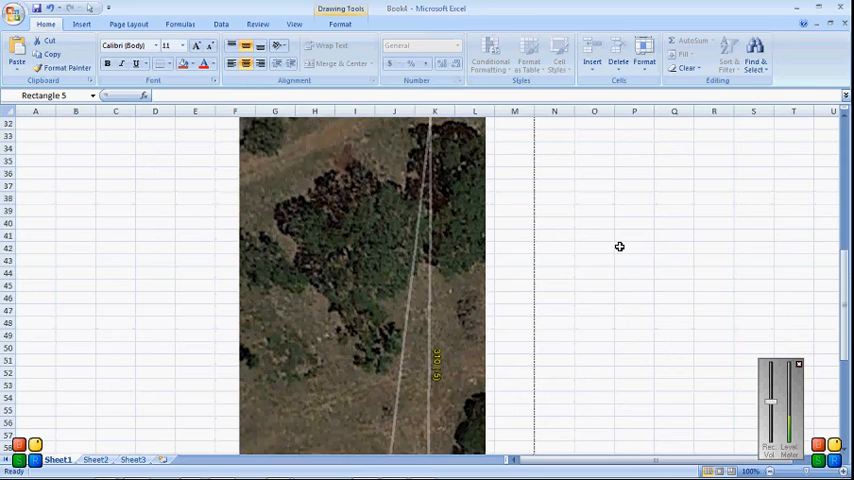
Step: Scroll down and zoom out to view the whole aerial map strip
{"action": "scroll", "scroll_direction": "down", "scroll_amount": 3}
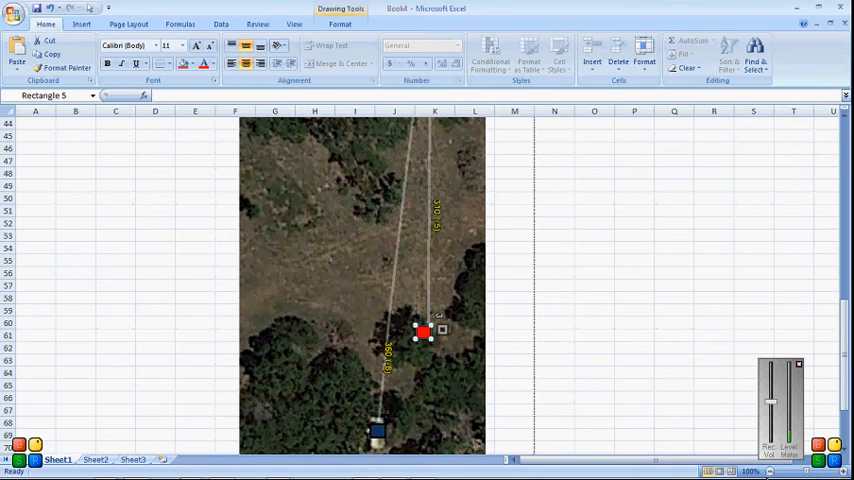
{"action": "left_click", "coordinate": [769, 471]}
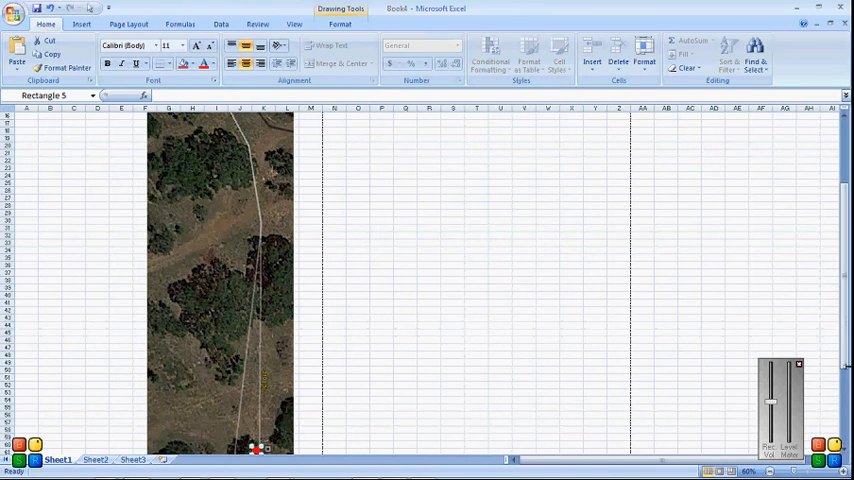
{"action": "left_click", "coordinate": [767, 471]}
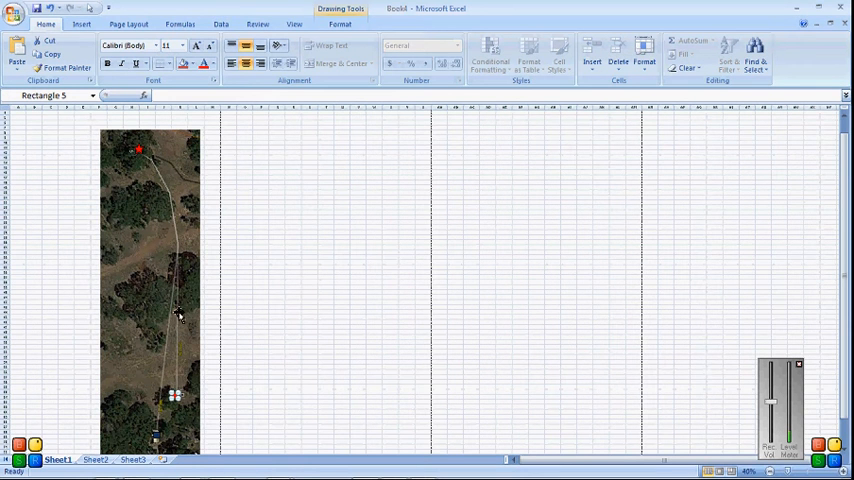
{"action": "mouse_move", "coordinate": [165, 417]}
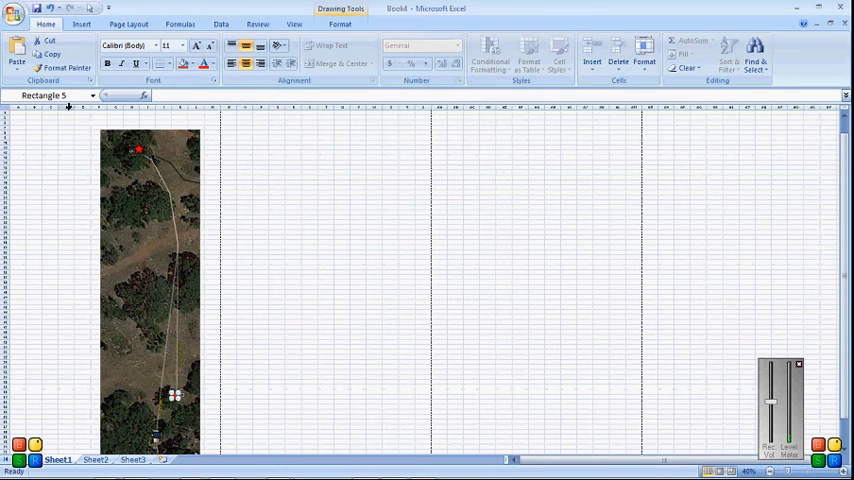
Step: Start a freeform line to trace the trail from the red star to the basket
{"action": "left_click", "coordinate": [81, 24]}
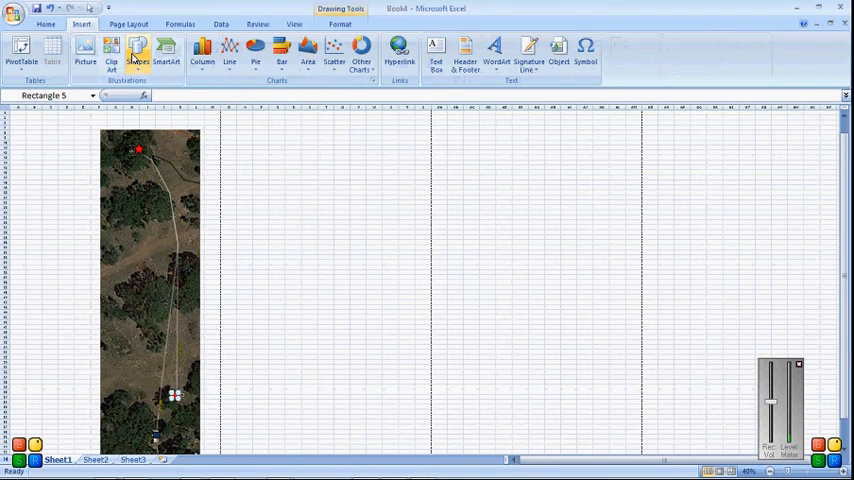
{"action": "left_click", "coordinate": [138, 50]}
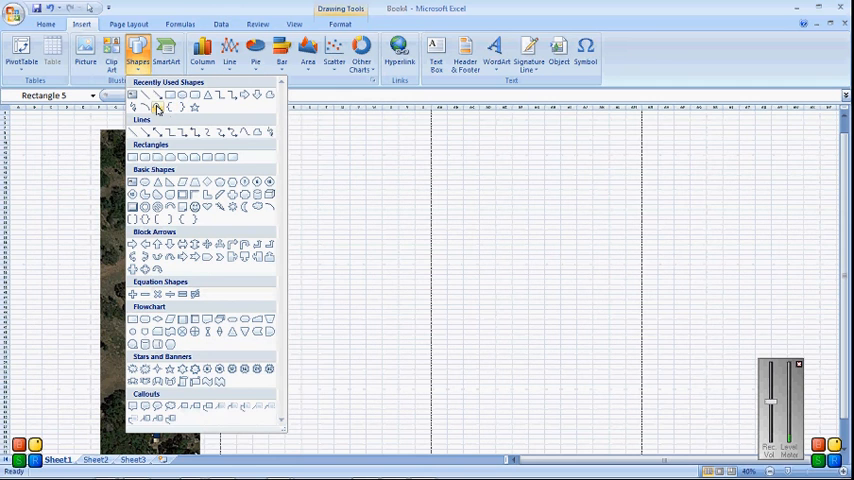
{"action": "left_click", "coordinate": [145, 107]}
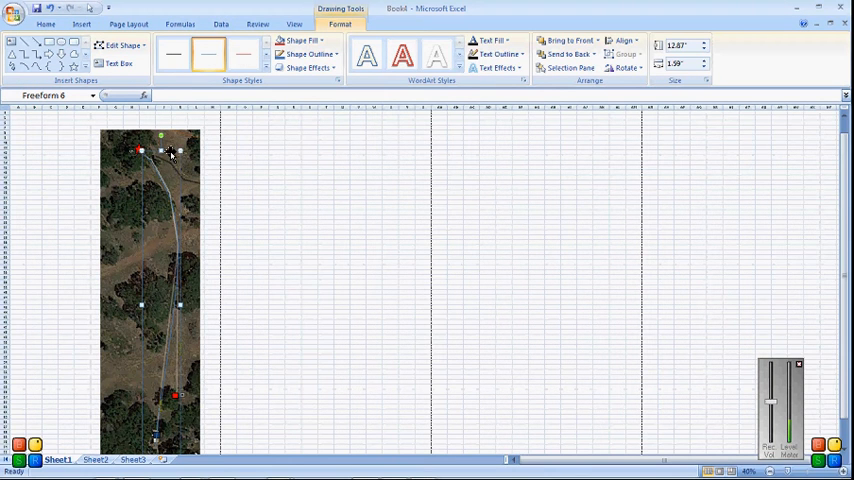
Step: Make the freeform trail line dashed with a 2.25 pt width
{"action": "right_click", "coordinate": [170, 155]}
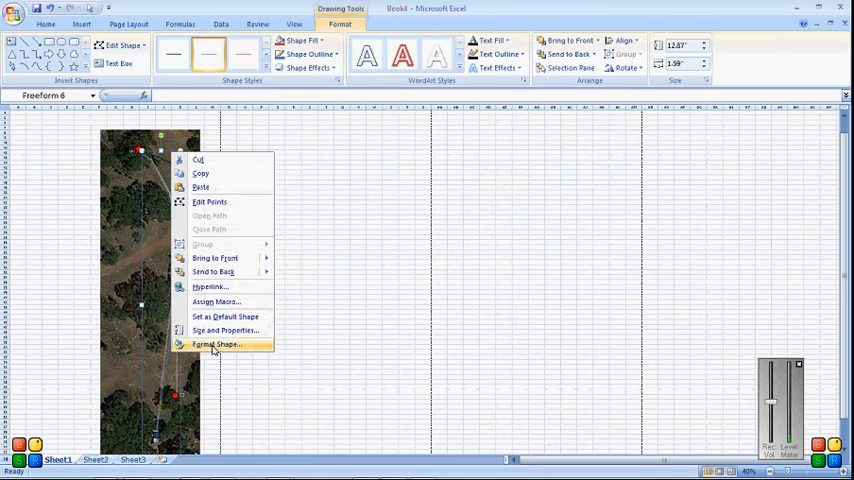
{"action": "left_click", "coordinate": [216, 344]}
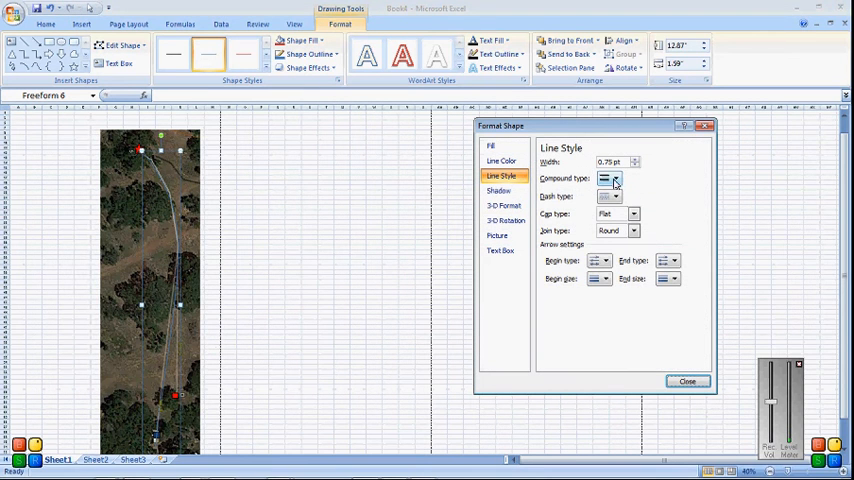
{"action": "left_click", "coordinate": [619, 196]}
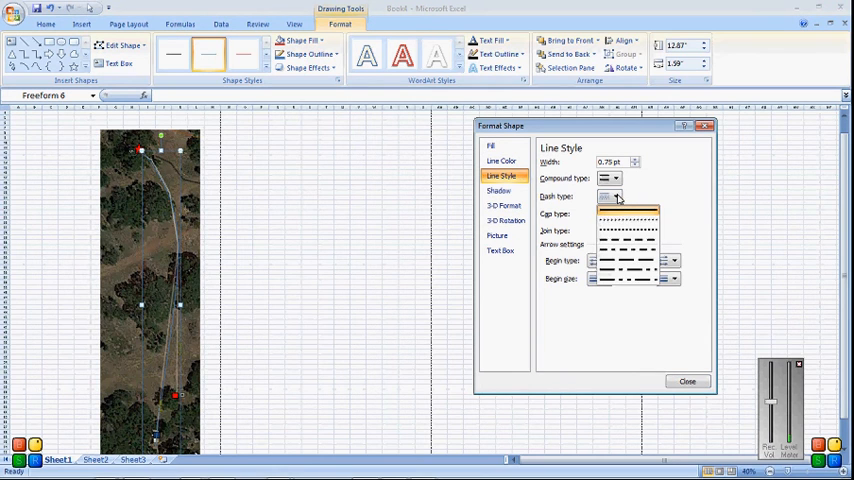
{"action": "left_click", "coordinate": [628, 207]}
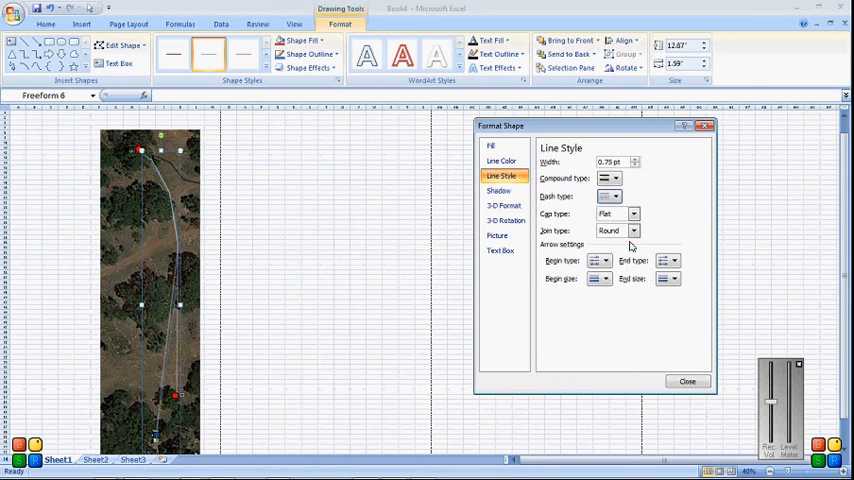
{"action": "left_click", "coordinate": [635, 159]}
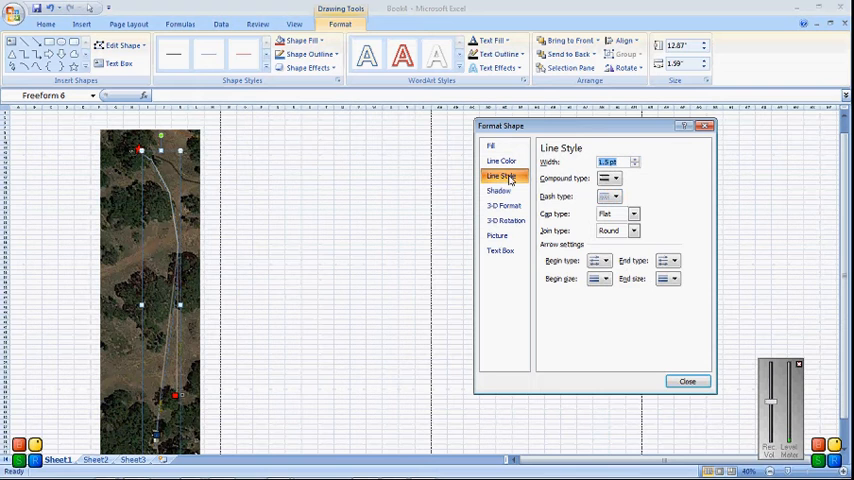
{"action": "left_click", "coordinate": [502, 161]}
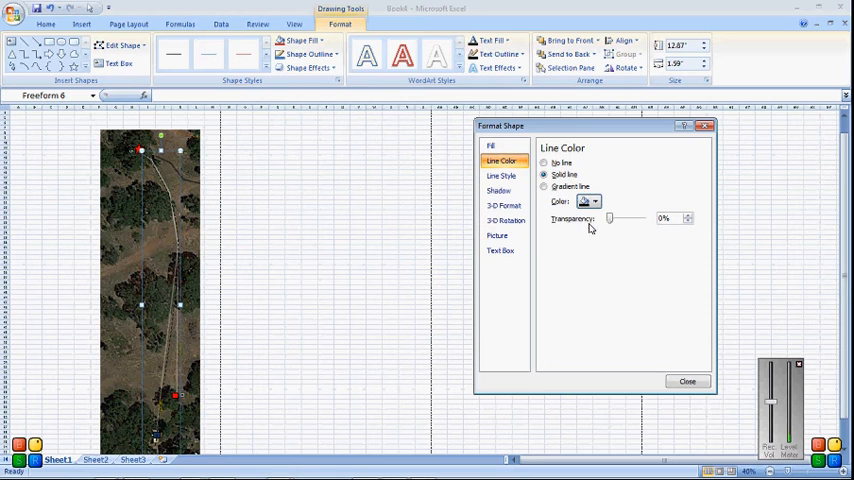
{"action": "left_click", "coordinate": [502, 175]}
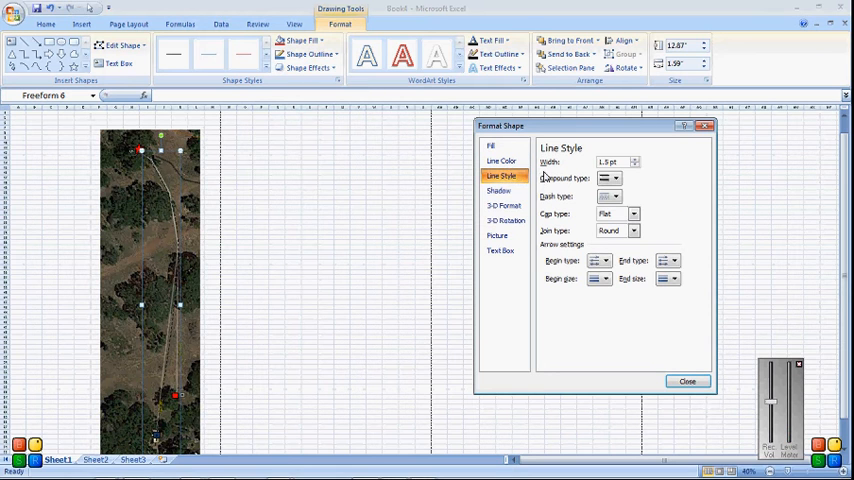
{"action": "left_click", "coordinate": [634, 159]}
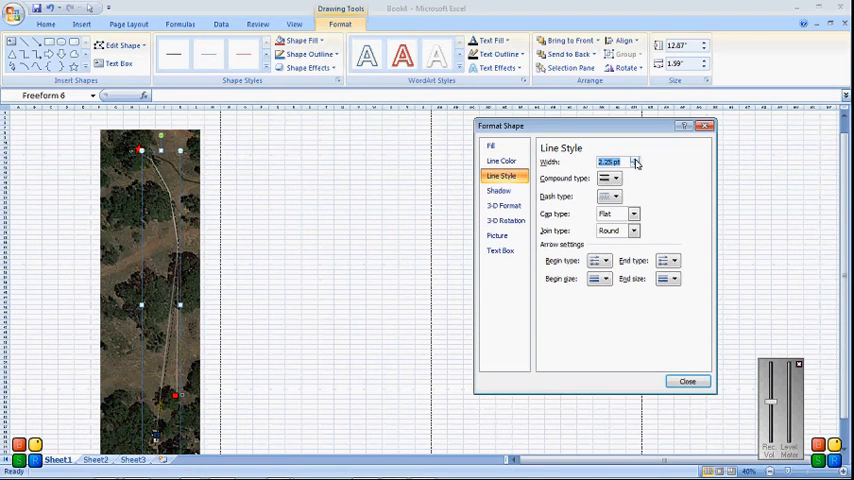
{"action": "mouse_move", "coordinate": [632, 168]}
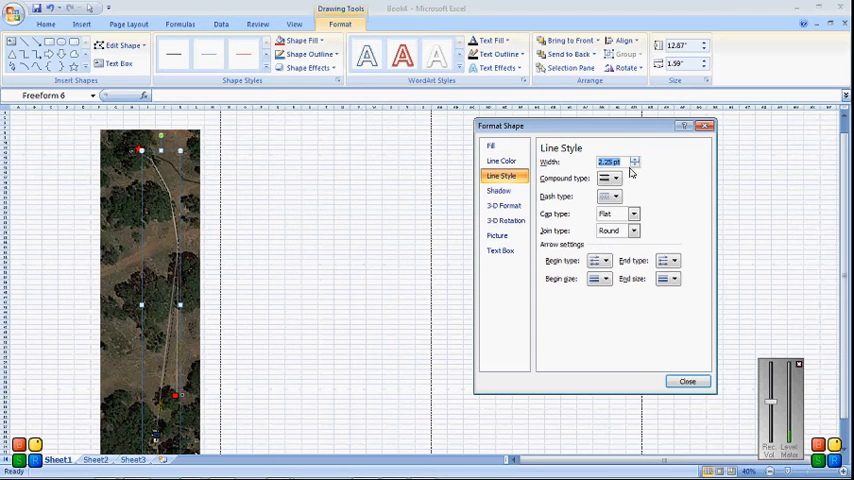
{"action": "left_click", "coordinate": [688, 381]}
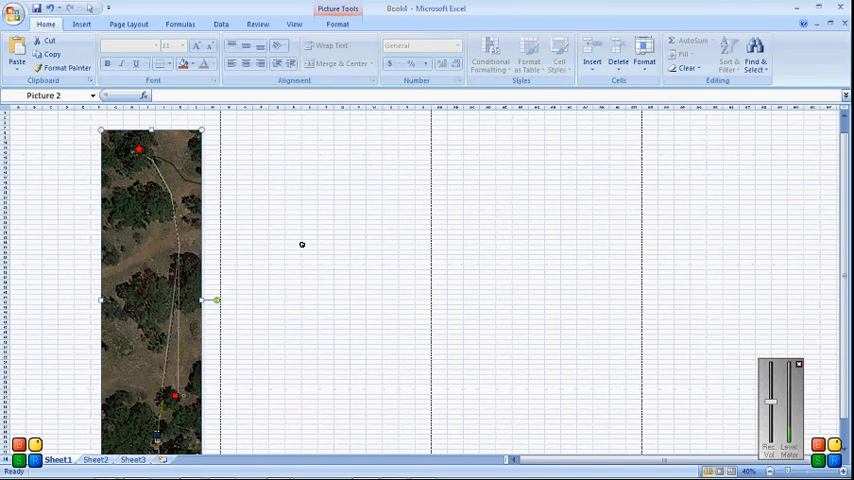
{"action": "mouse_move", "coordinate": [270, 250]}
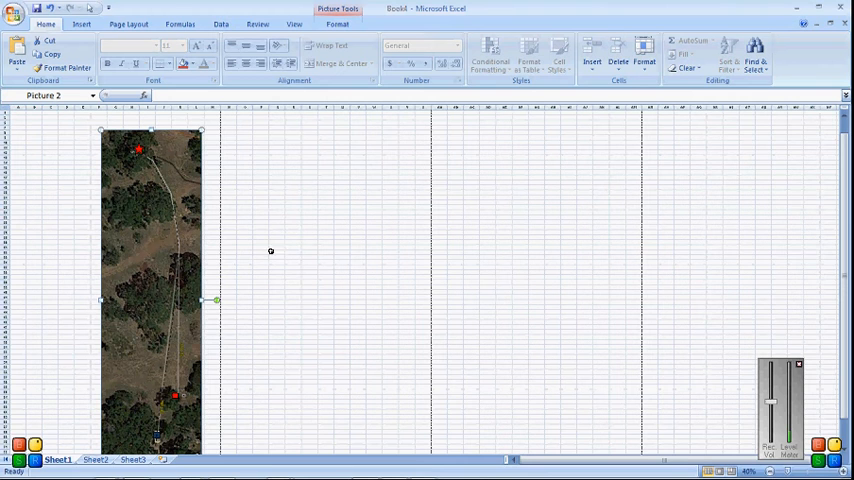
{"action": "mouse_move", "coordinate": [205, 247]}
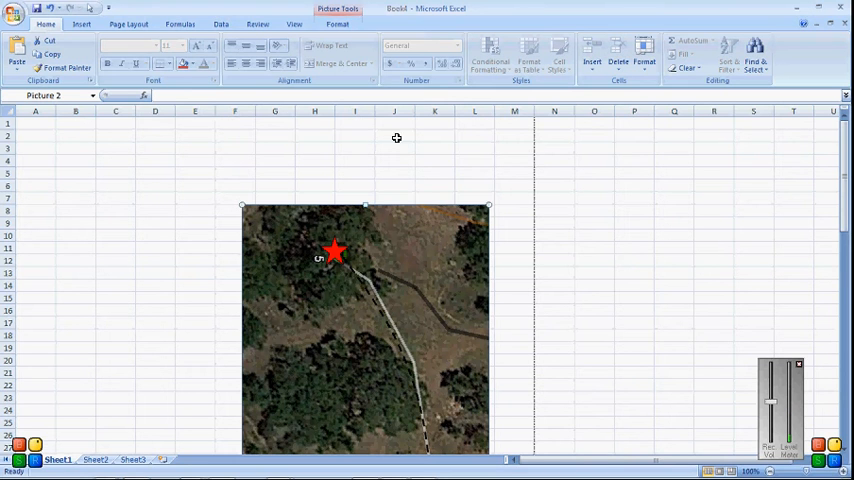
Step: Add a text box across the top rows reading 'Joe's Disc Golf Course'
{"action": "left_click", "coordinate": [81, 23]}
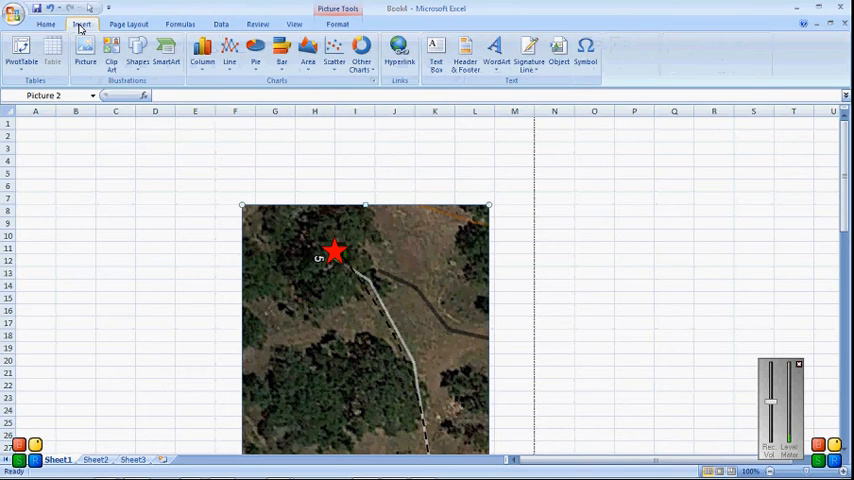
{"action": "left_click", "coordinate": [435, 50]}
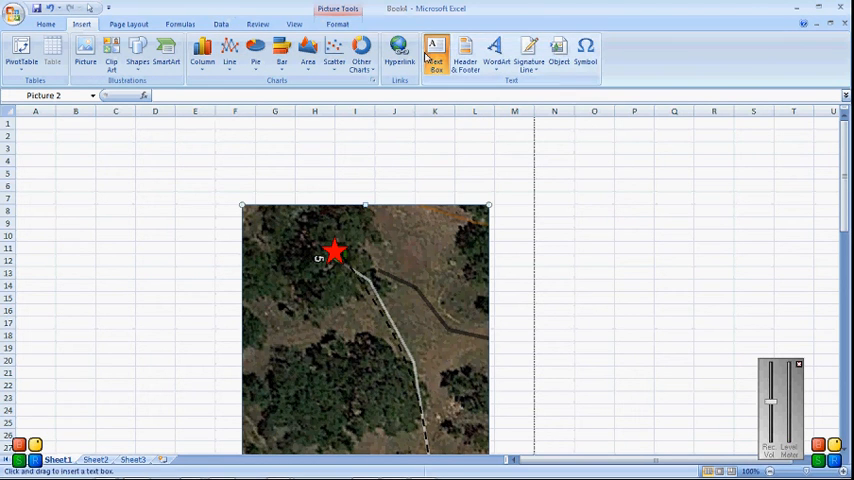
{"action": "left_click", "coordinate": [435, 52]}
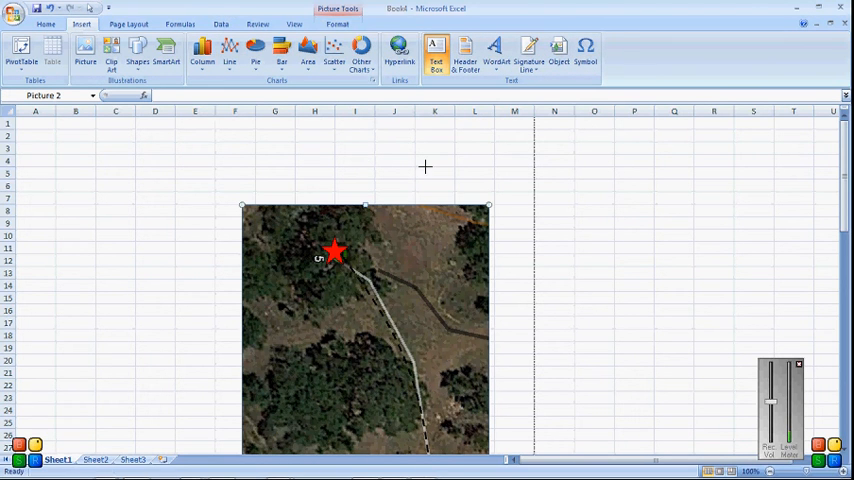
{"action": "mouse_move", "coordinate": [522, 188]}
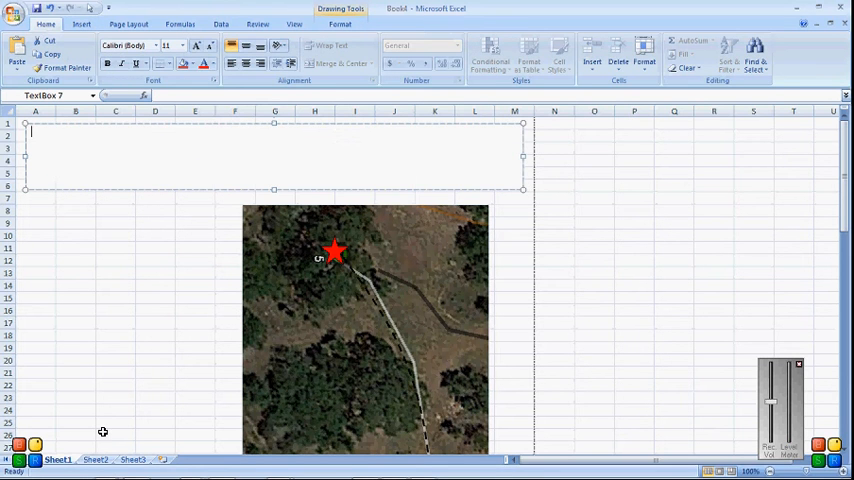
{"action": "type", "text": "Joe's"}
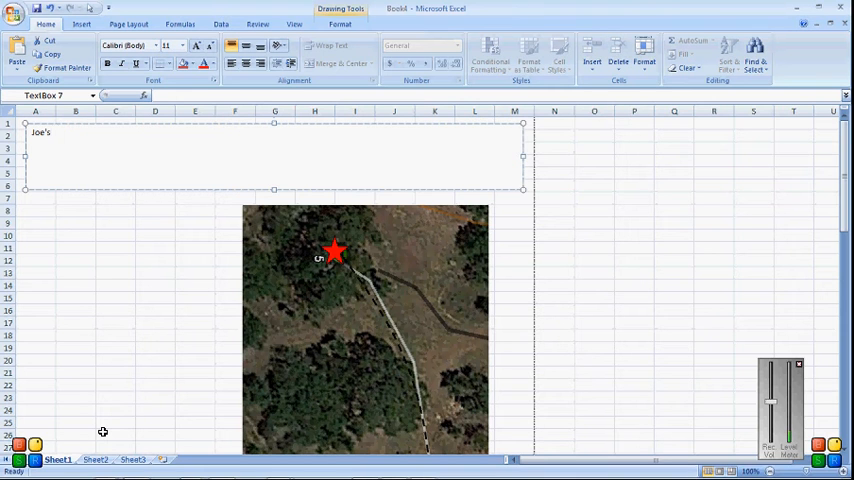
{"action": "type", "text": "Disc G"}
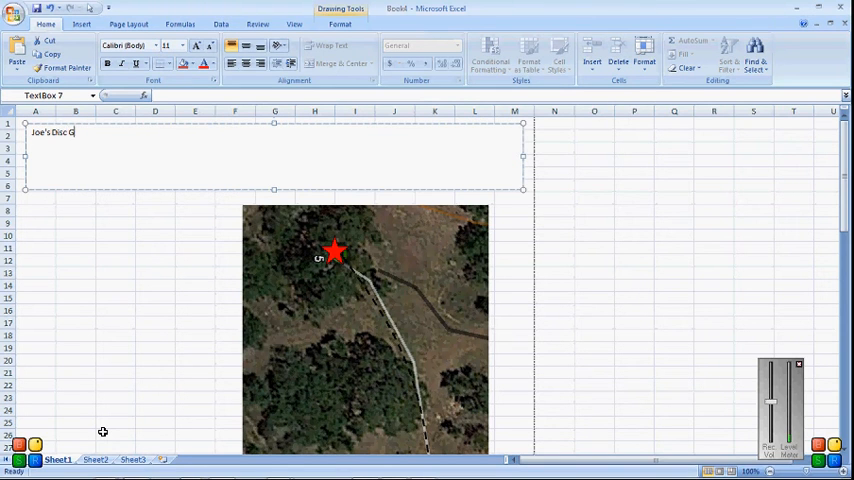
{"action": "type", "text": "olf Course"}
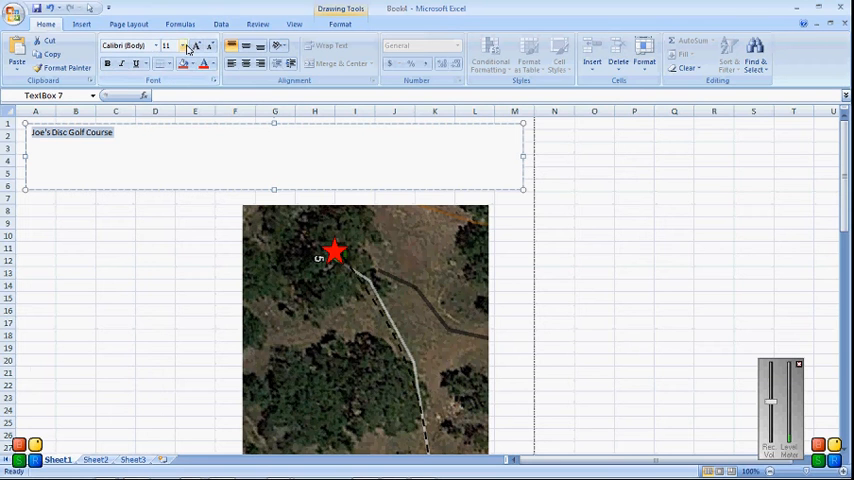
Step: Set the title in the Accent SF font at 44 point
{"action": "left_click", "coordinate": [185, 45]}
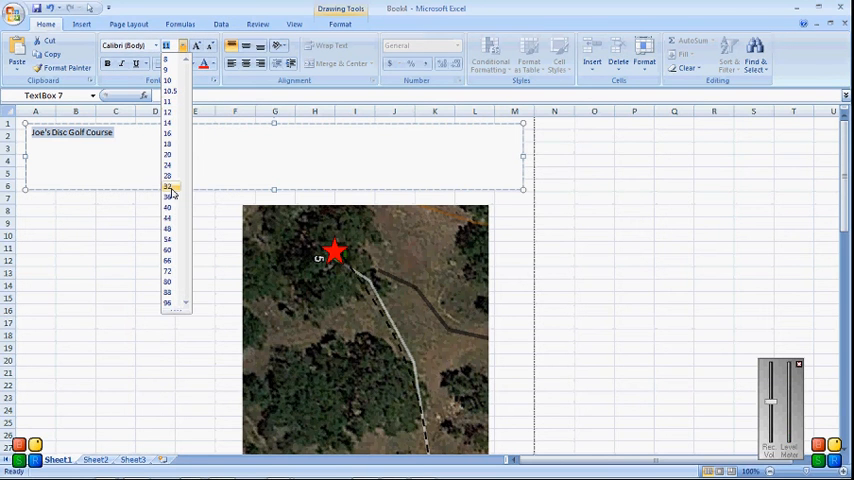
{"action": "left_click", "coordinate": [167, 186]}
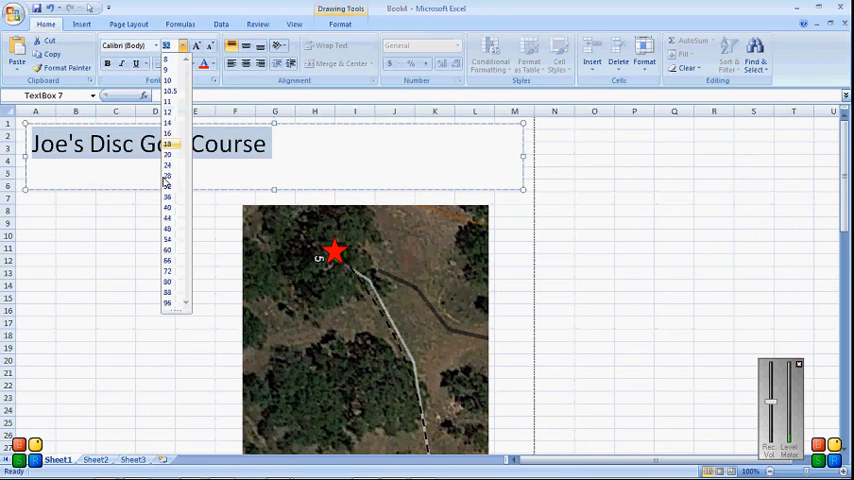
{"action": "left_click", "coordinate": [167, 249]}
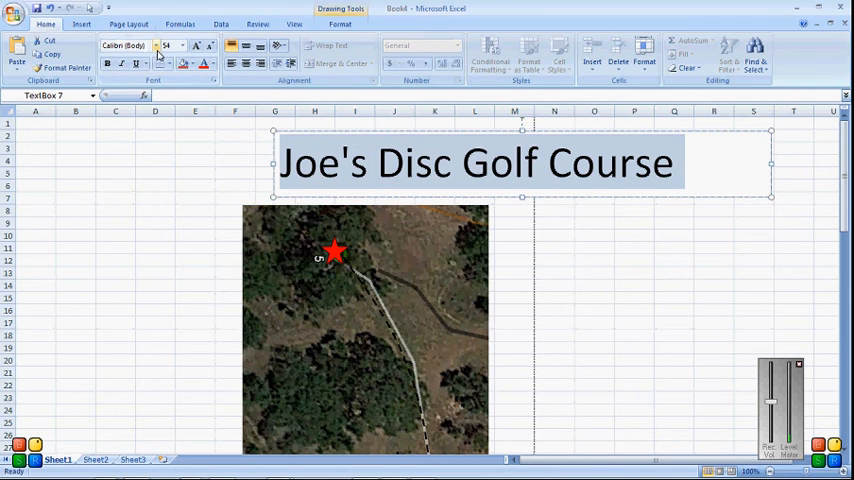
{"action": "left_click", "coordinate": [155, 46]}
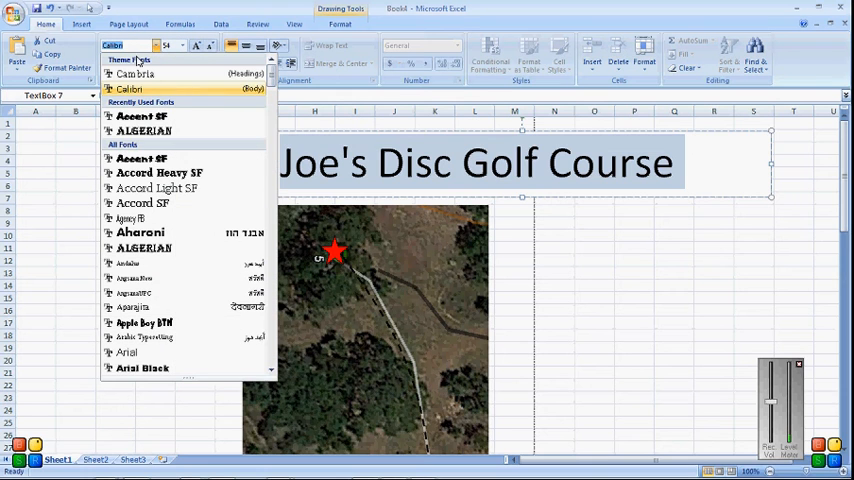
{"action": "left_click", "coordinate": [143, 130]}
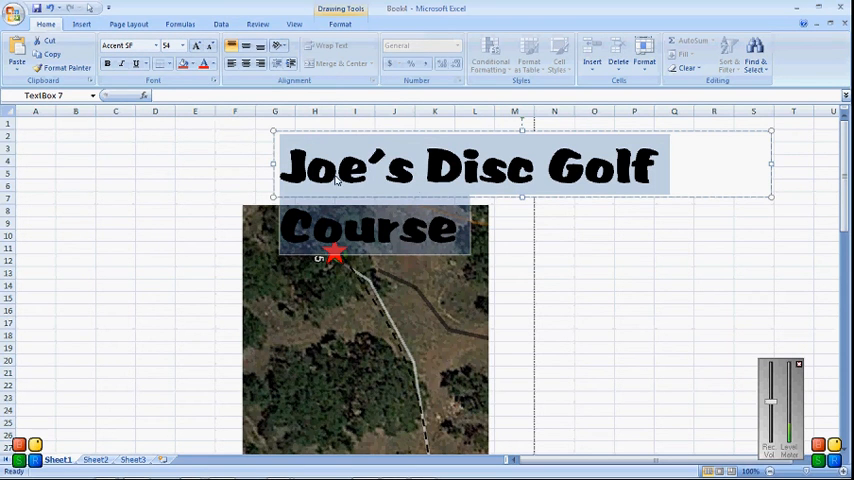
{"action": "left_click", "coordinate": [182, 46]}
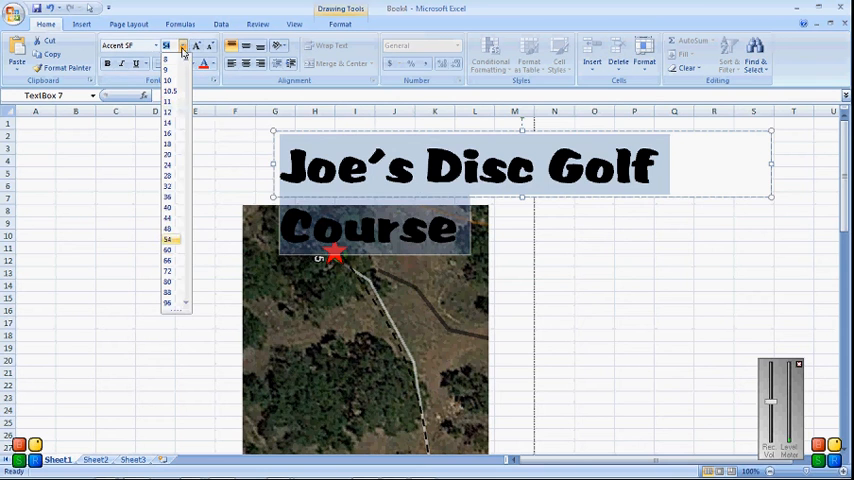
{"action": "left_click", "coordinate": [168, 229]}
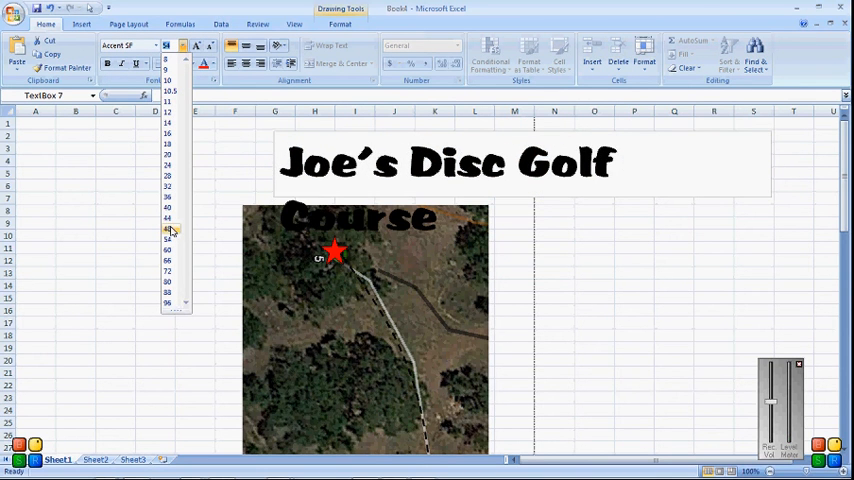
{"action": "left_click", "coordinate": [167, 230]}
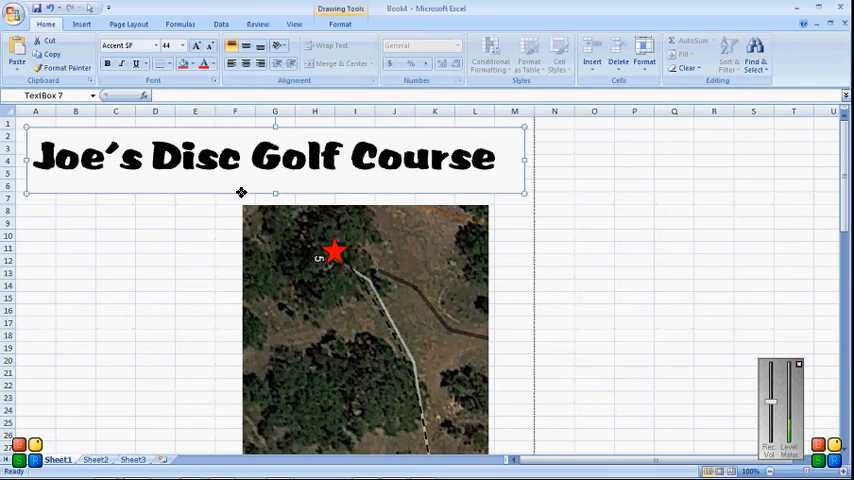
{"action": "right_click", "coordinate": [240, 193]}
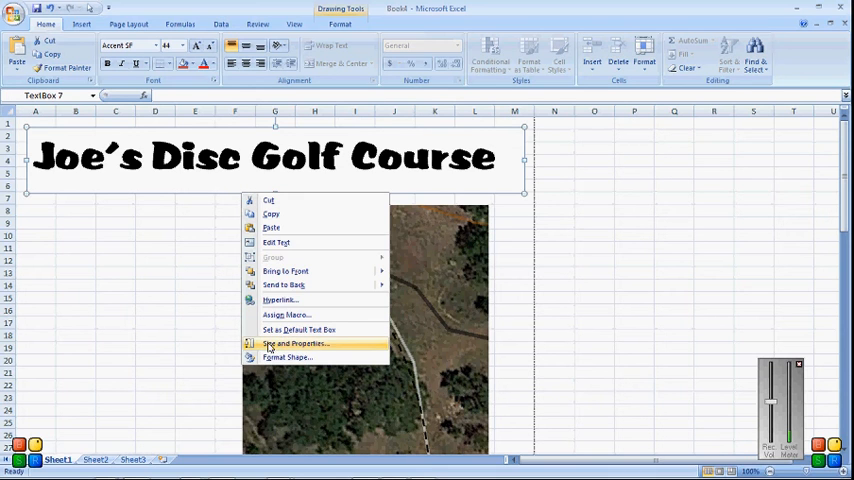
{"action": "mouse_move", "coordinate": [285, 357]}
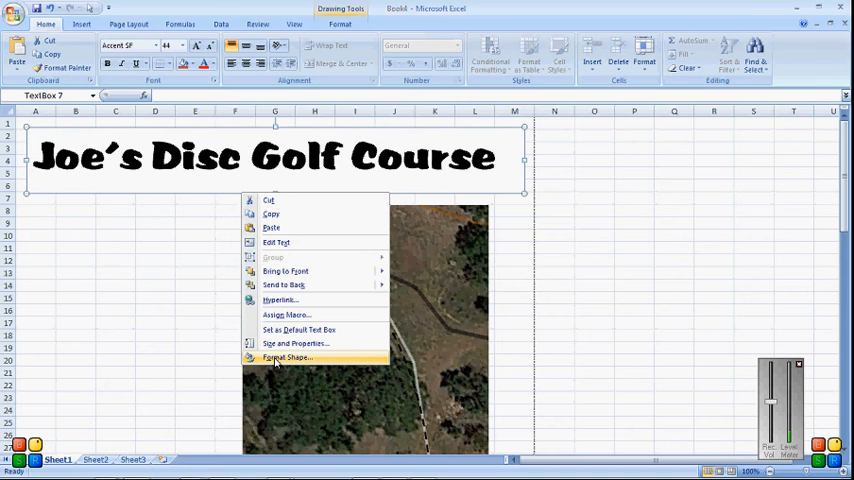
{"action": "left_click", "coordinate": [286, 357]}
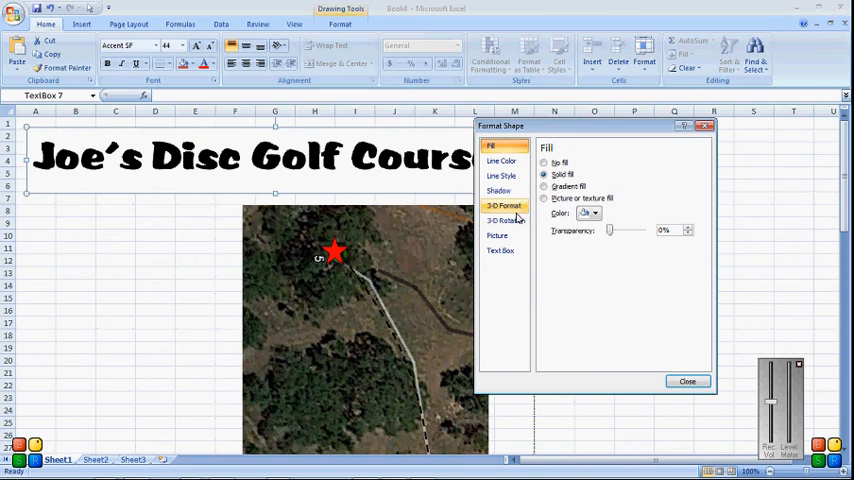
{"action": "left_click", "coordinate": [500, 250]}
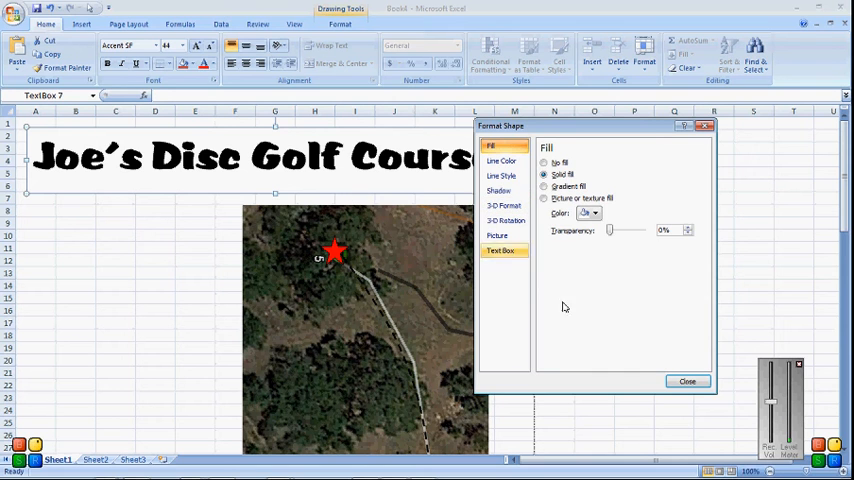
{"action": "left_click", "coordinate": [688, 381]}
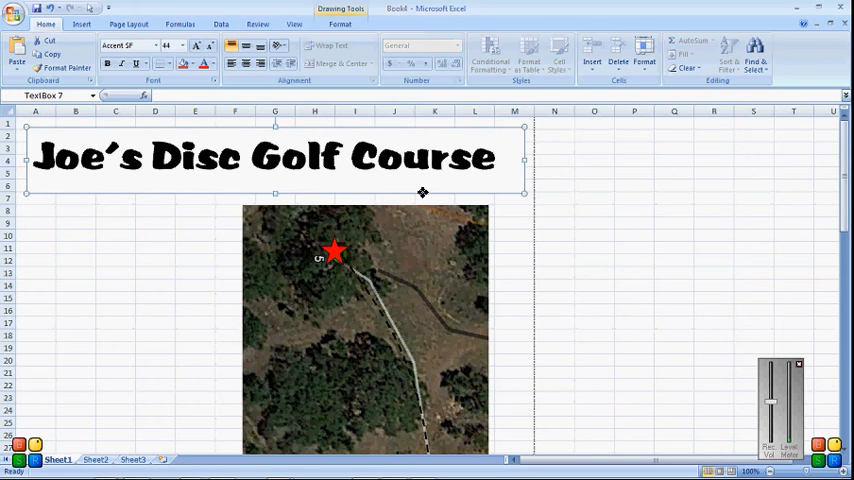
{"action": "right_click", "coordinate": [422, 192]}
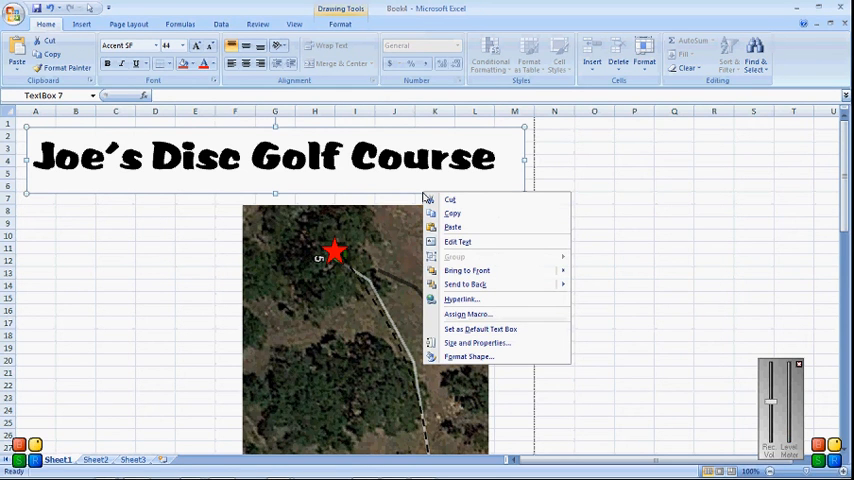
{"action": "mouse_move", "coordinate": [468, 357]}
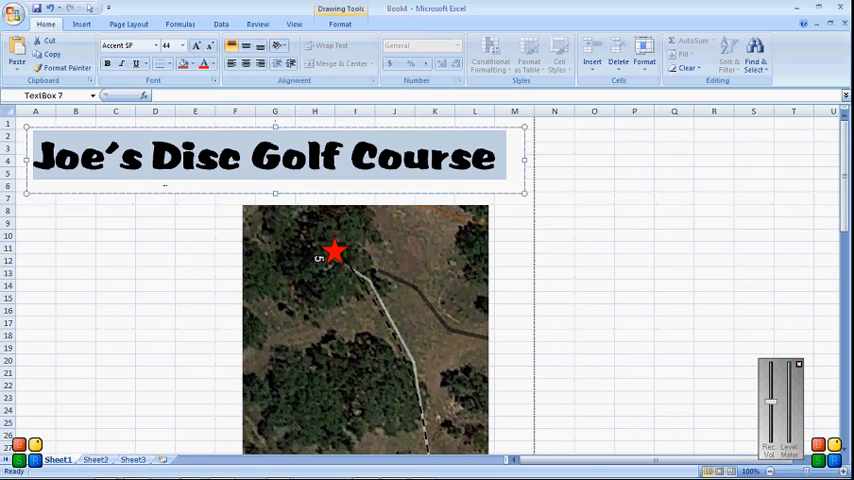
Step: Give the title text a dark solid outline and an orange gradient fill
{"action": "right_click", "coordinate": [167, 181]}
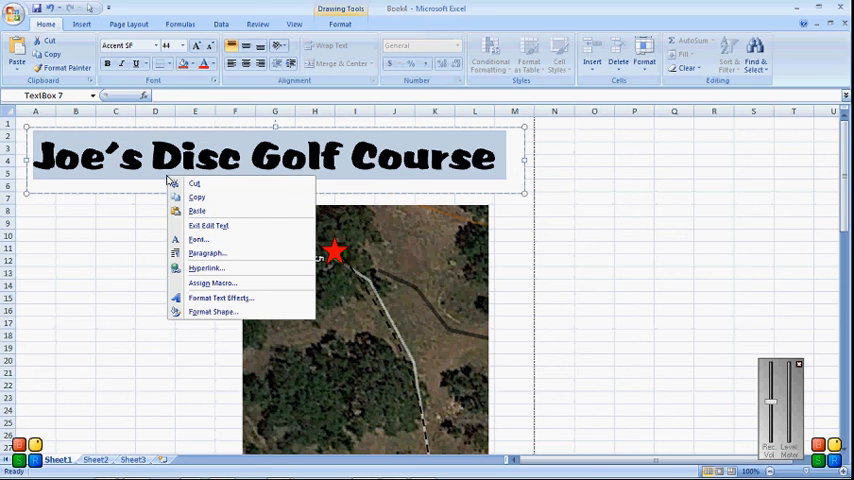
{"action": "mouse_move", "coordinate": [222, 298]}
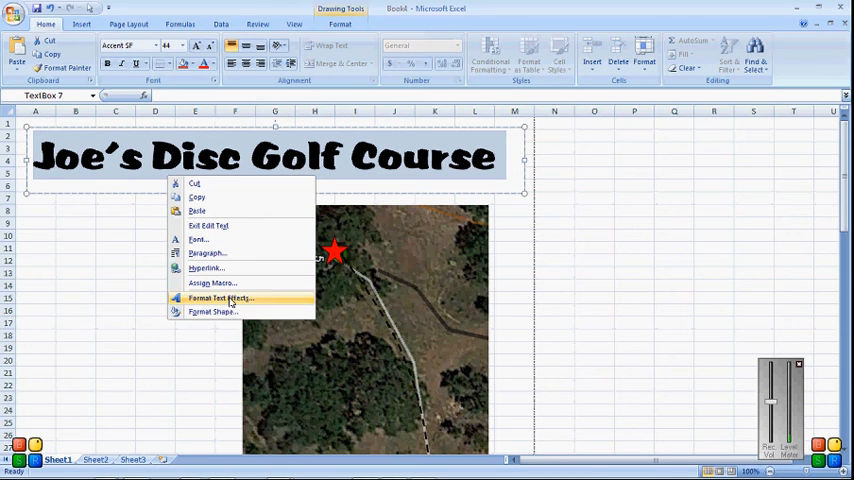
{"action": "left_click", "coordinate": [220, 297]}
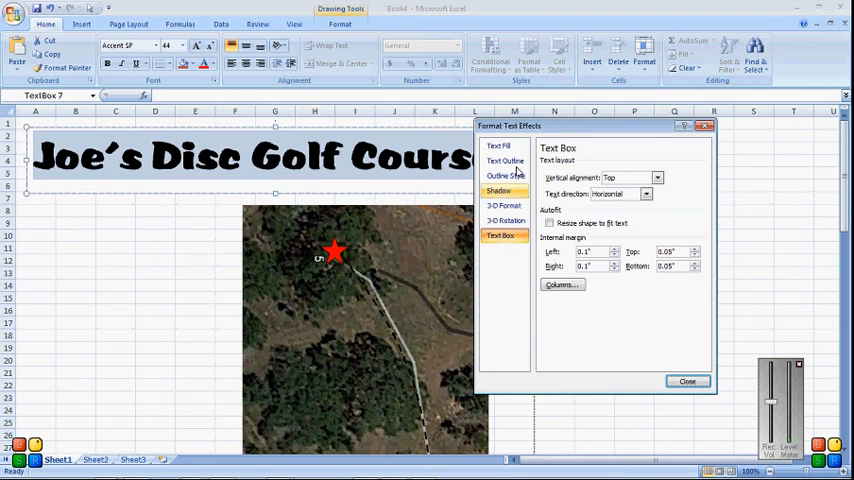
{"action": "left_click", "coordinate": [498, 146]}
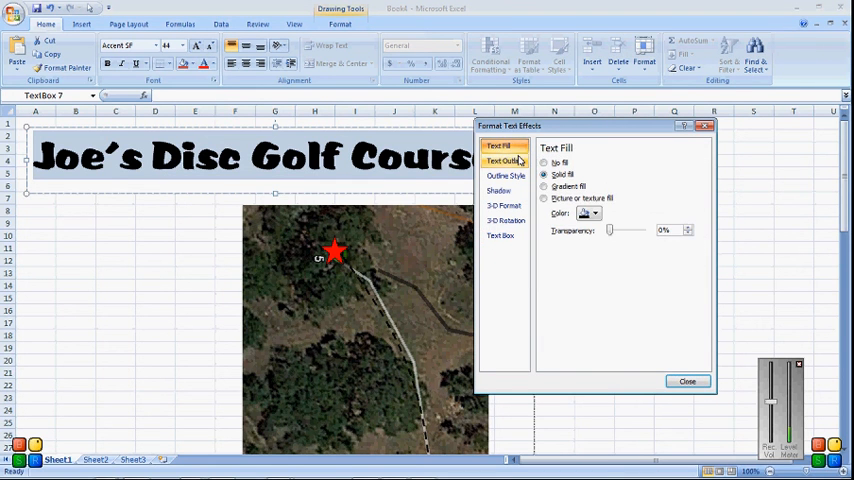
{"action": "left_click", "coordinate": [506, 161]}
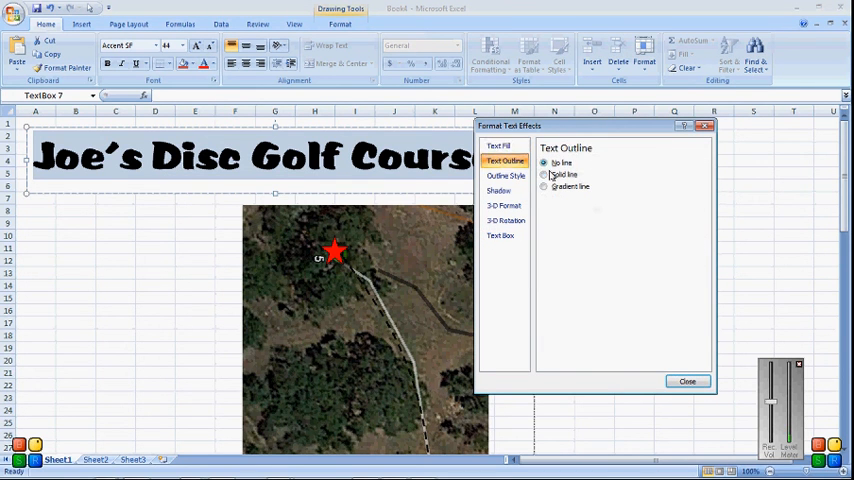
{"action": "left_click", "coordinate": [545, 174]}
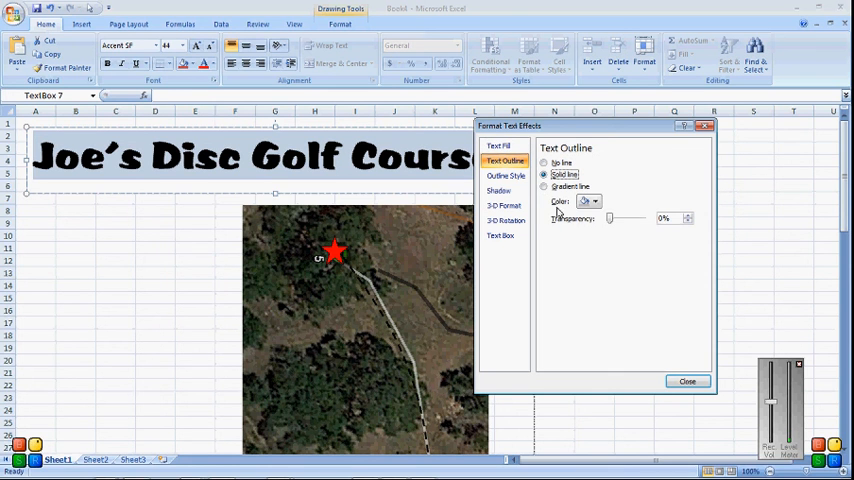
{"action": "left_click", "coordinate": [592, 201]}
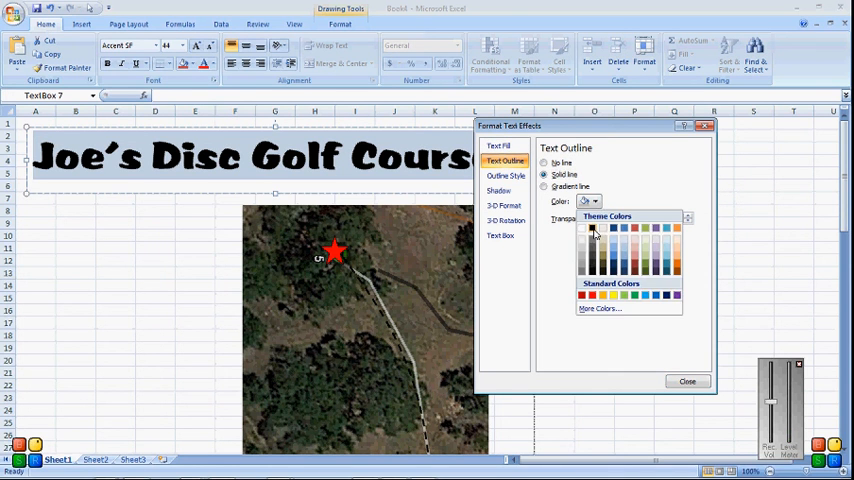
{"action": "left_click", "coordinate": [592, 227]}
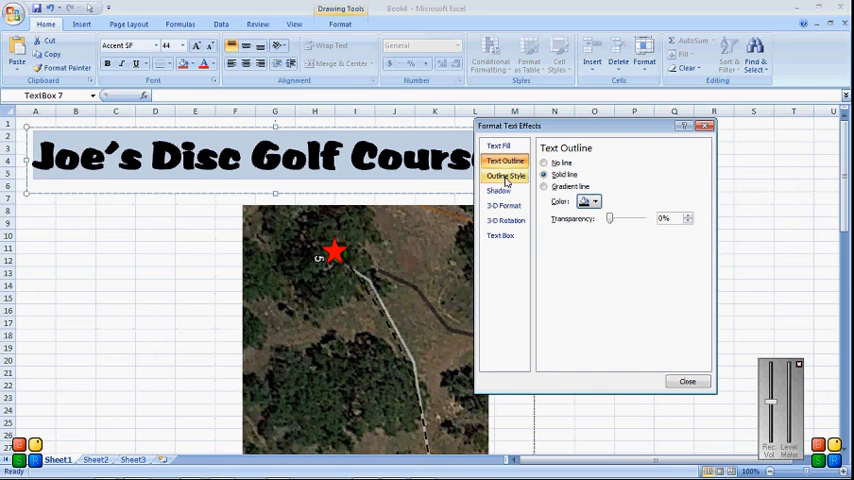
{"action": "left_click", "coordinate": [499, 146]}
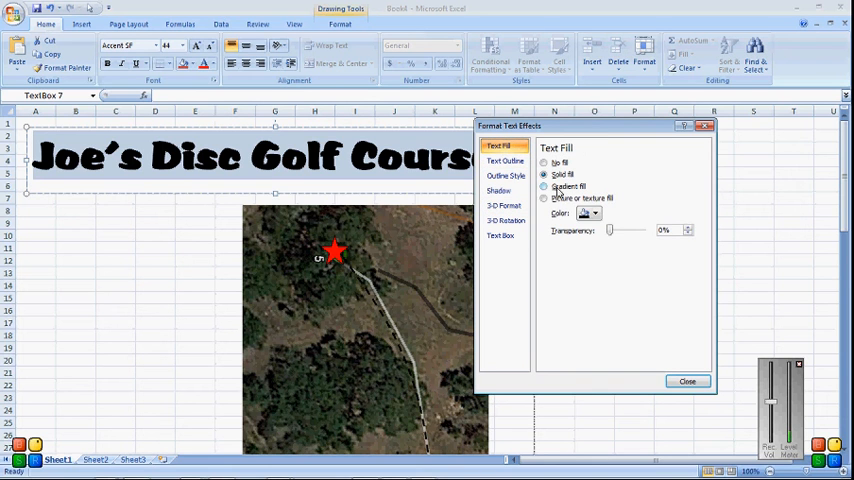
{"action": "left_click", "coordinate": [545, 187]}
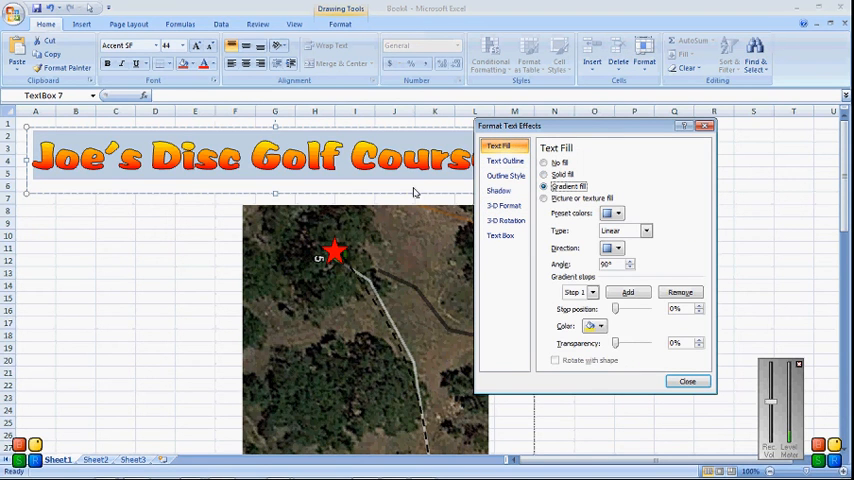
{"action": "mouse_move", "coordinate": [569, 221]}
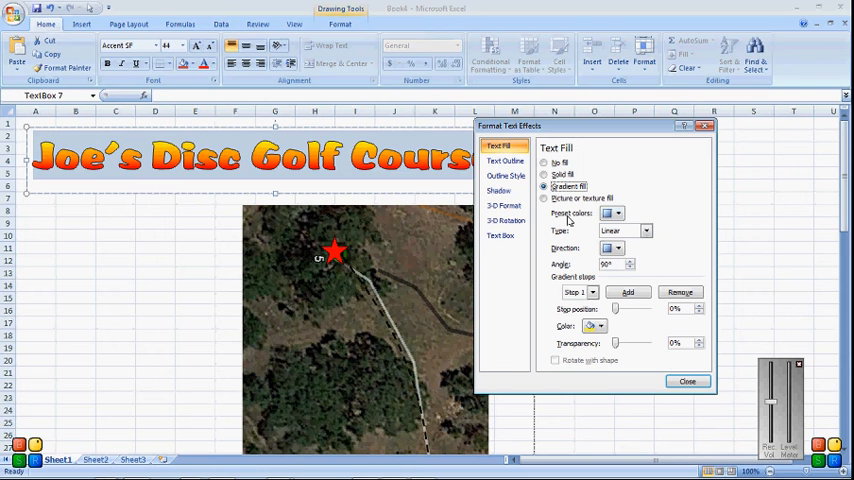
{"action": "left_click", "coordinate": [617, 212]}
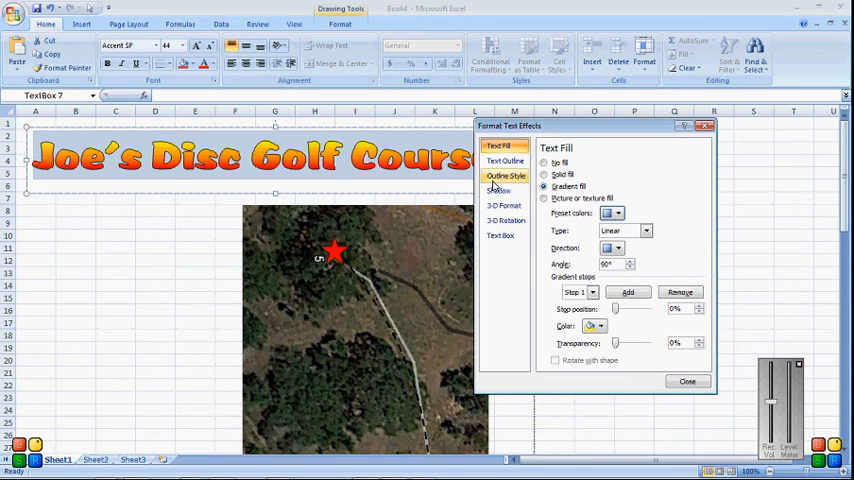
Step: Add an outer drop shadow to the title, pushed 26 pt below
{"action": "left_click", "coordinate": [499, 191]}
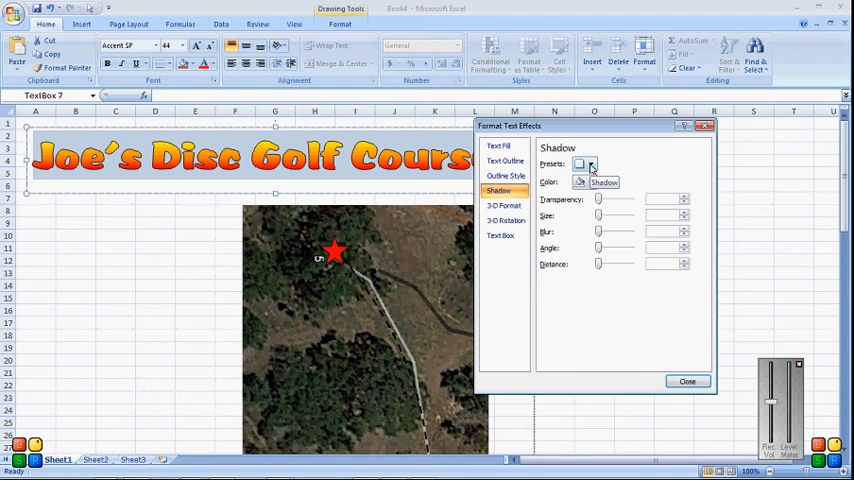
{"action": "left_click", "coordinate": [590, 164]}
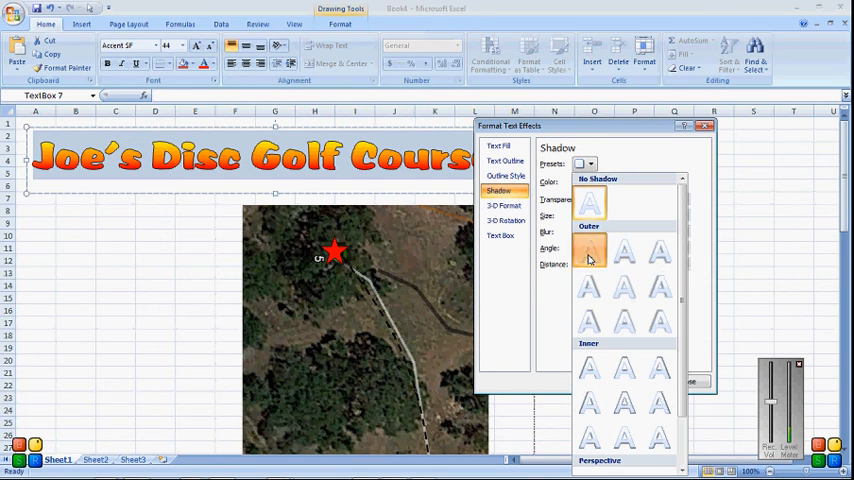
{"action": "left_click", "coordinate": [589, 251]}
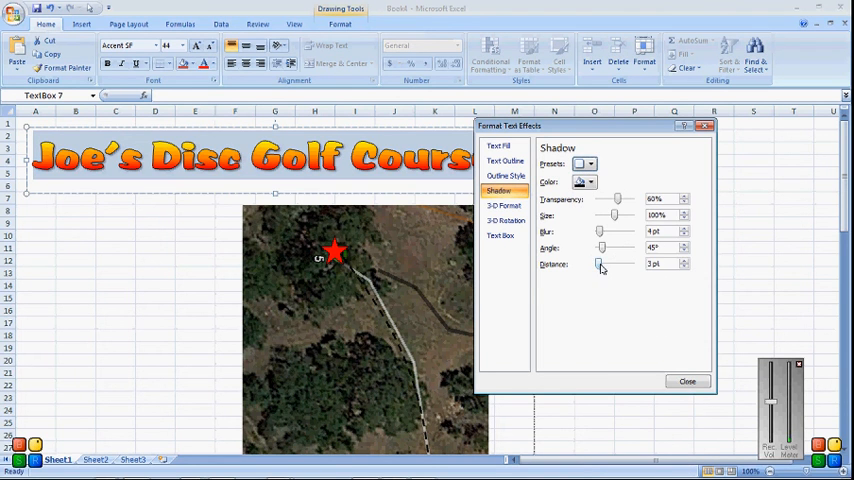
{"action": "left_click_drag", "start_coordinate": [601, 264], "coordinate": [618, 264]}
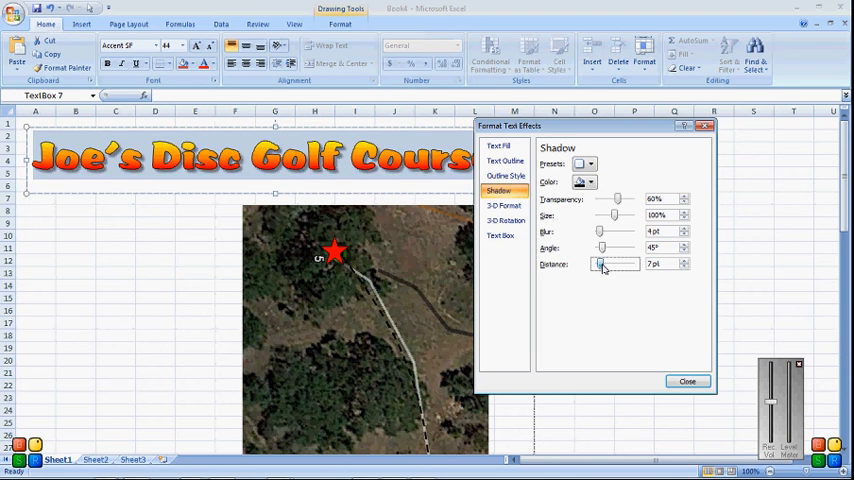
{"action": "left_click_drag", "start_coordinate": [602, 264], "coordinate": [620, 264]}
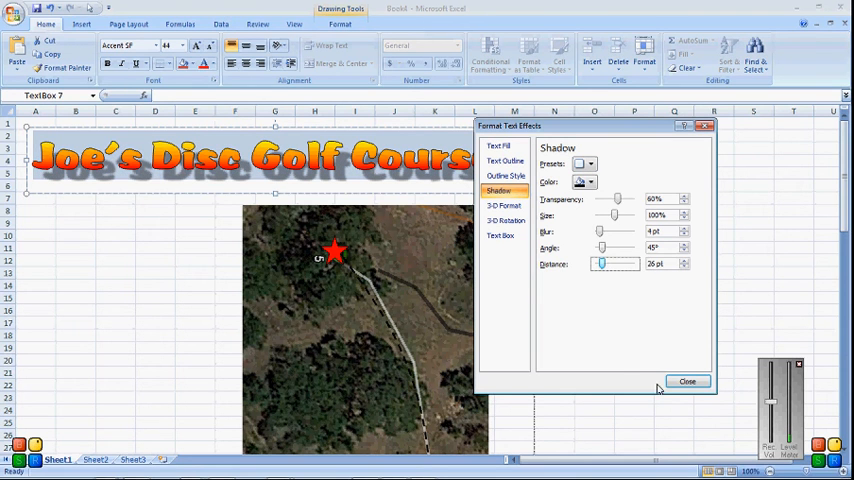
{"action": "left_click", "coordinate": [687, 381]}
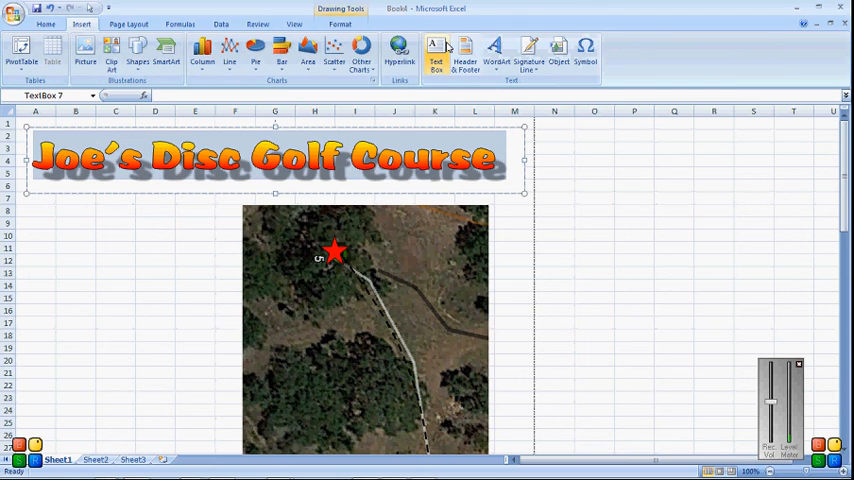
Step: Add a text box reading 'Par 3' in large type, left of the map
{"action": "left_click", "coordinate": [436, 50]}
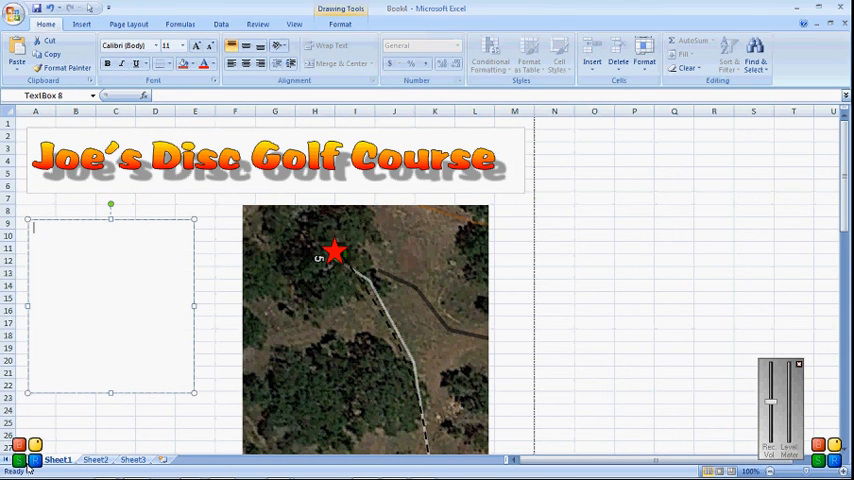
{"action": "type", "text": "Par 3"}
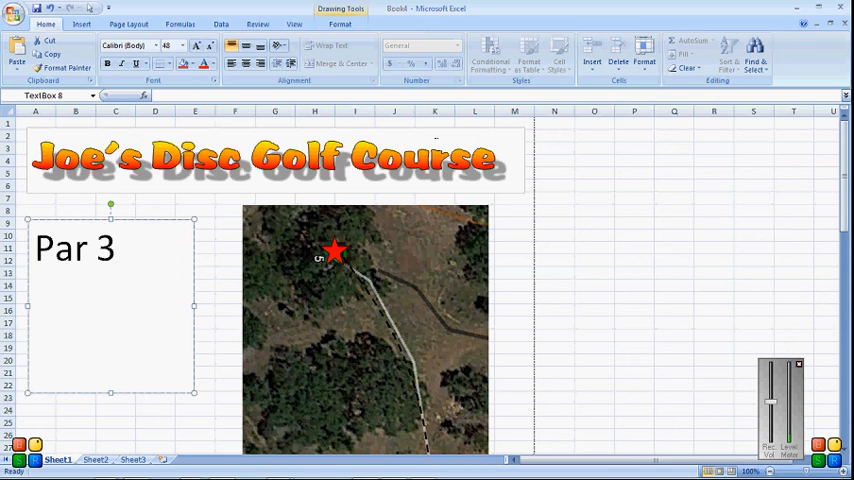
{"action": "left_click", "coordinate": [694, 235]}
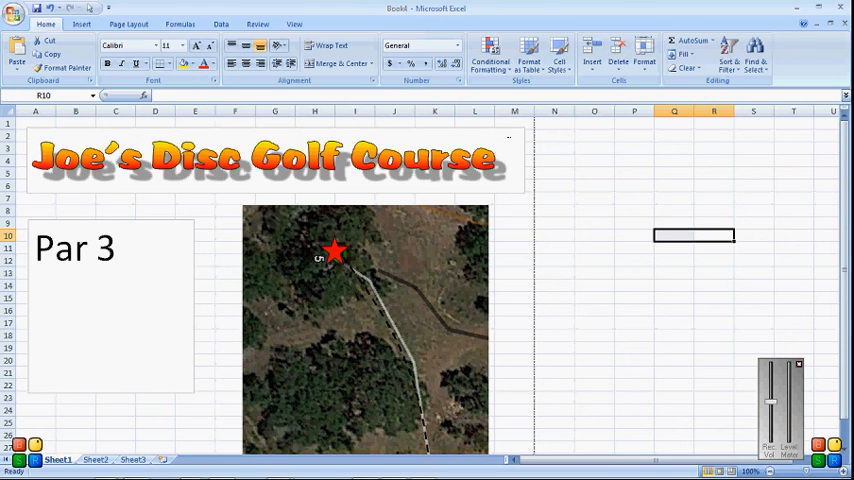
Step: Set the title box's line colour to No line
{"action": "left_click", "coordinate": [265, 160]}
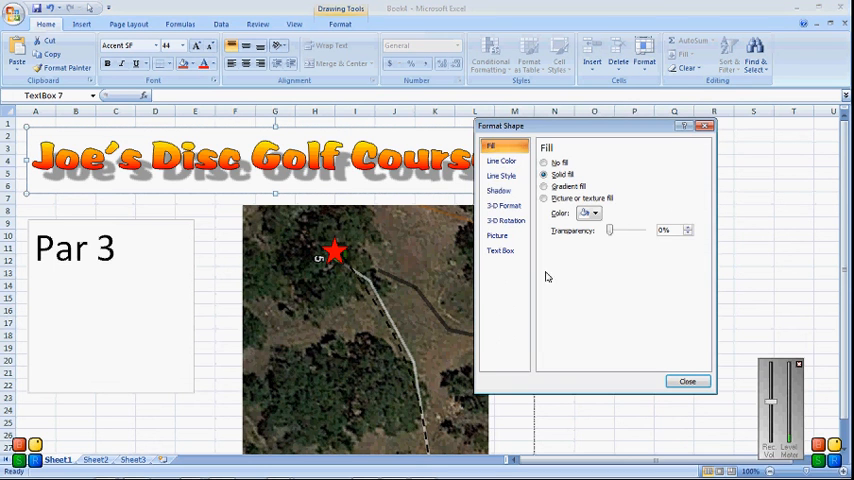
{"action": "left_click", "coordinate": [502, 161]}
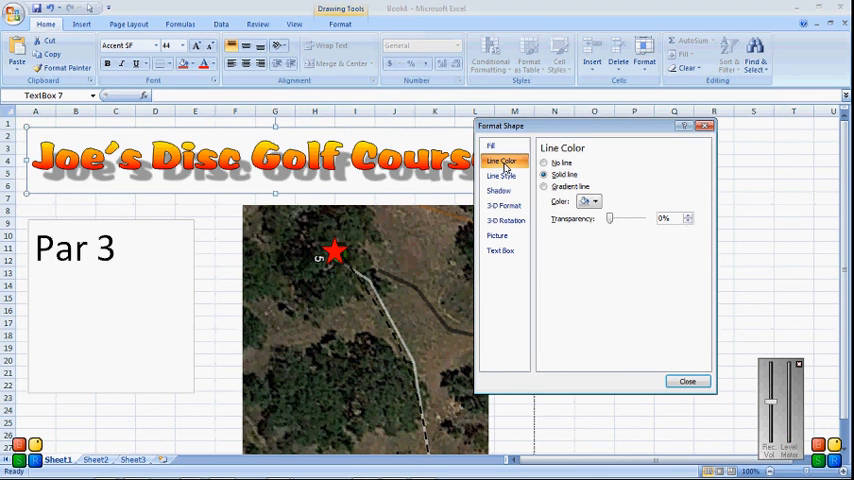
{"action": "left_click", "coordinate": [545, 162]}
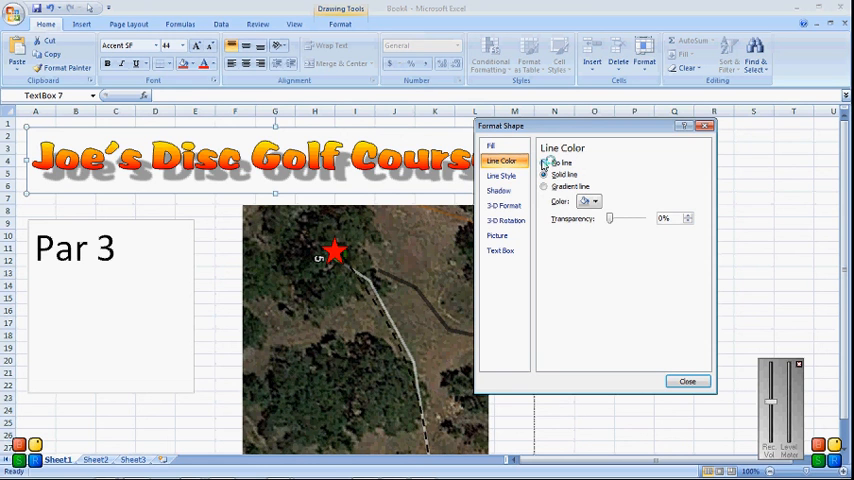
{"action": "left_click", "coordinate": [545, 163]}
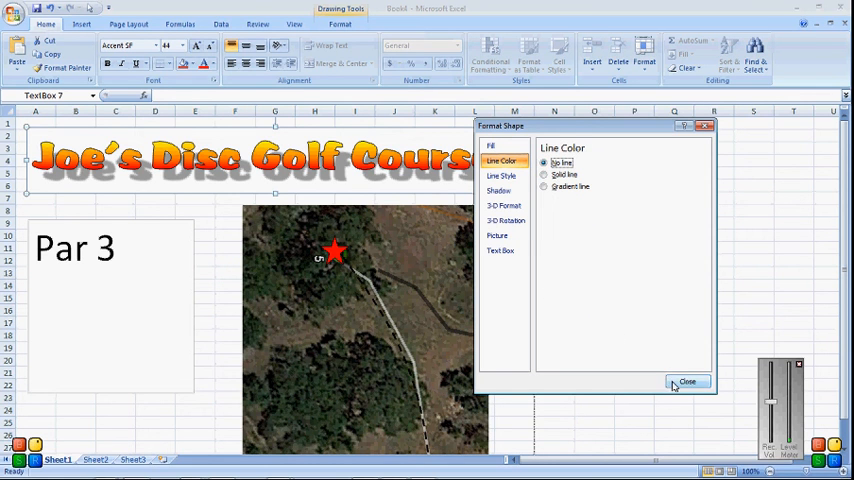
{"action": "left_click", "coordinate": [688, 381]}
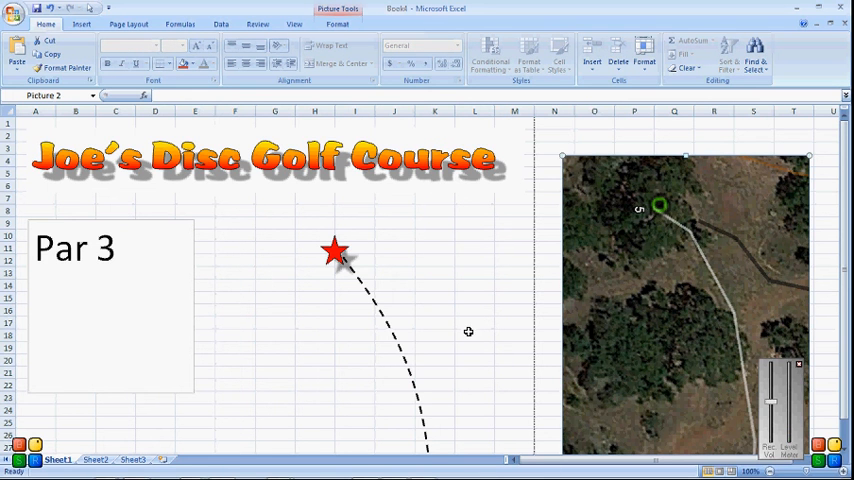
Step: Draw a large blank text box covering columns A to M from row 1 down
{"action": "scroll", "scroll_direction": "down", "scroll_amount": 3}
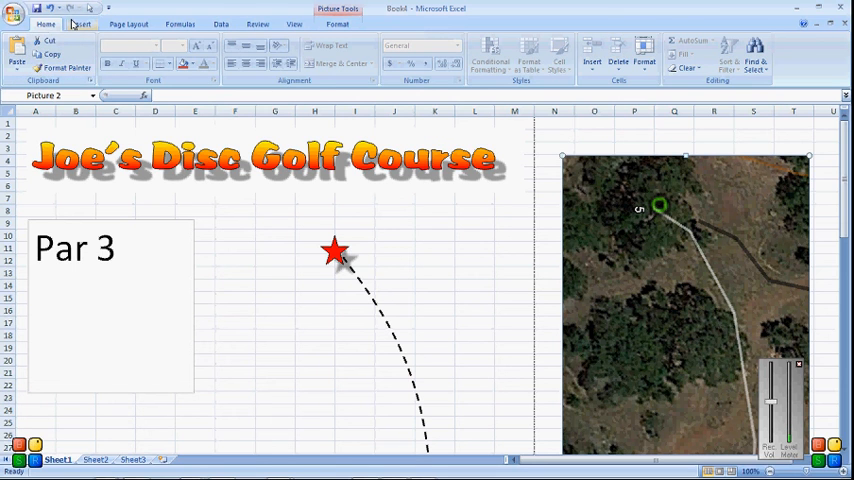
{"action": "left_click", "coordinate": [81, 23]}
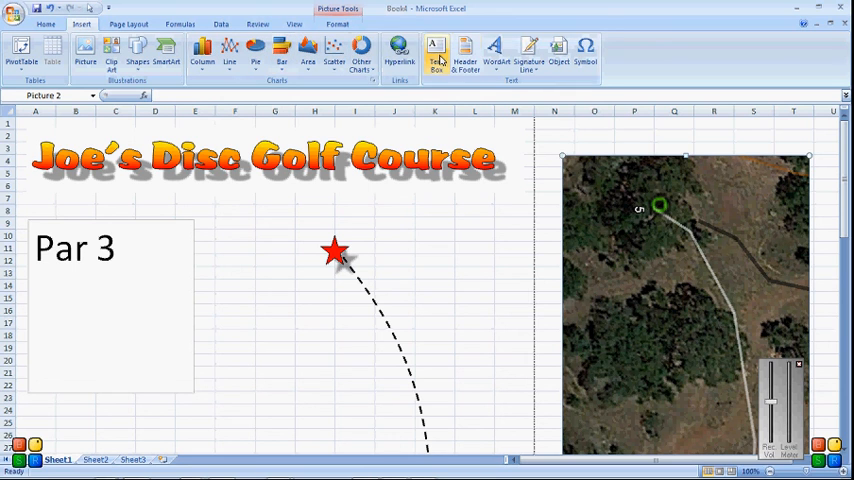
{"action": "left_click", "coordinate": [436, 50]}
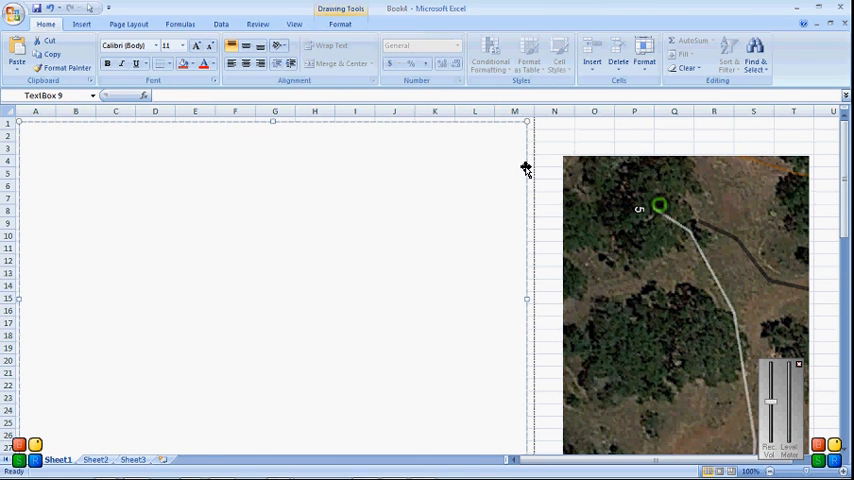
Step: Fill the large box with light blue and send it to the back
{"action": "right_click", "coordinate": [527, 167]}
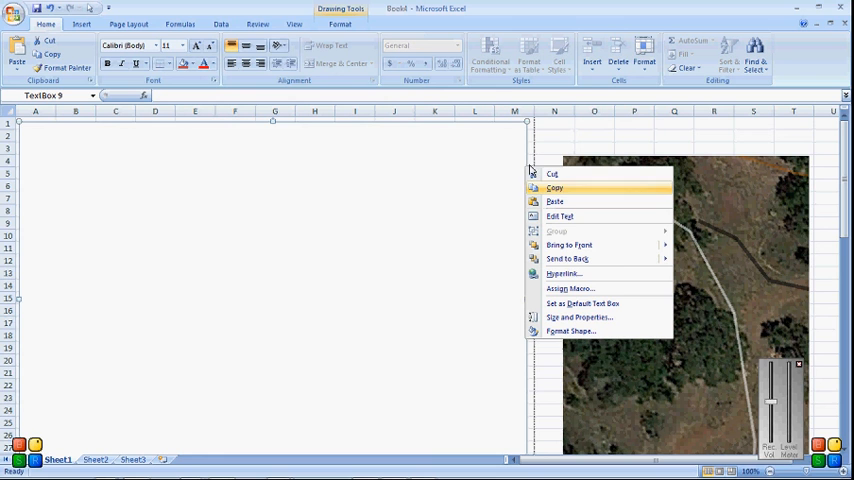
{"action": "mouse_move", "coordinate": [503, 124]}
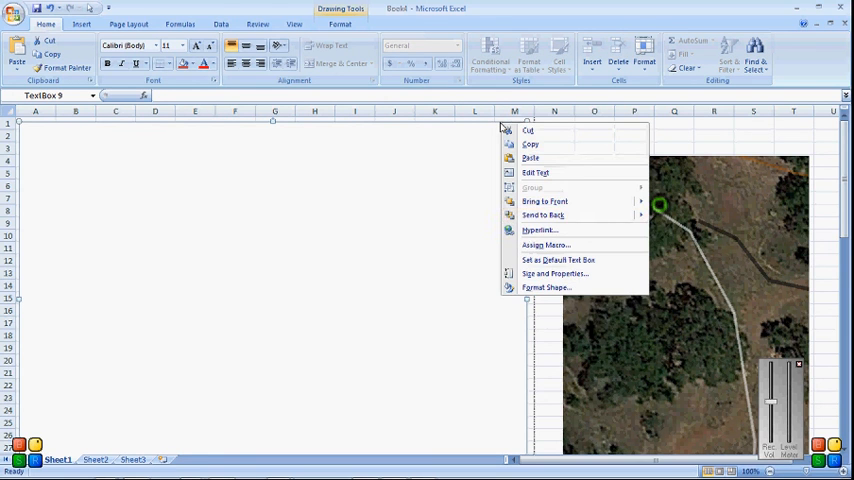
{"action": "left_click", "coordinate": [546, 287]}
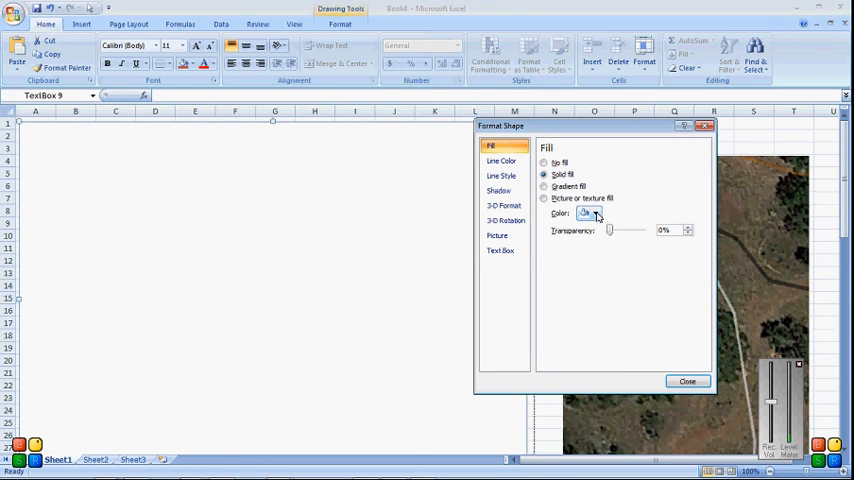
{"action": "left_click", "coordinate": [595, 213]}
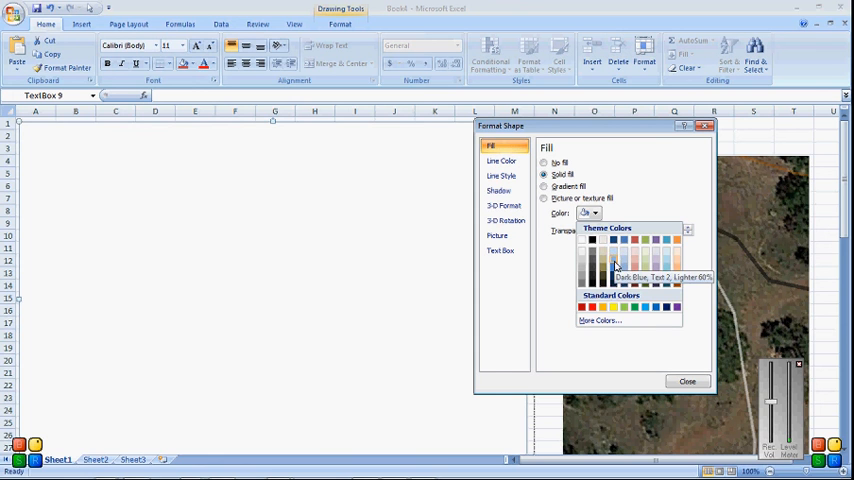
{"action": "left_click", "coordinate": [615, 265]}
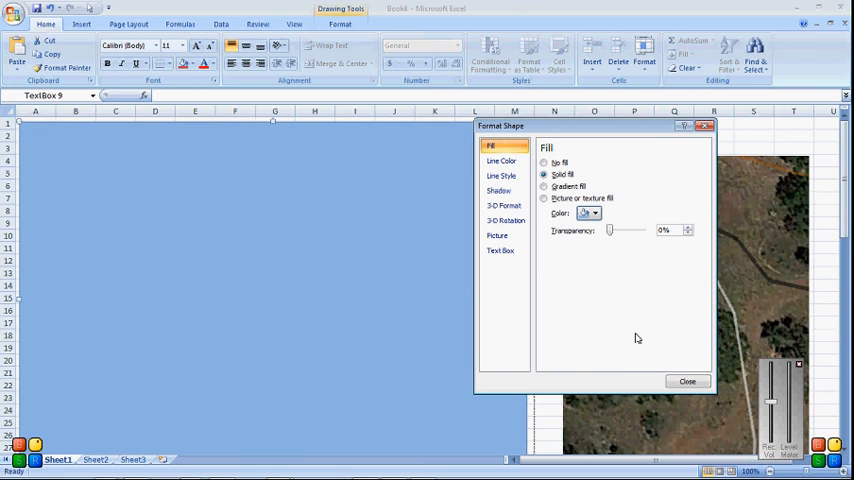
{"action": "left_click", "coordinate": [687, 381]}
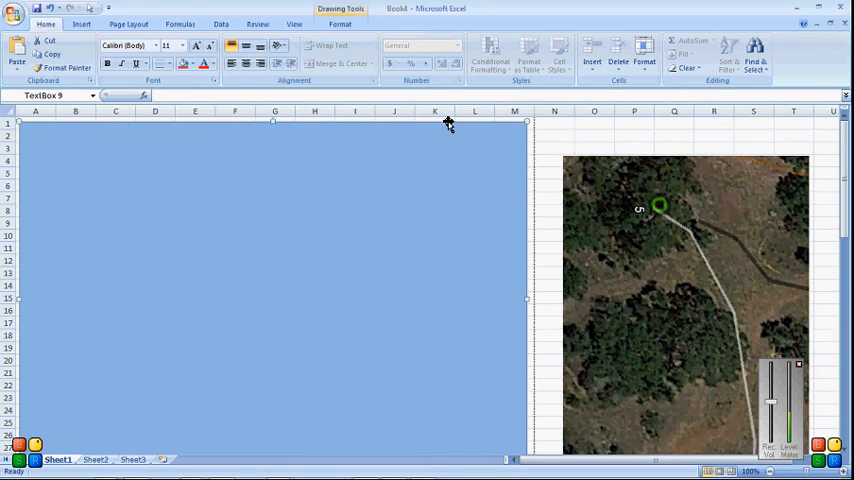
{"action": "right_click", "coordinate": [448, 127]}
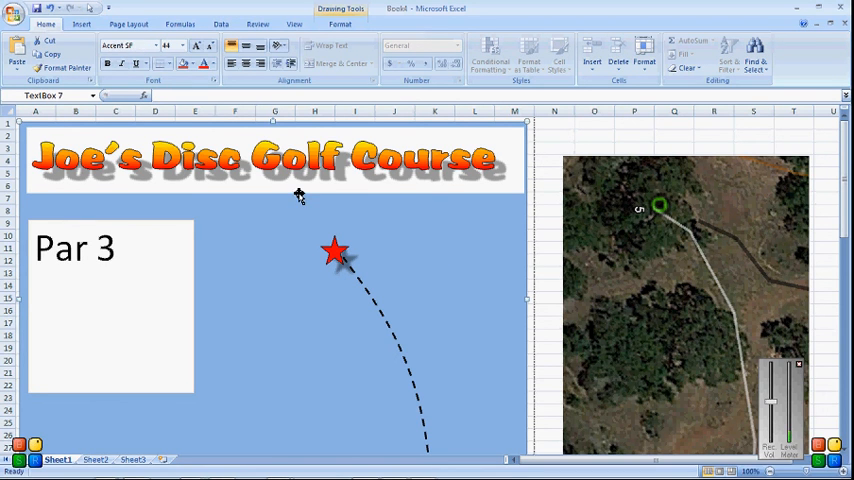
Step: Give the title box No fill and confirm its outline is No line
{"action": "right_click", "coordinate": [275, 195]}
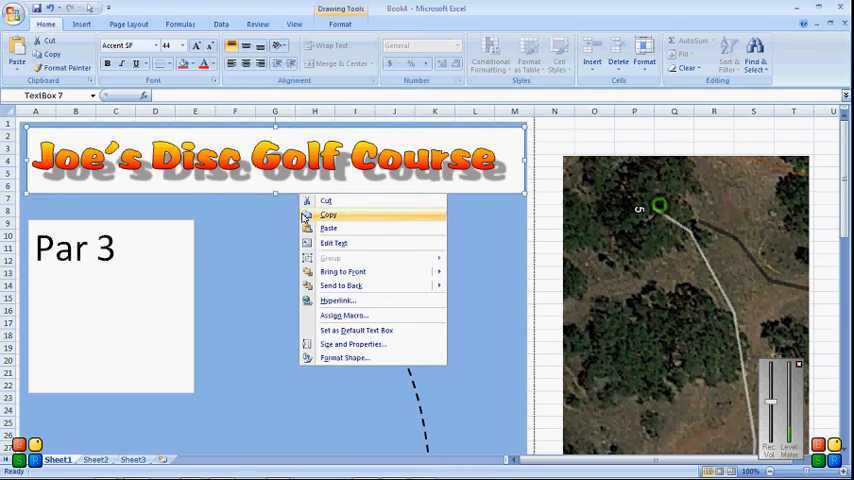
{"action": "mouse_move", "coordinate": [343, 271]}
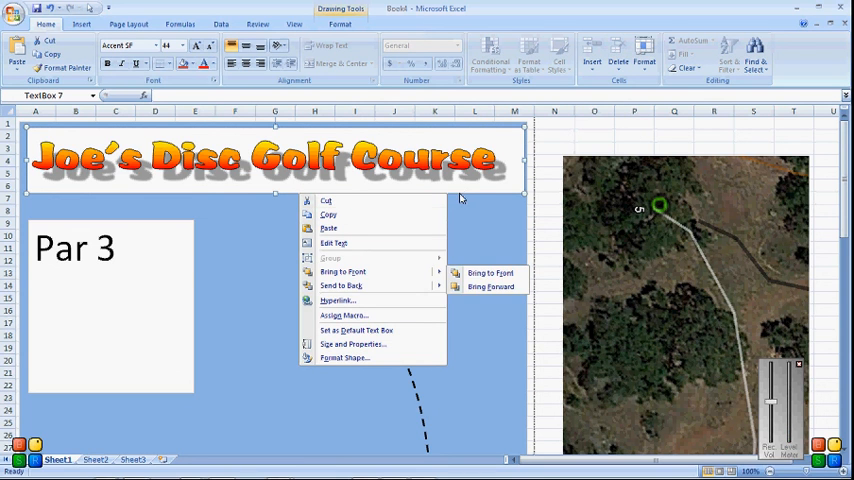
{"action": "left_click", "coordinate": [345, 358]}
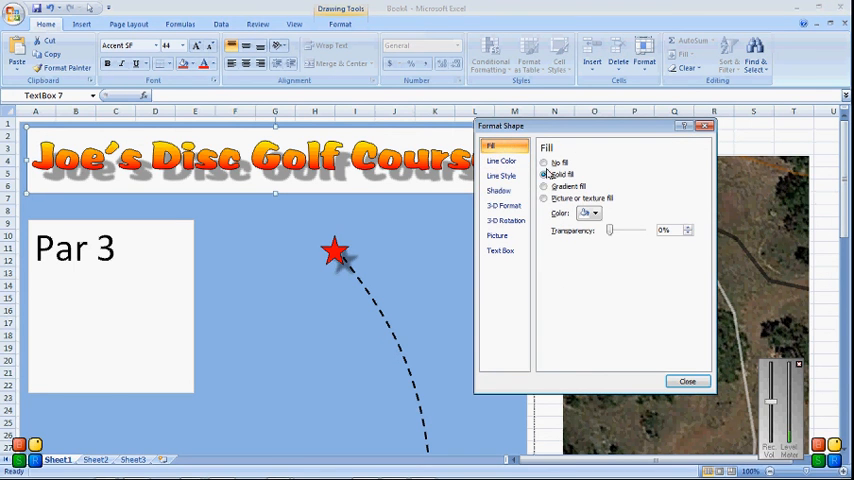
{"action": "left_click", "coordinate": [545, 162]}
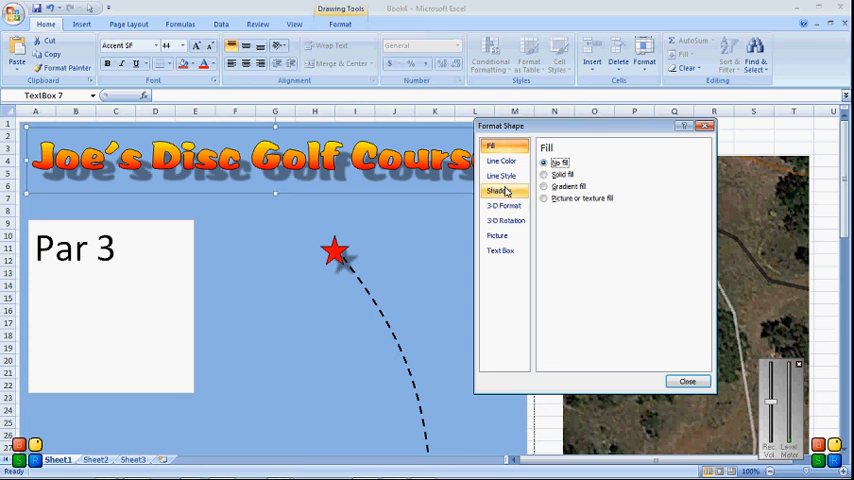
{"action": "left_click", "coordinate": [502, 161]}
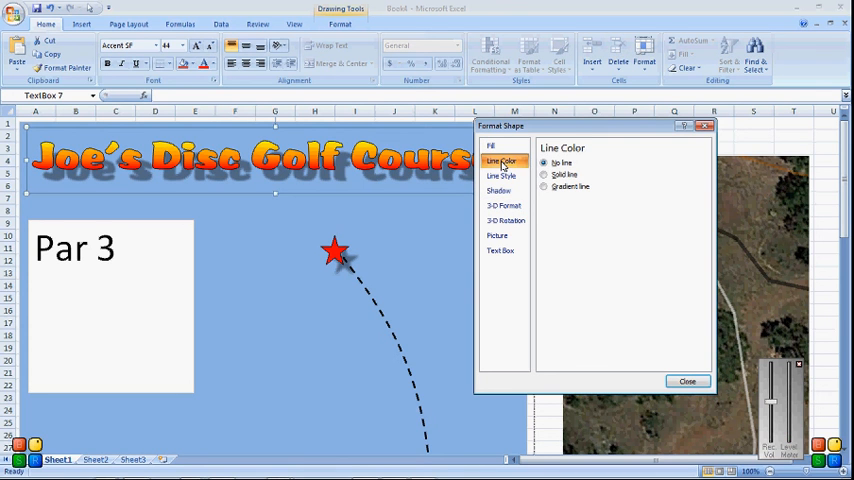
{"action": "left_click", "coordinate": [687, 381]}
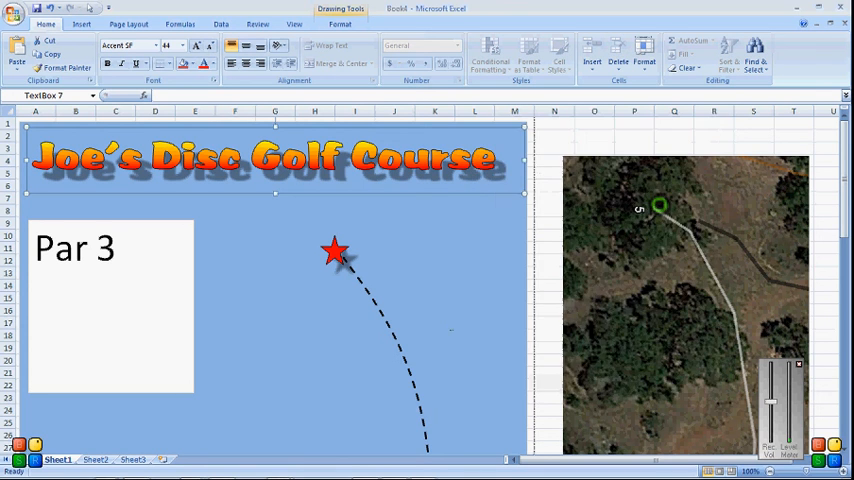